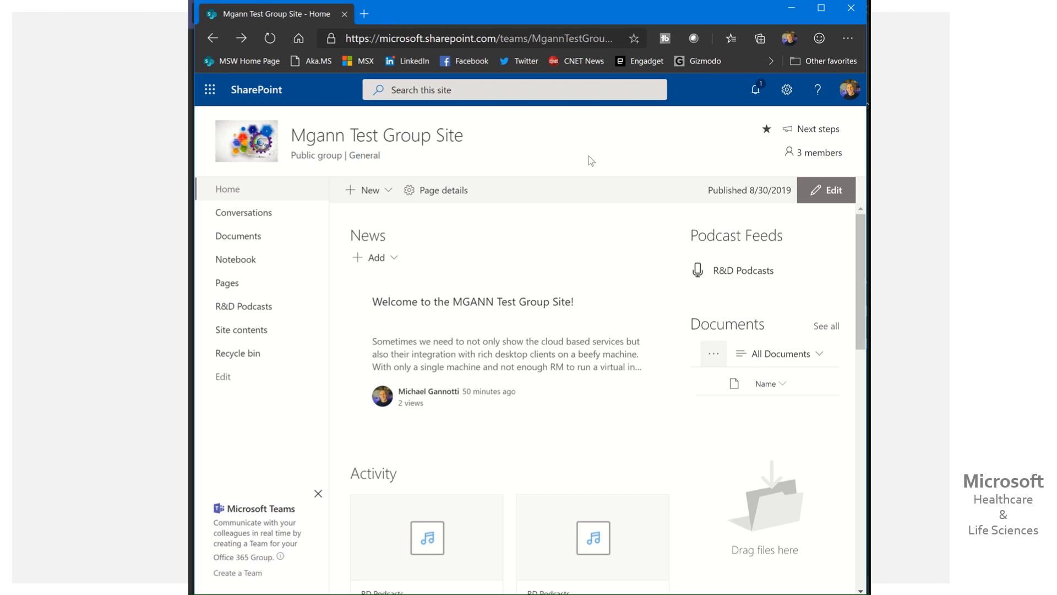
mouse_move(616, 266)
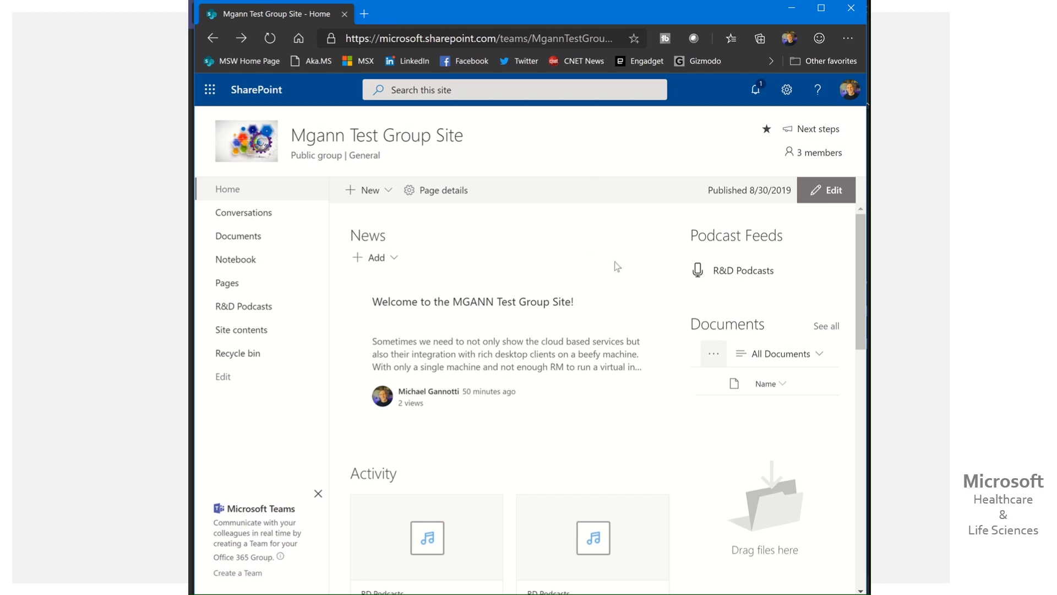
mouse_move(597, 317)
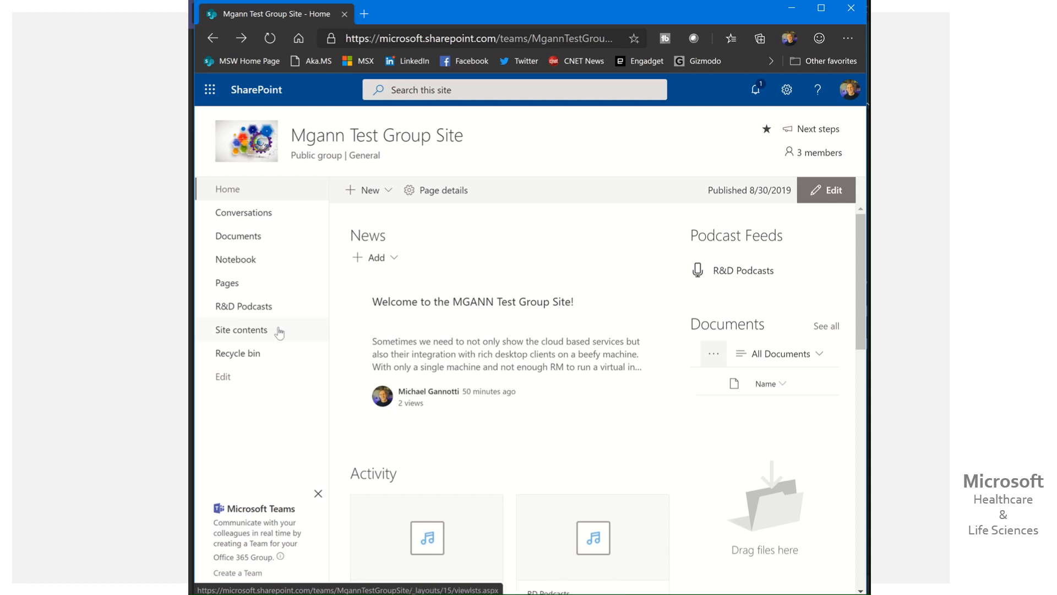
- Show the site's full contents list with its libraries, including R&D Podcasts, and the Power BI app
left_click(242, 330)
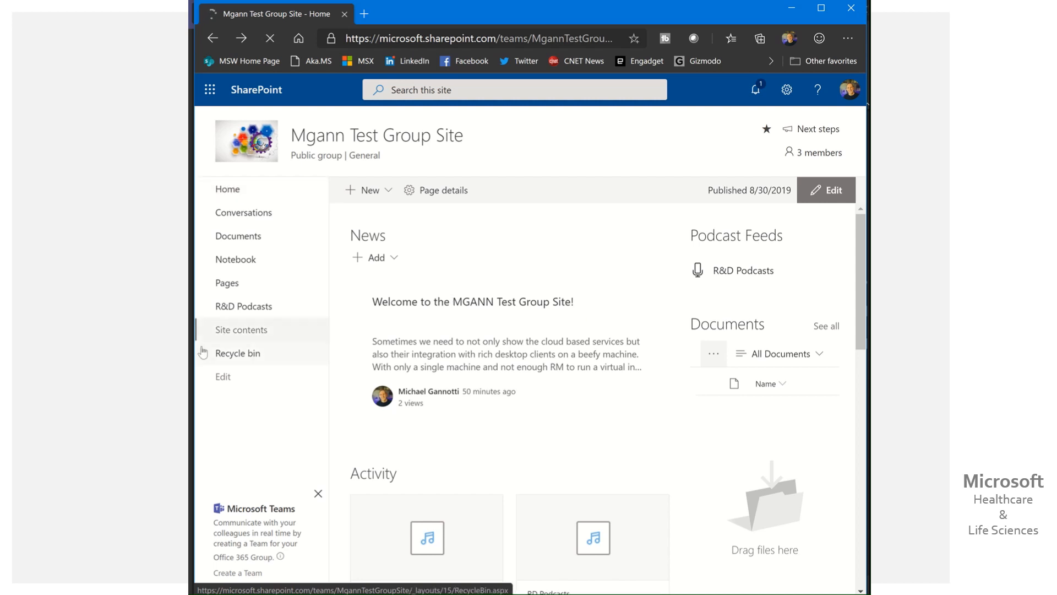
left_click(241, 330)
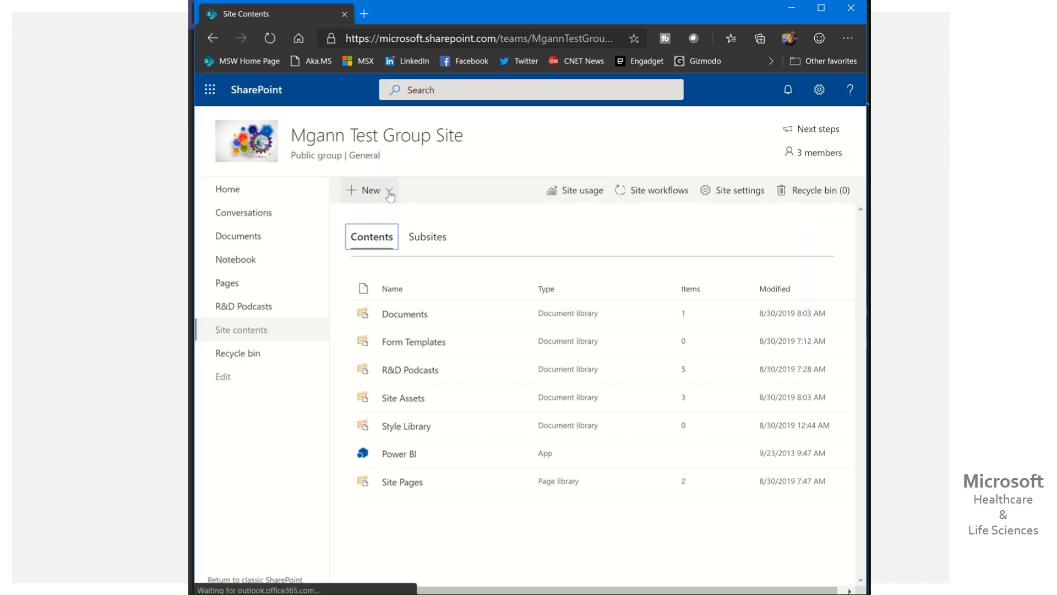
left_click(368, 189)
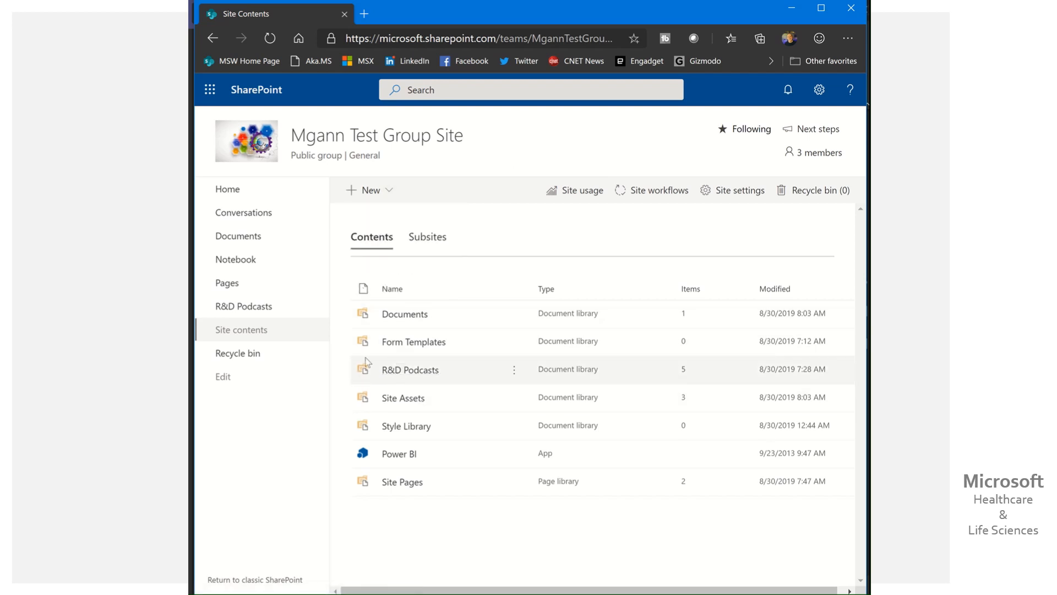
mouse_move(387, 376)
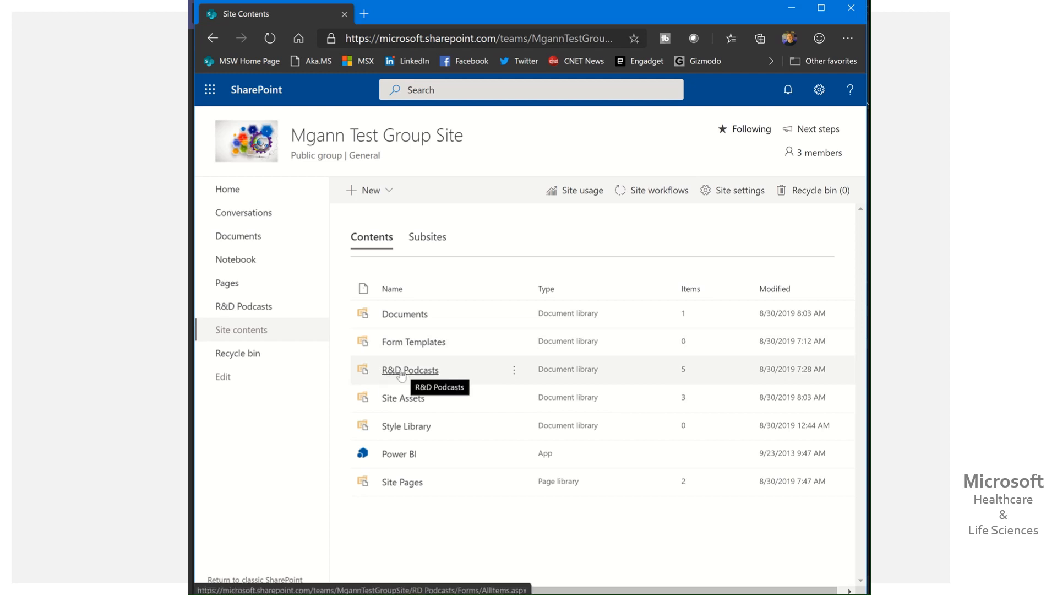
mouse_move(562, 374)
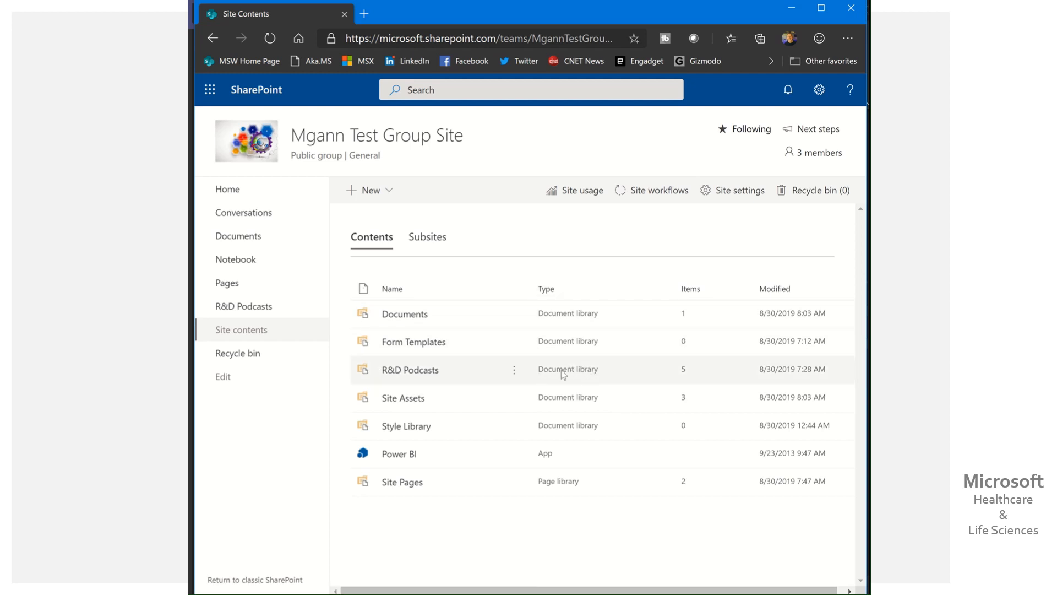
mouse_move(410, 375)
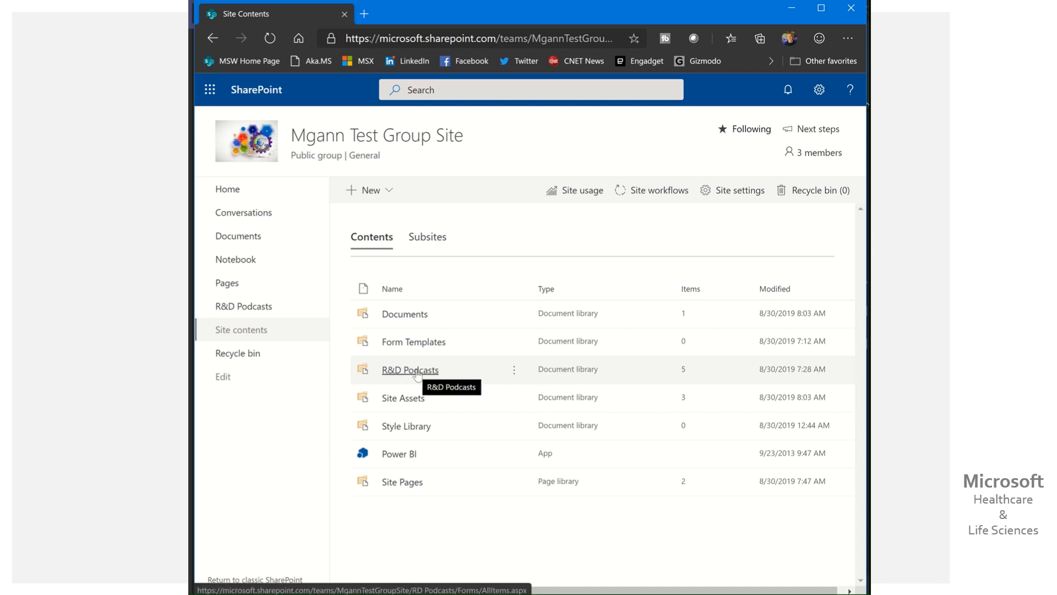
- Enter the R&D Podcasts library with its five MP3 files and bring up the site settings pane
left_click(410, 370)
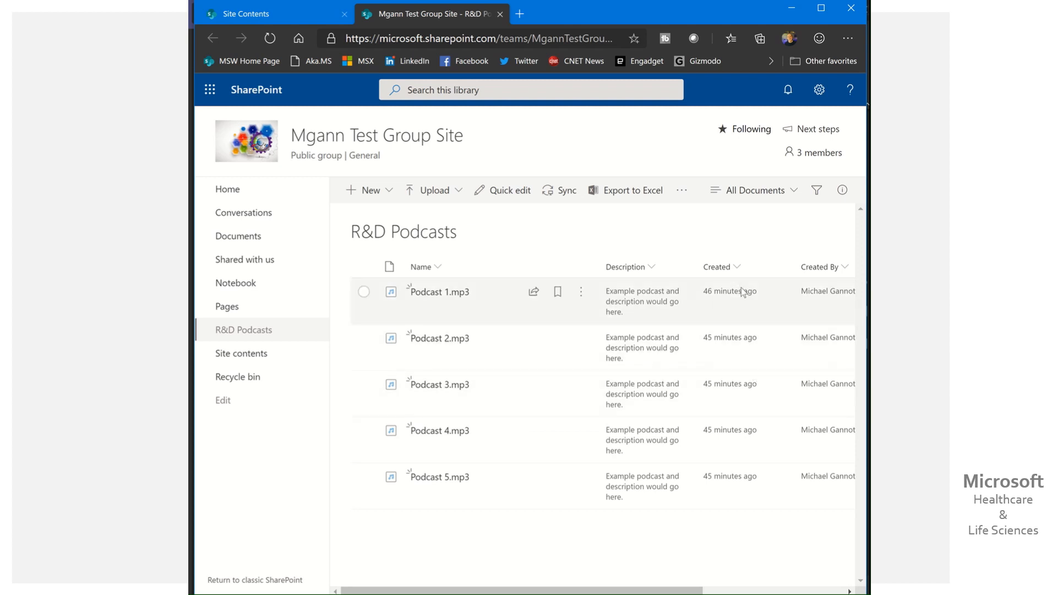
mouse_move(817, 364)
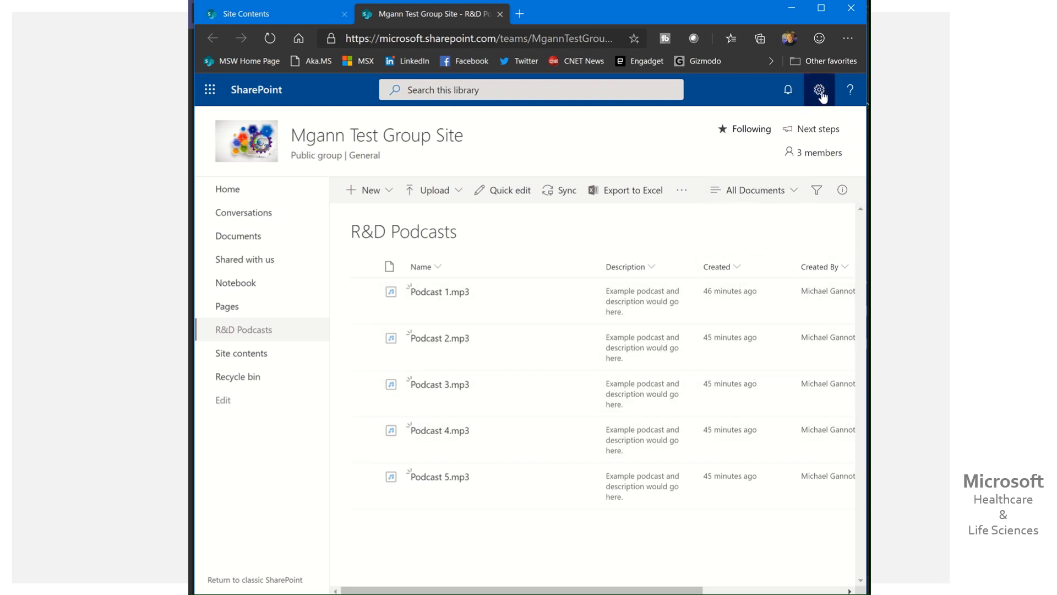
left_click(820, 89)
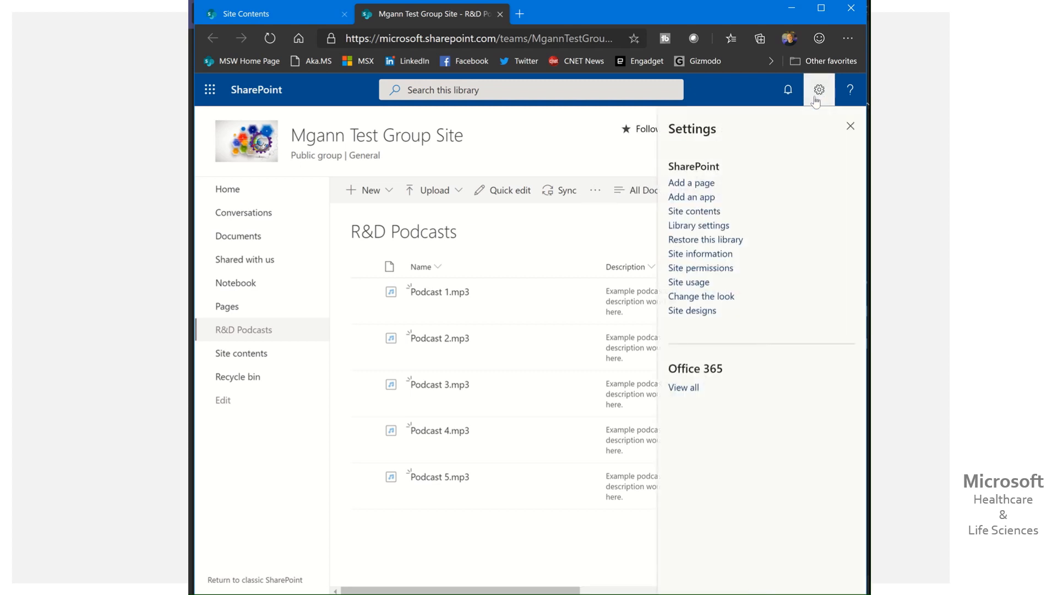
- Go to the R&D Podcasts library settings, review its columns, and start creating a new column
left_click(698, 225)
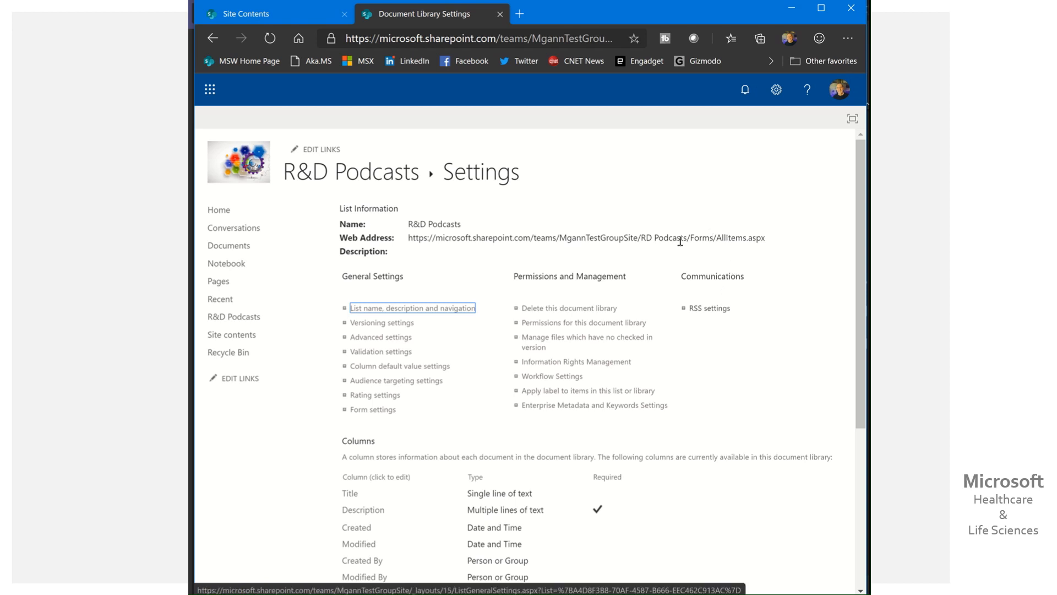
mouse_move(695, 289)
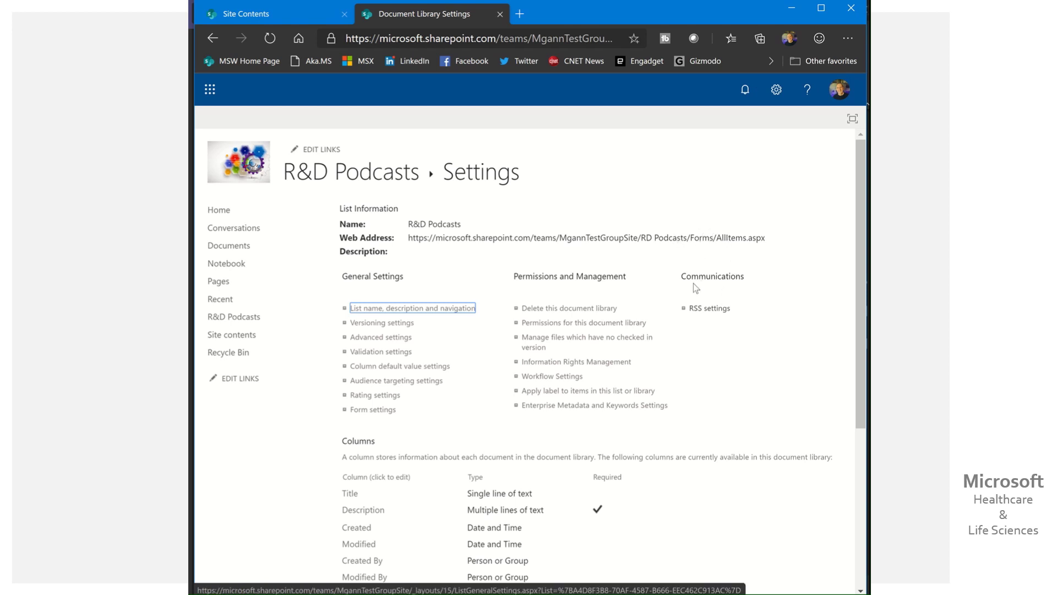
scroll("down", 3)
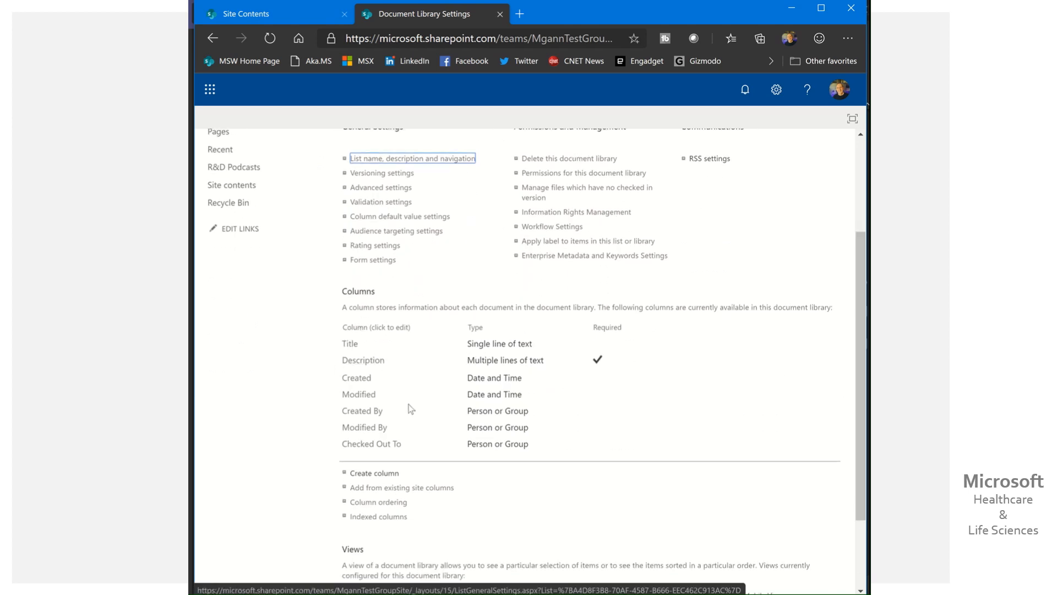
mouse_move(350, 352)
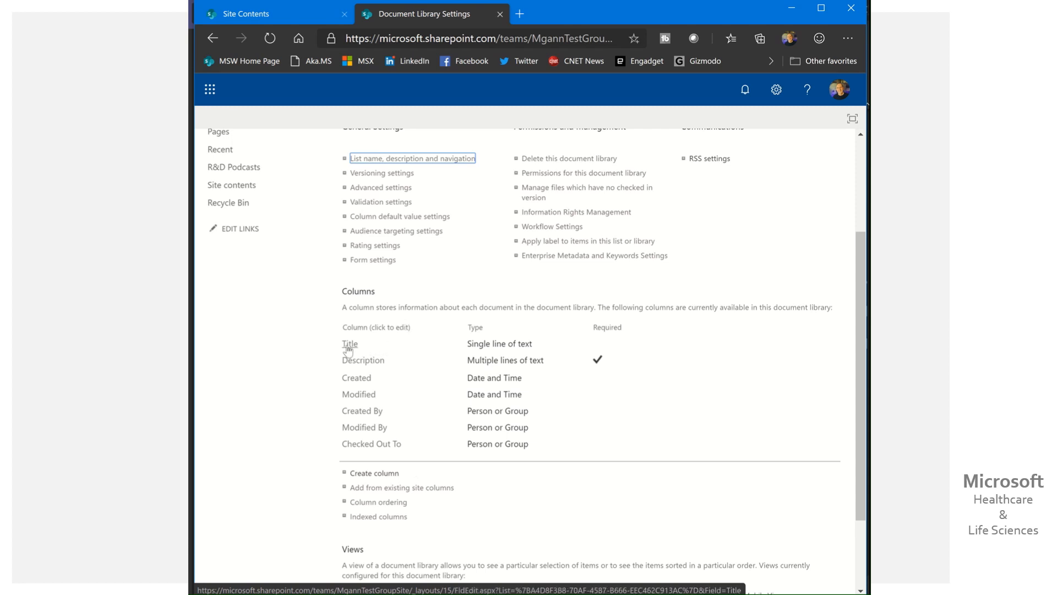
mouse_move(364, 366)
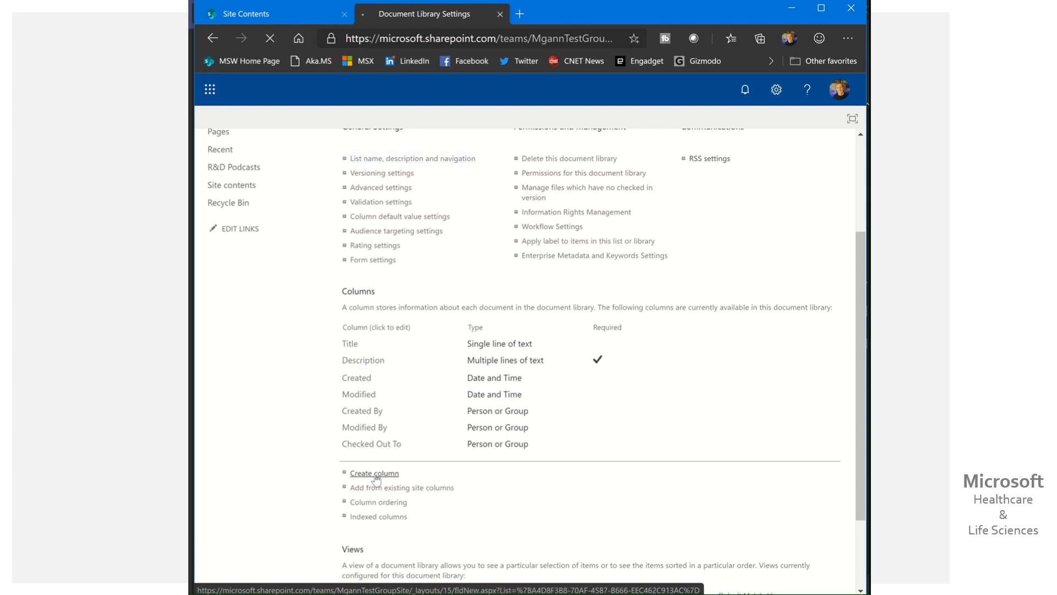
left_click(375, 473)
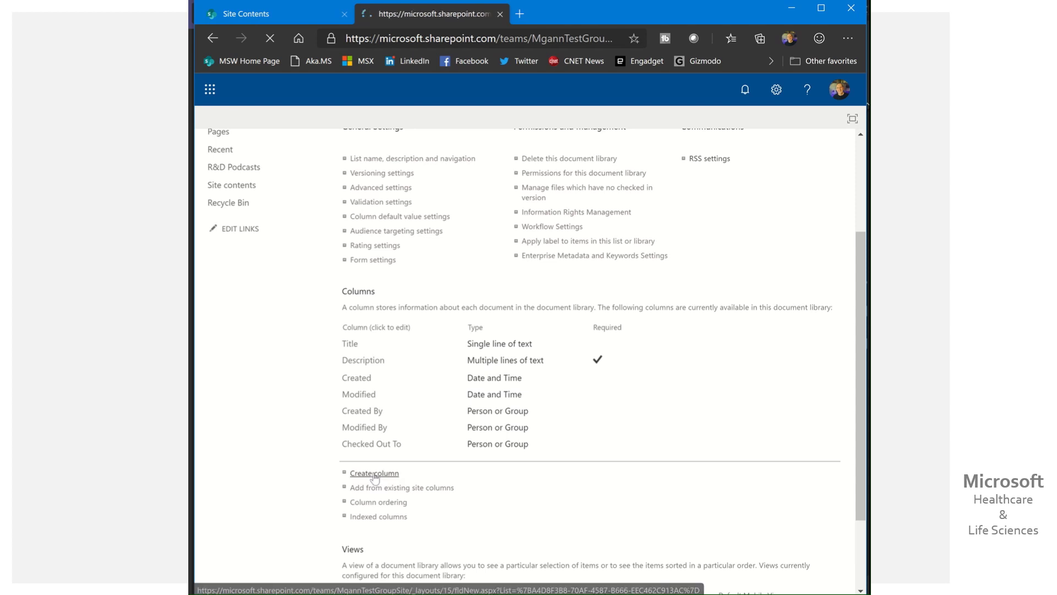
- On the Create Column form choose Multiple lines of text, look through its options, then back out without creating it
left_click(373, 474)
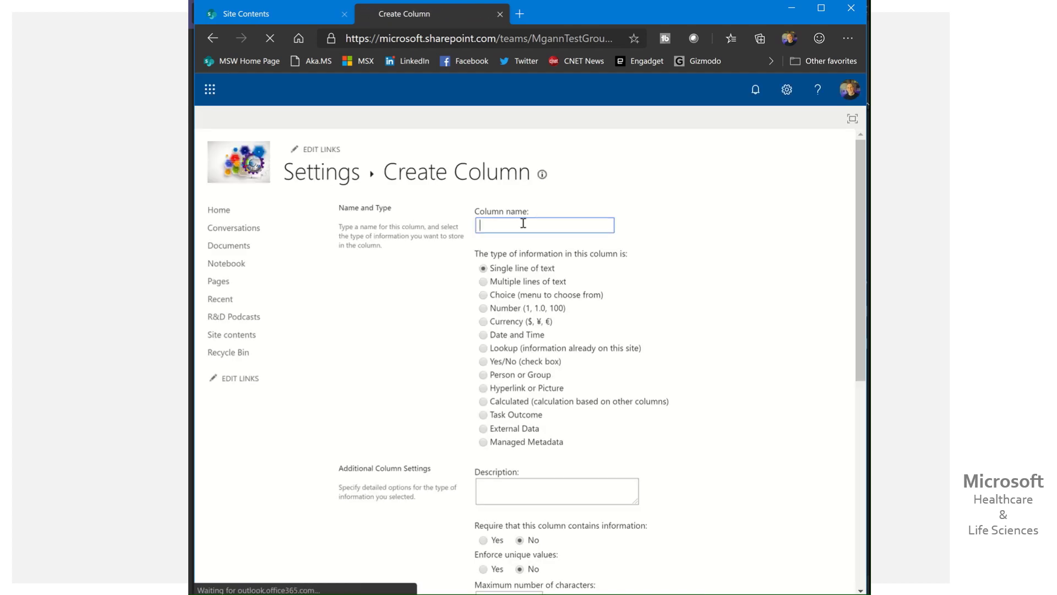
left_click(480, 282)
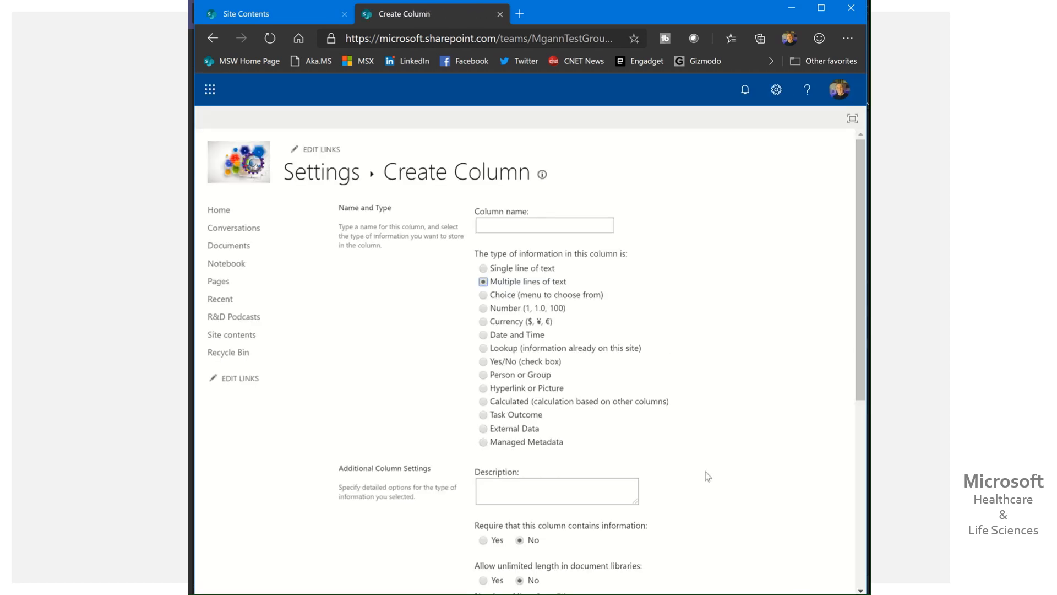
scroll("down", 3)
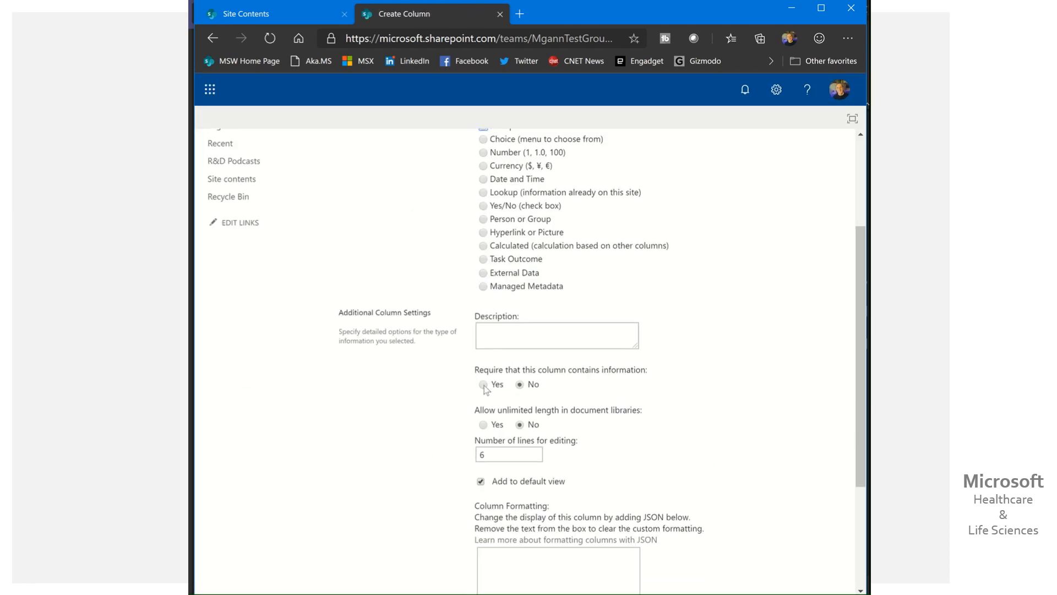
scroll("down", 3)
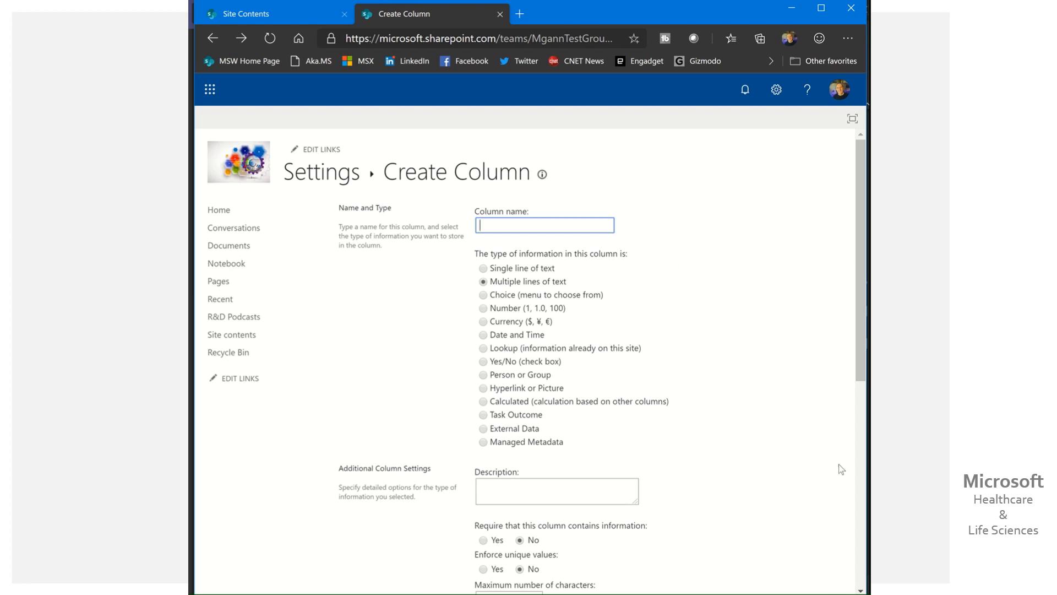
scroll("down", 3)
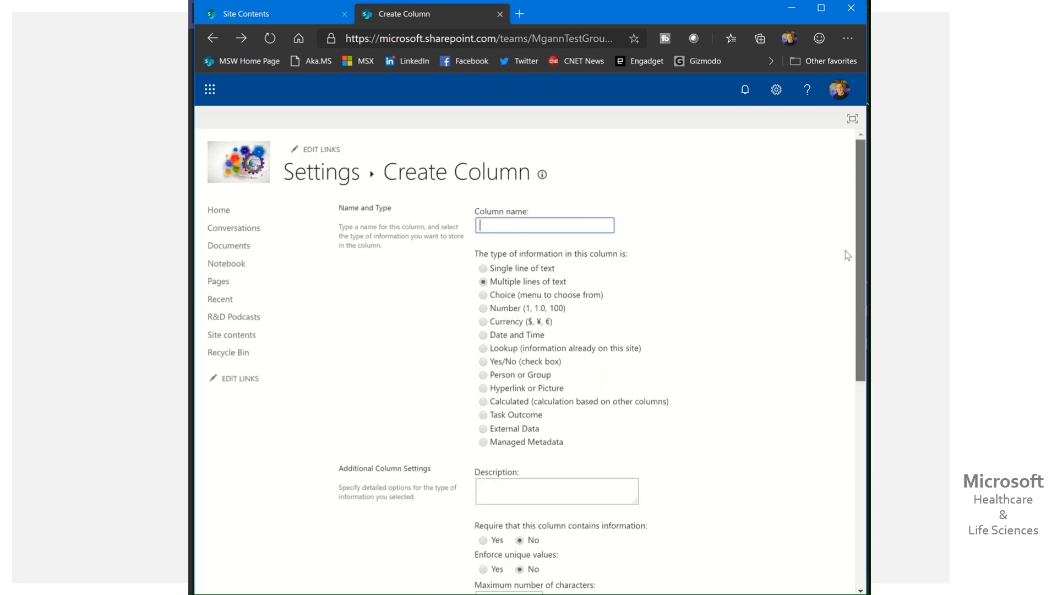
left_click(212, 37)
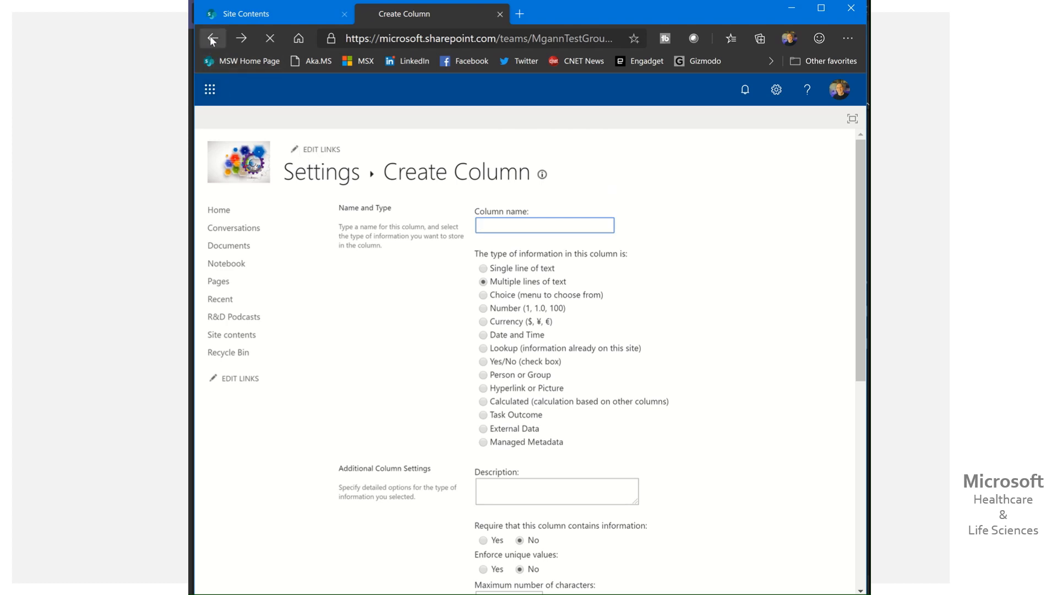
- Return to the library settings page without a new column and move down to the Views section showing All Documents
left_click(212, 37)
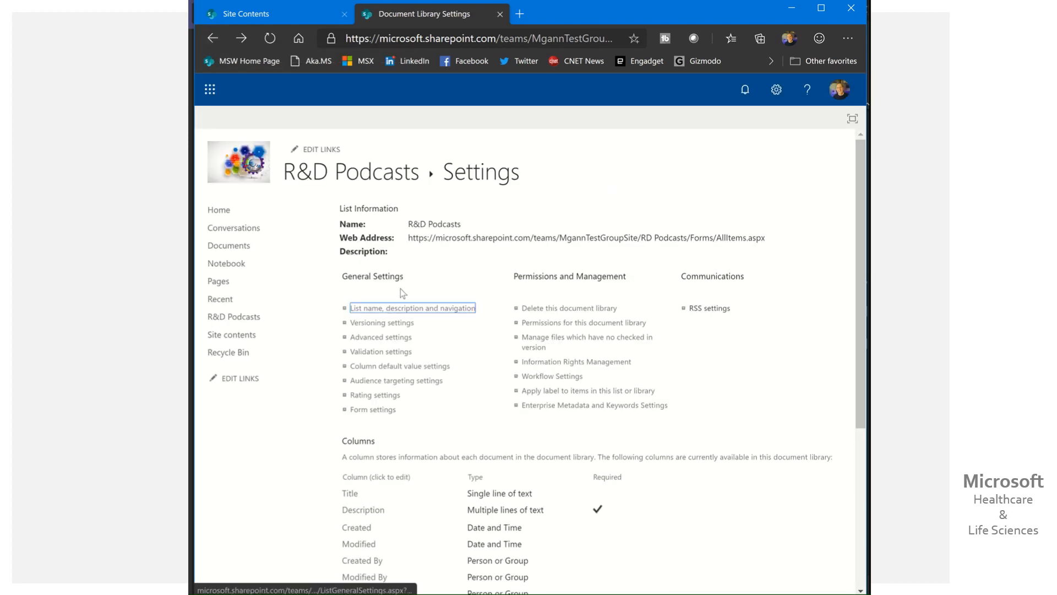
scroll("down", 3)
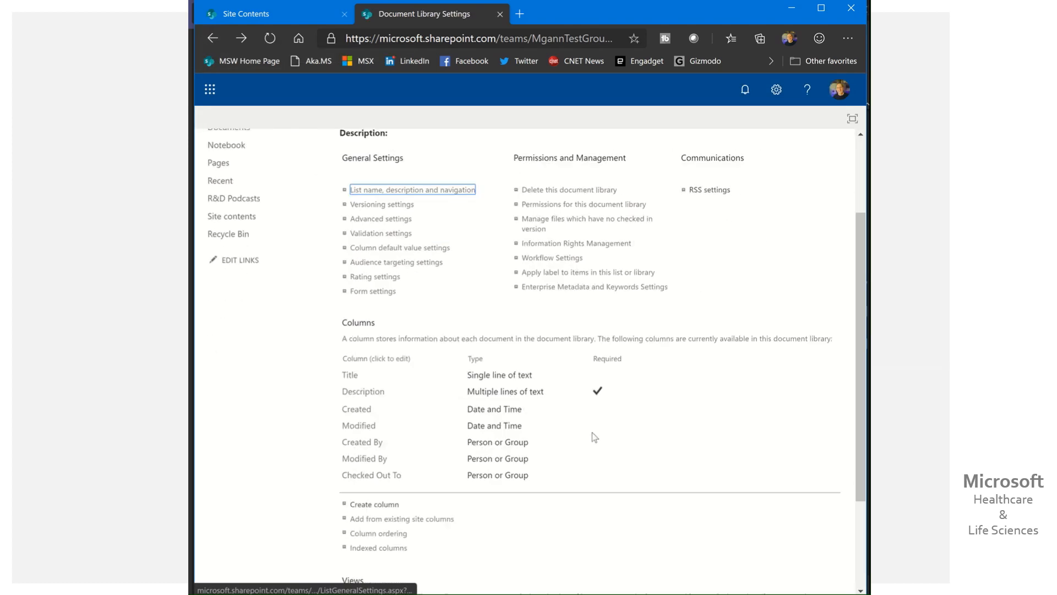
scroll("down", 3)
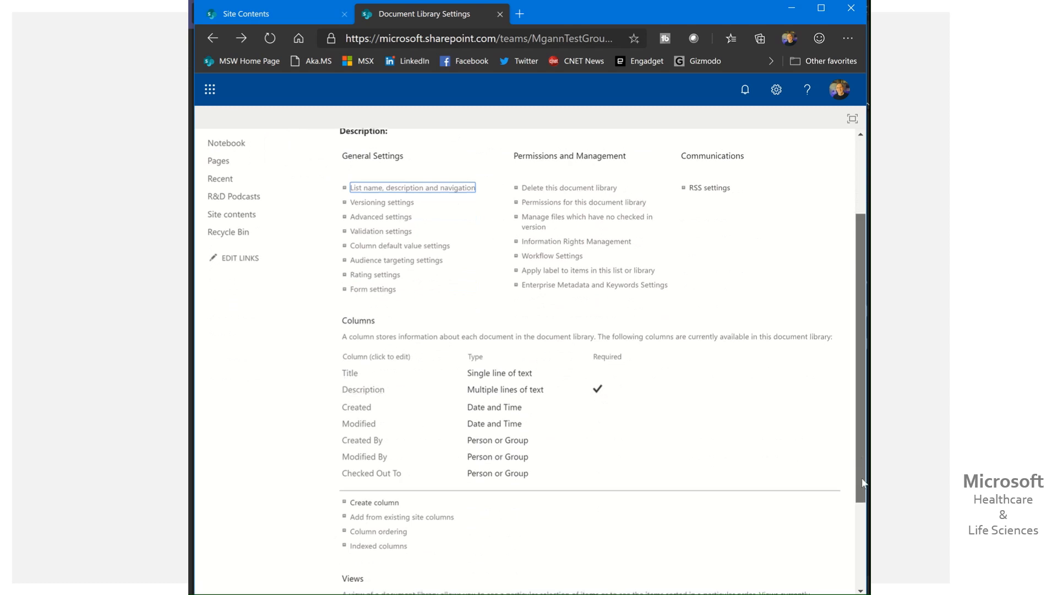
scroll("down", 3)
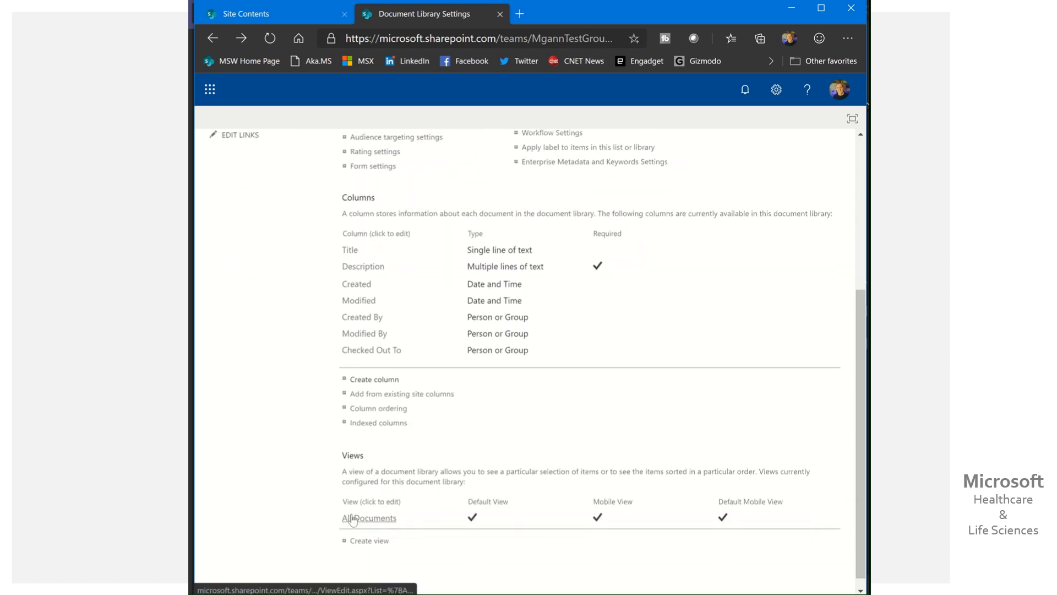
left_click(368, 517)
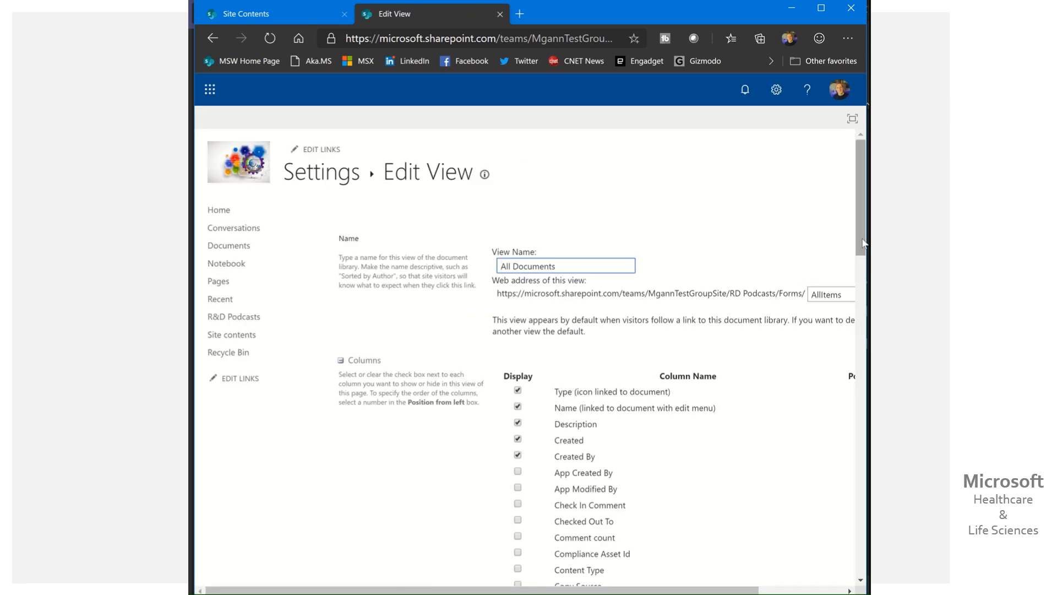
scroll("down", 3)
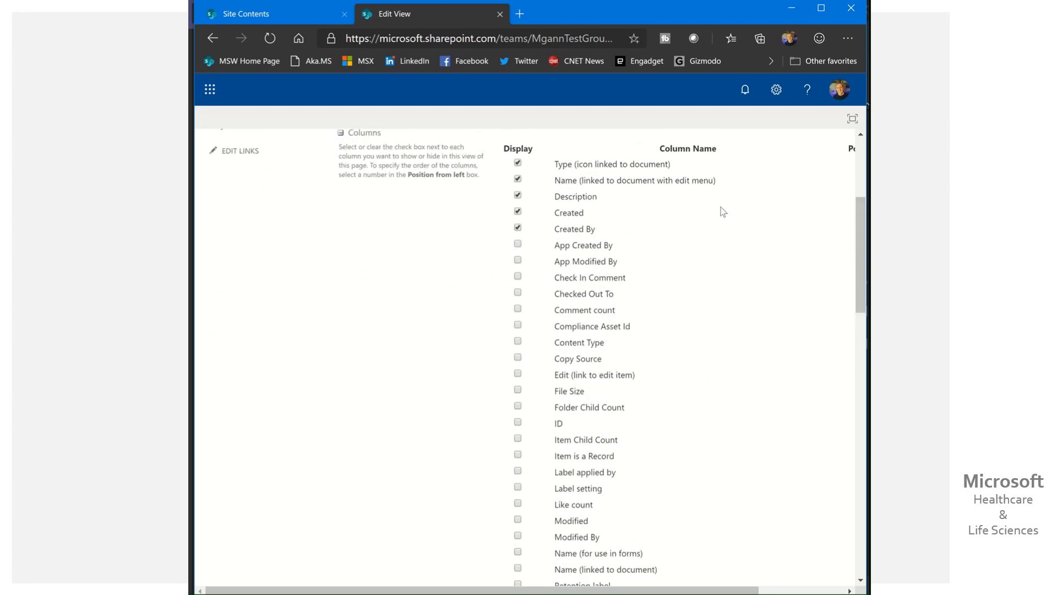
mouse_move(711, 223)
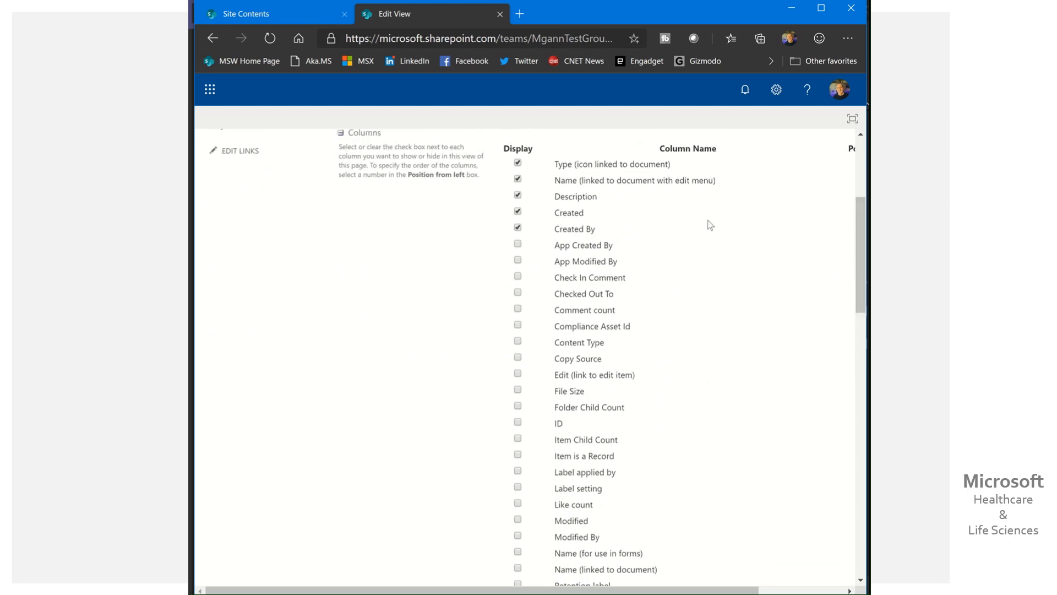
mouse_move(681, 259)
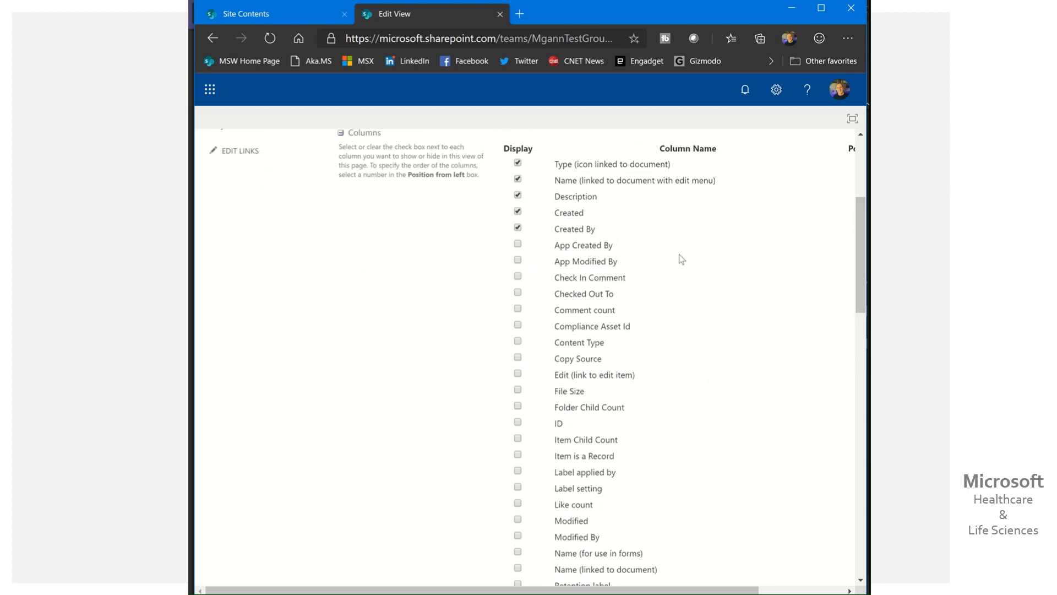
mouse_move(583, 163)
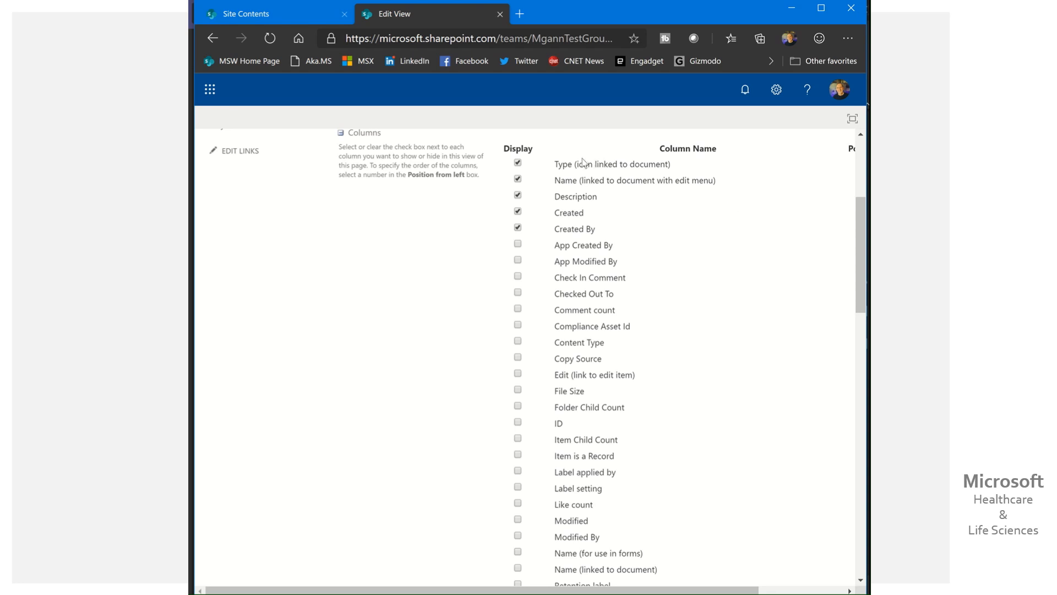
mouse_move(567, 173)
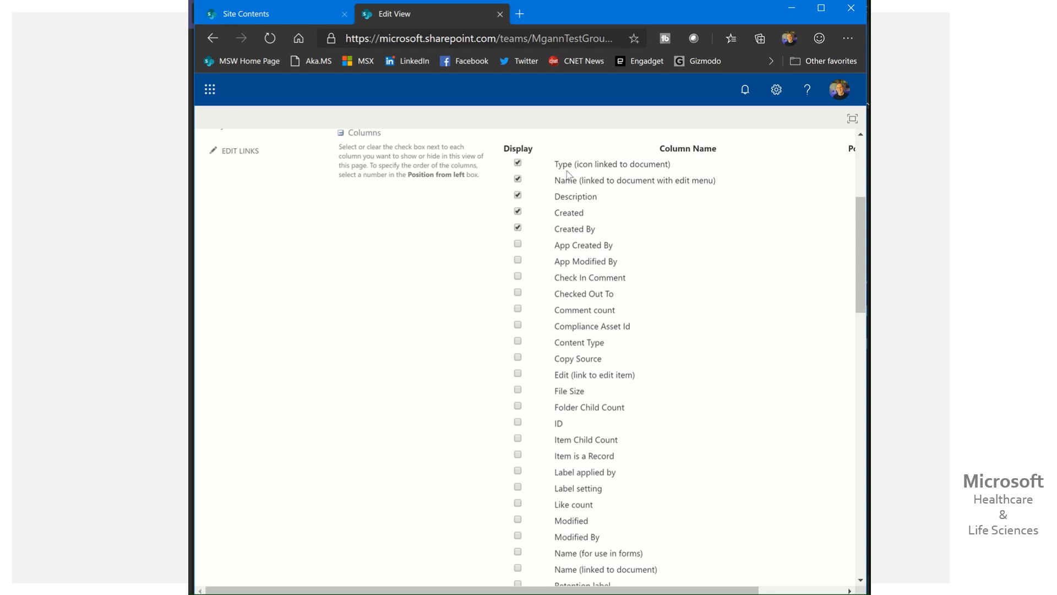
mouse_move(593, 174)
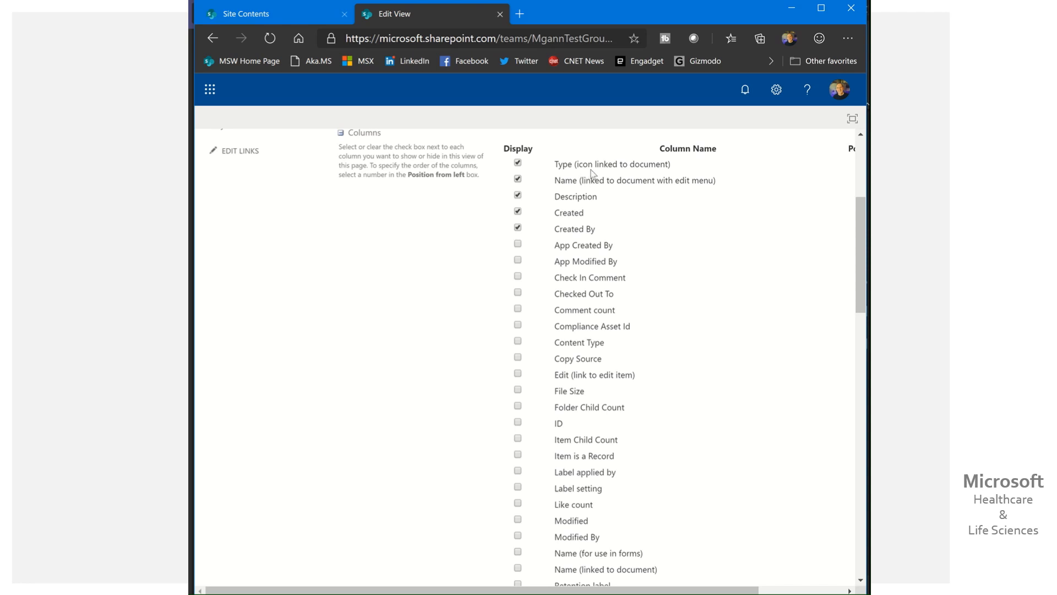
mouse_move(658, 175)
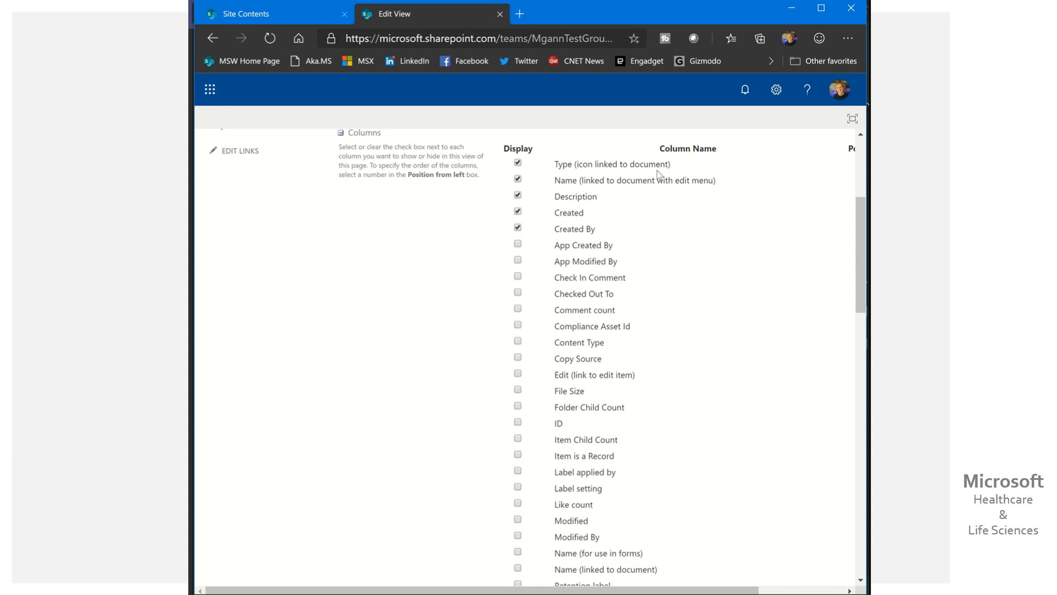
mouse_move(581, 188)
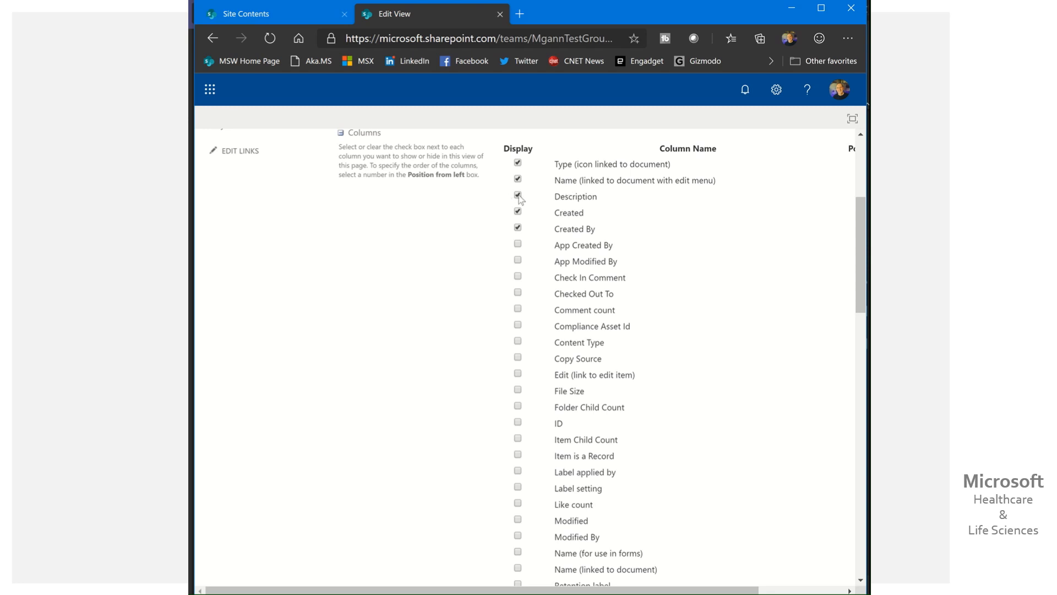
left_click(518, 196)
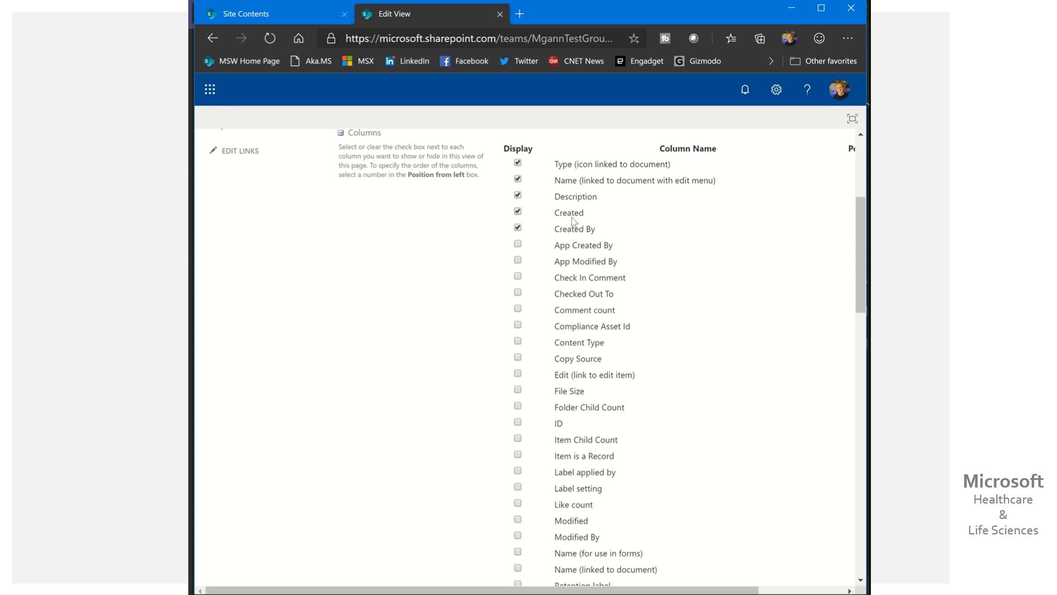
mouse_move(602, 233)
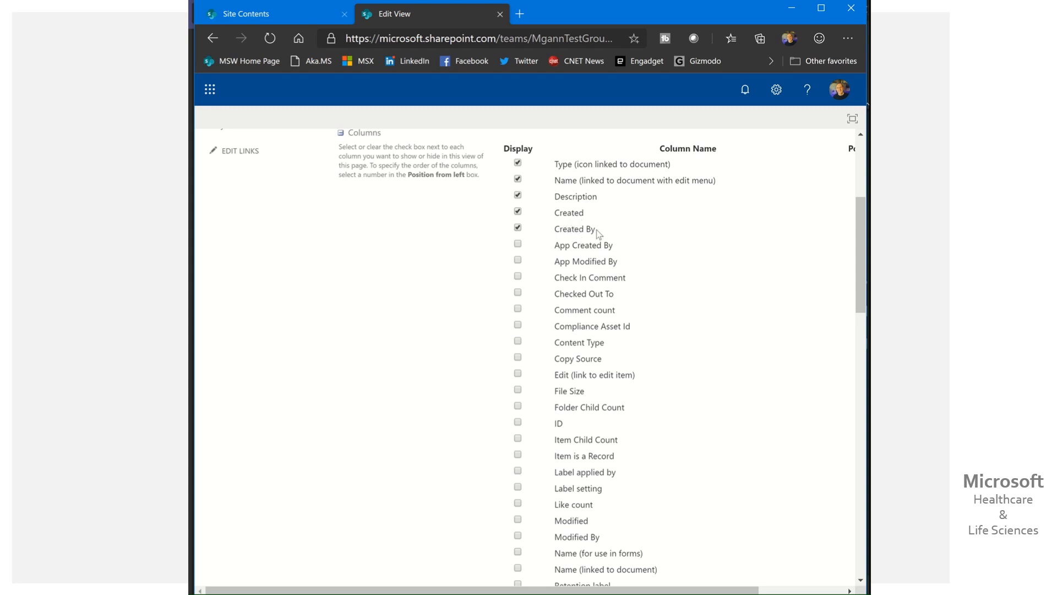
scroll("down", 3)
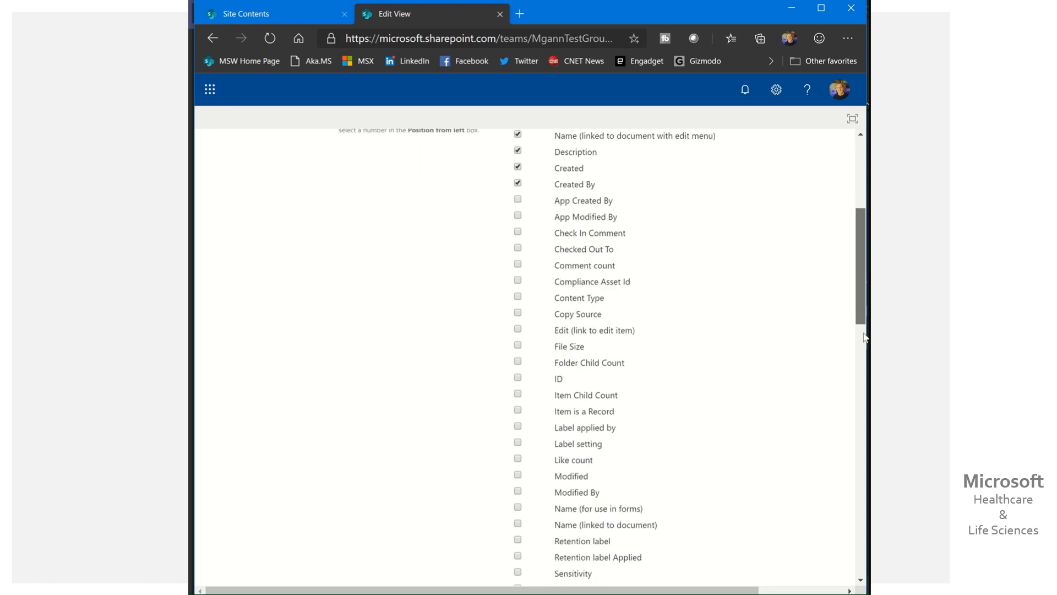
- Leave the All Documents view sorted by Created ascending and go back to the library settings page
scroll("down", 3)
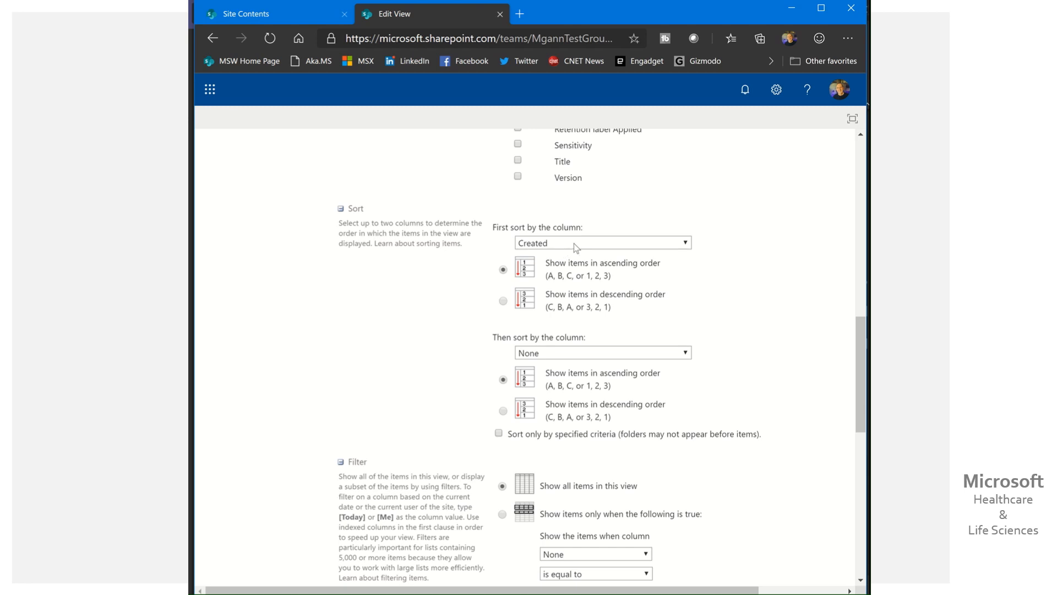
left_click(604, 242)
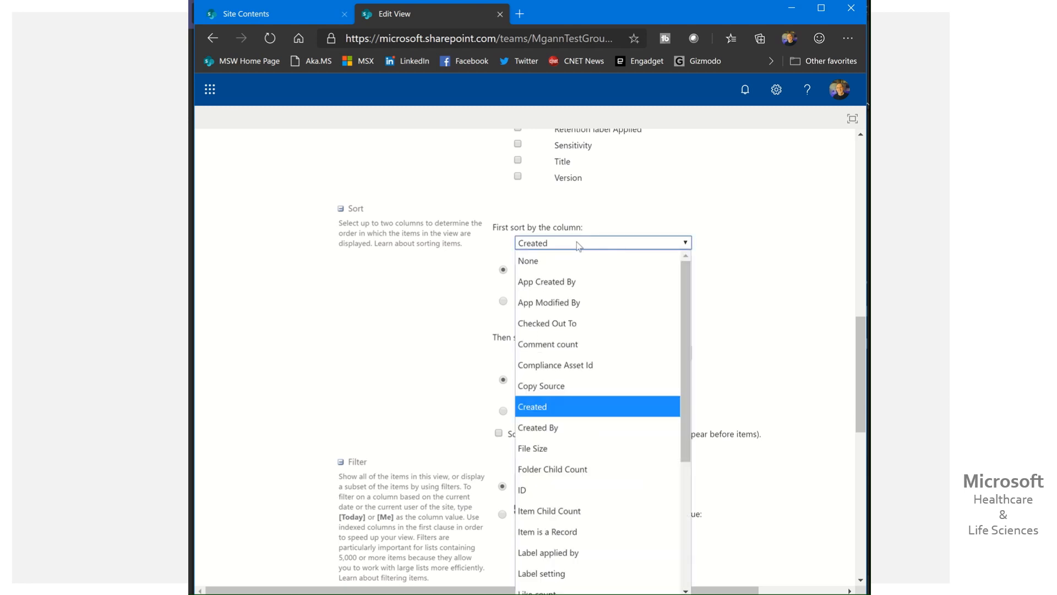
mouse_move(717, 203)
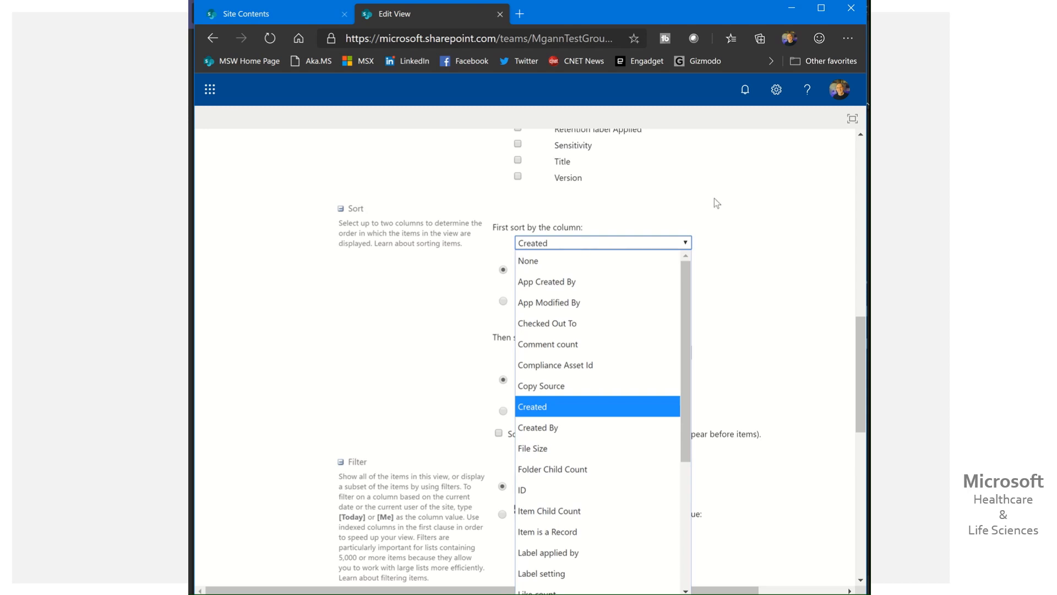
left_click(533, 407)
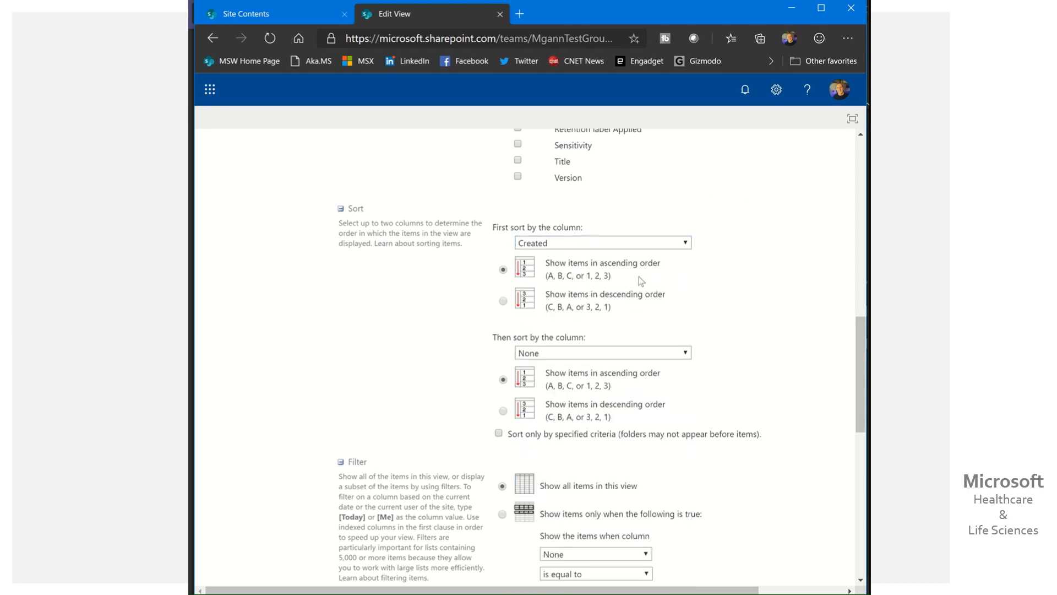
mouse_move(539, 297)
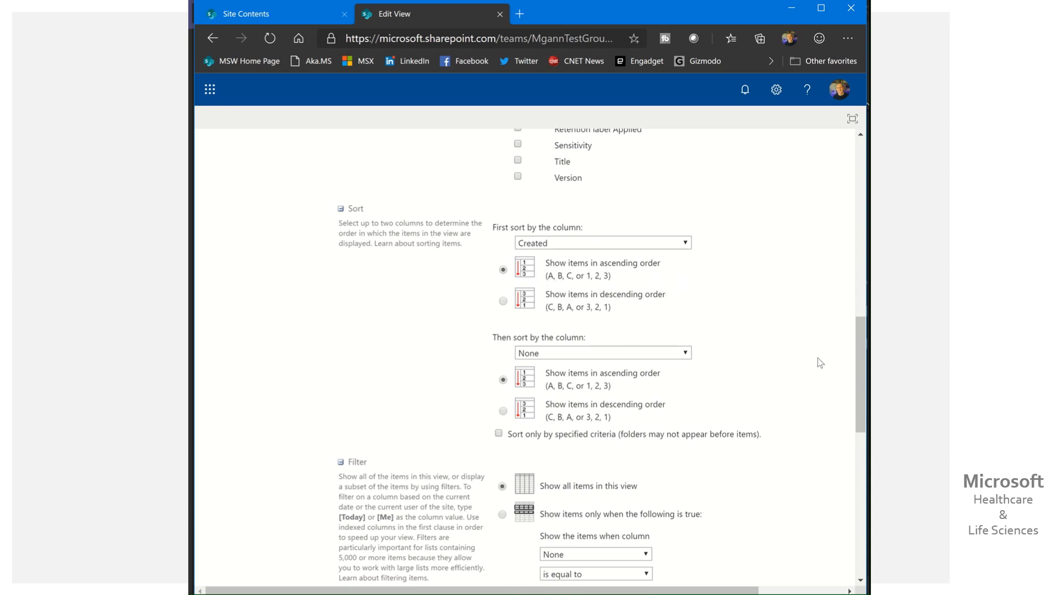
scroll("down", 3)
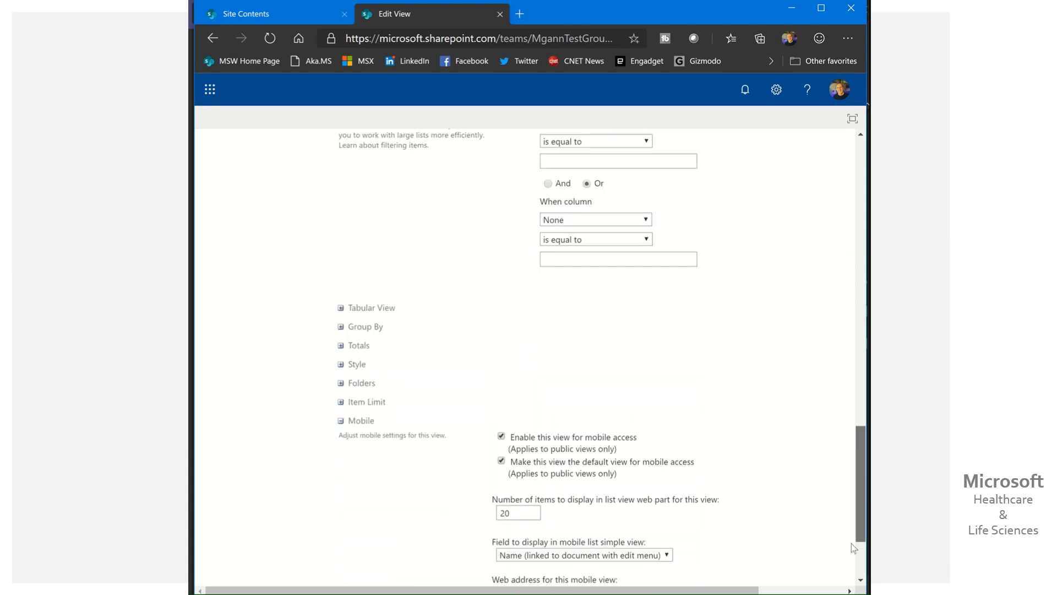
scroll("down", 3)
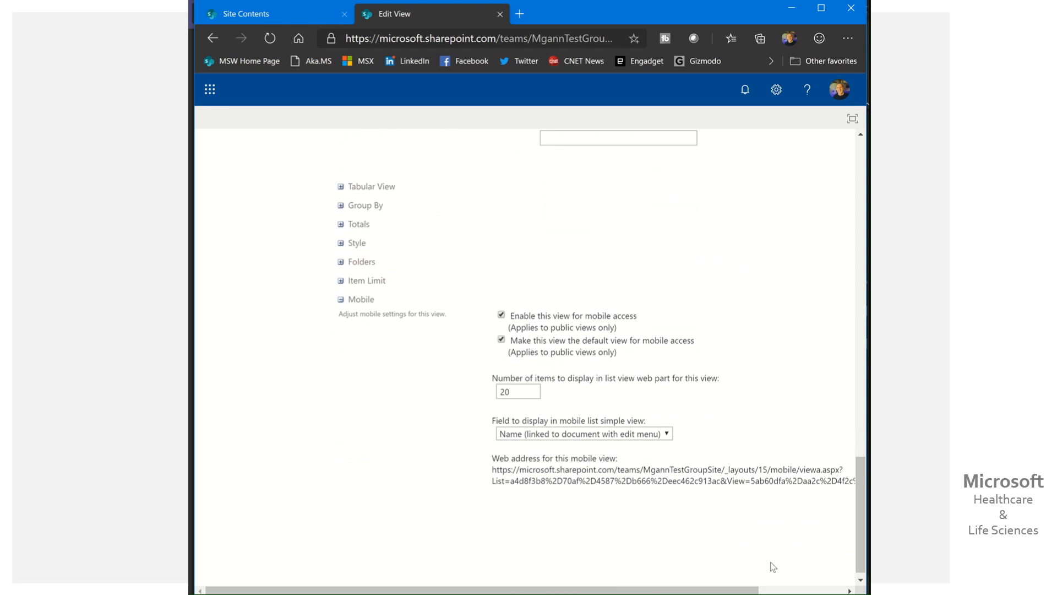
mouse_move(212, 38)
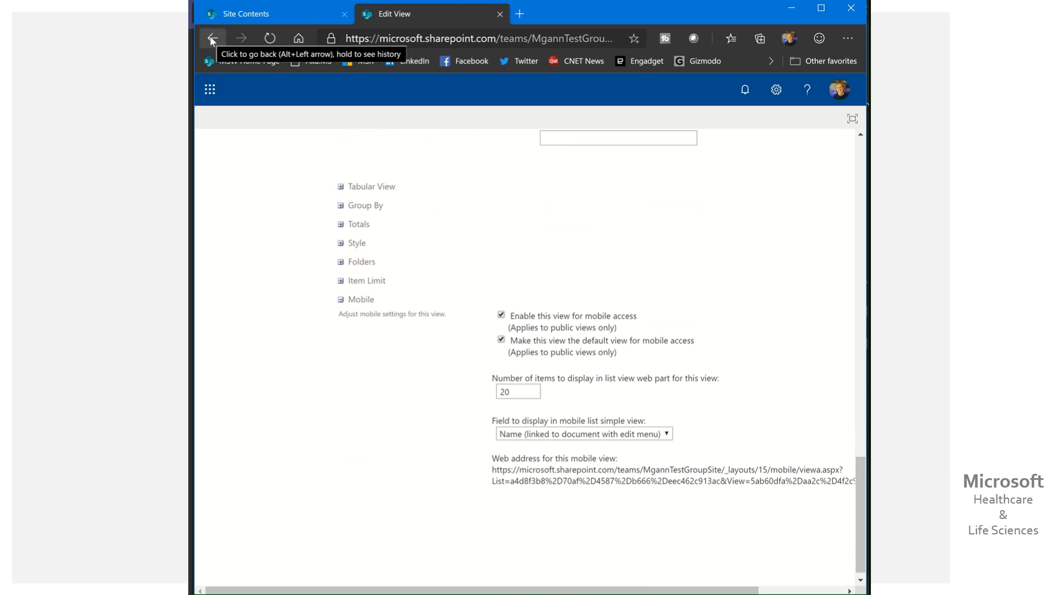
left_click(211, 39)
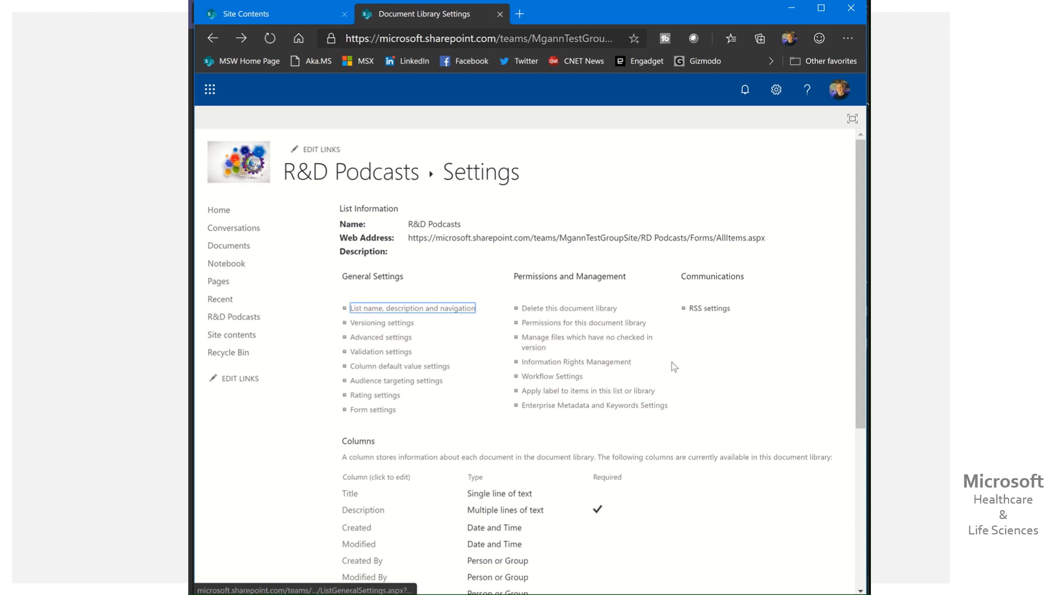
mouse_move(725, 364)
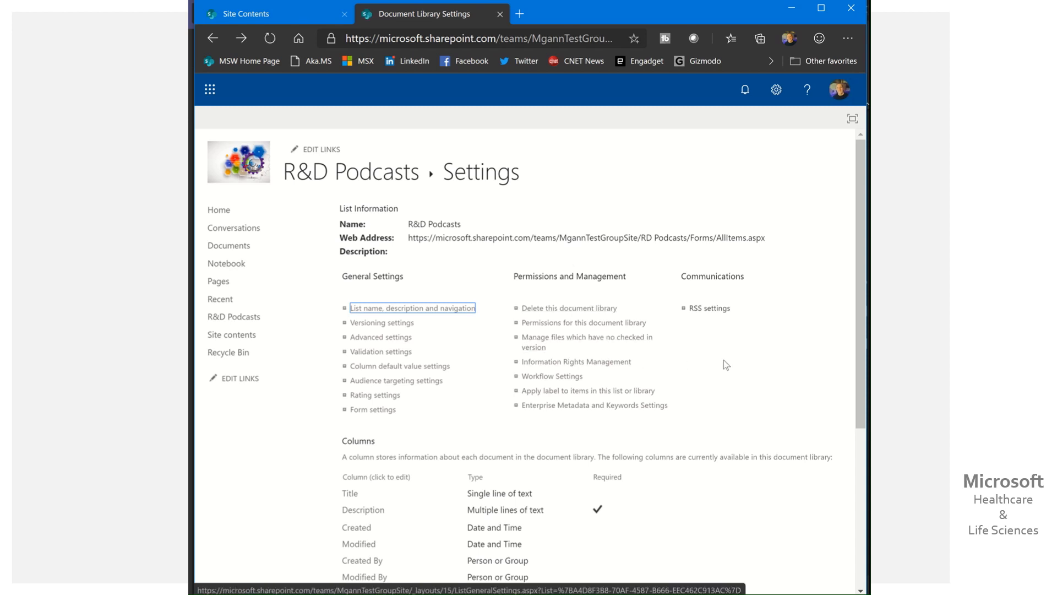
mouse_move(709, 308)
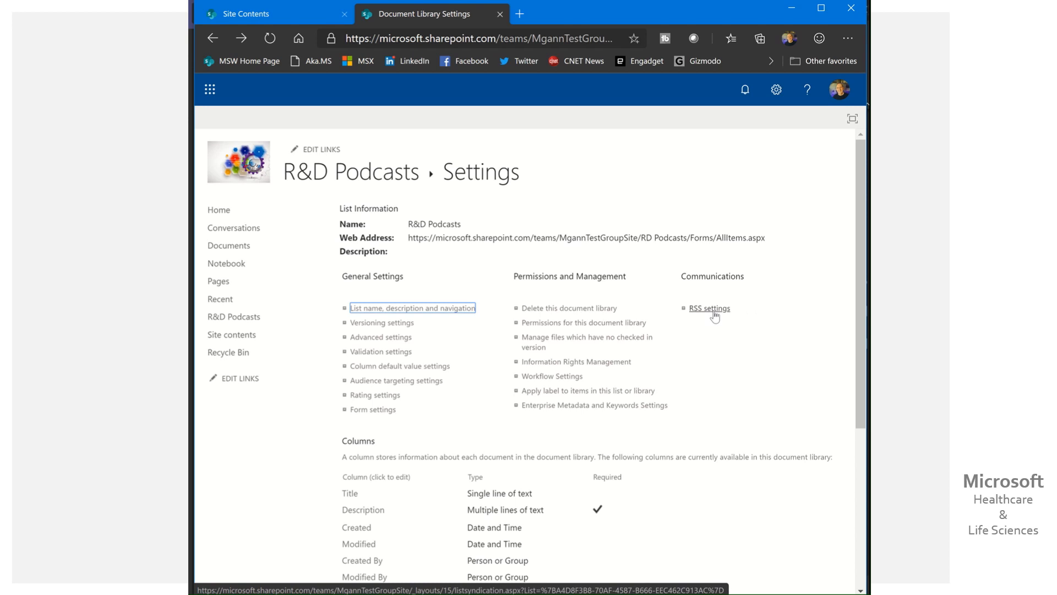
- Go to the RSS settings under Communications for the R&D Podcasts library
left_click(709, 309)
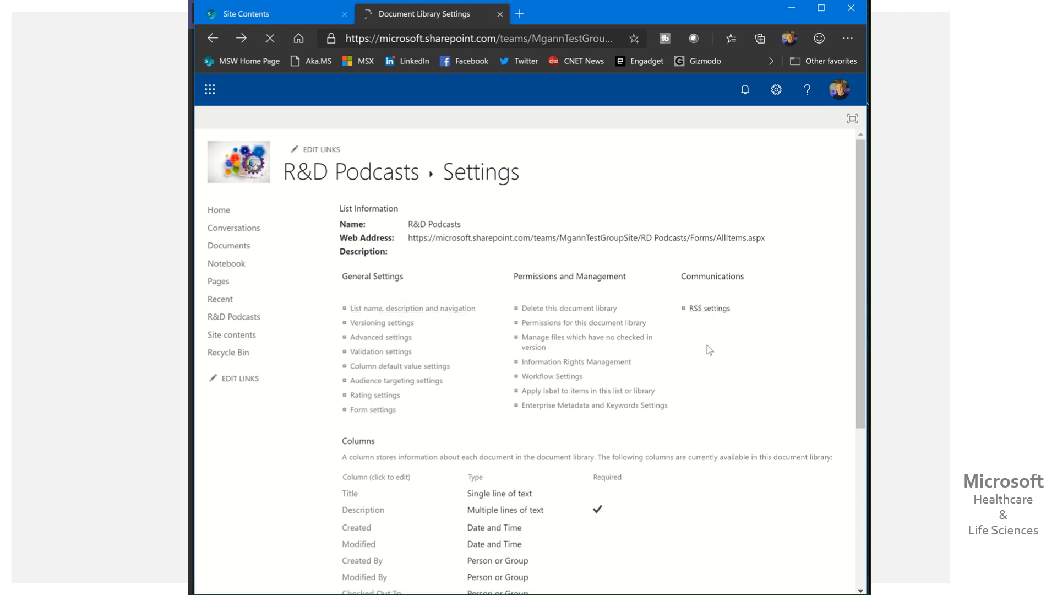
- Review the RSS settings — Title, Description, Created included, 25 items, 90 days — and cancel without changes
left_click(709, 308)
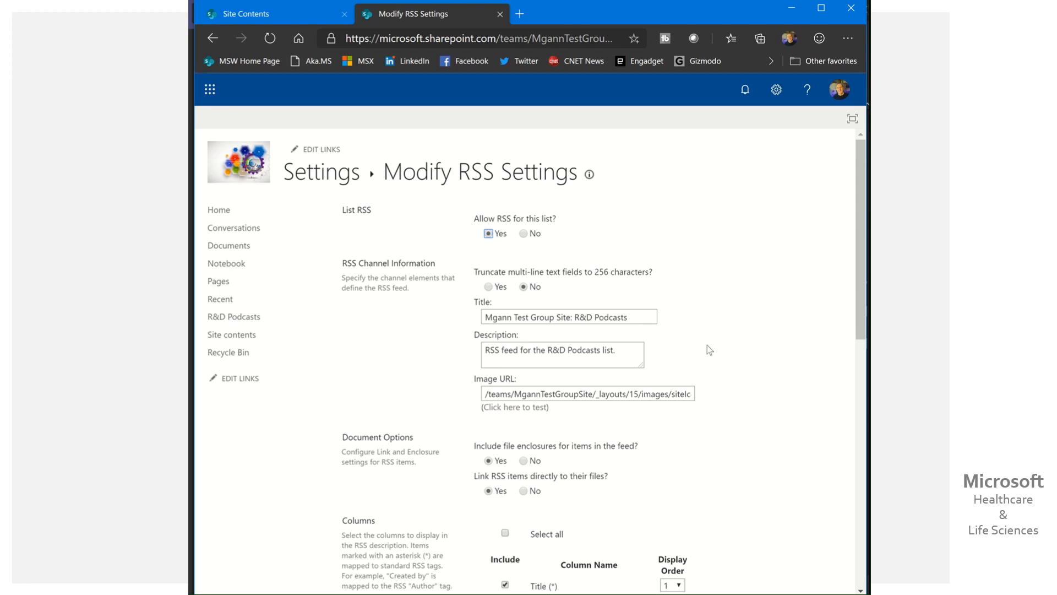
mouse_move(703, 241)
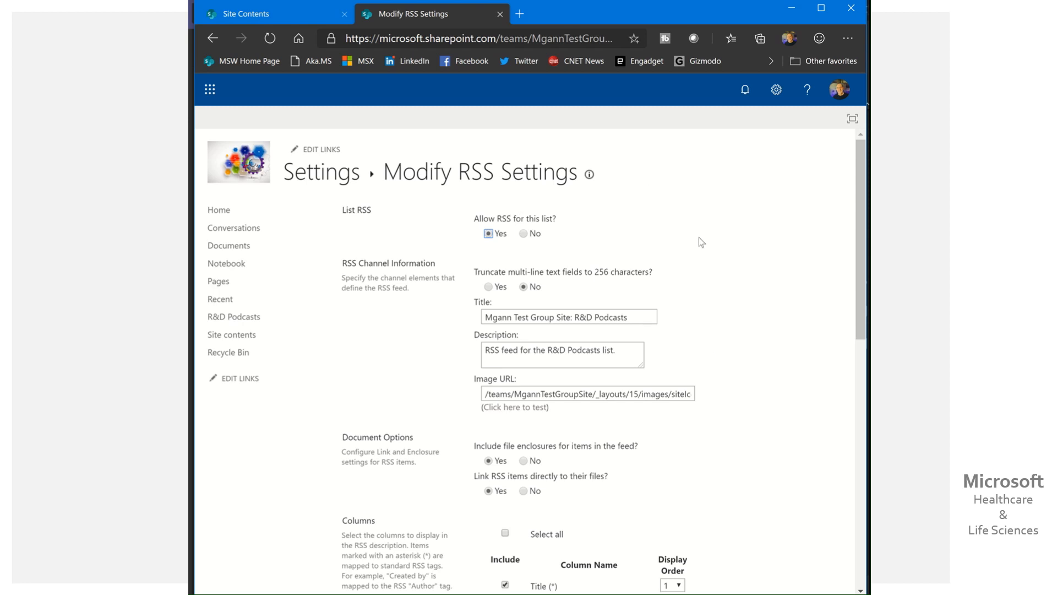
scroll("down", 3)
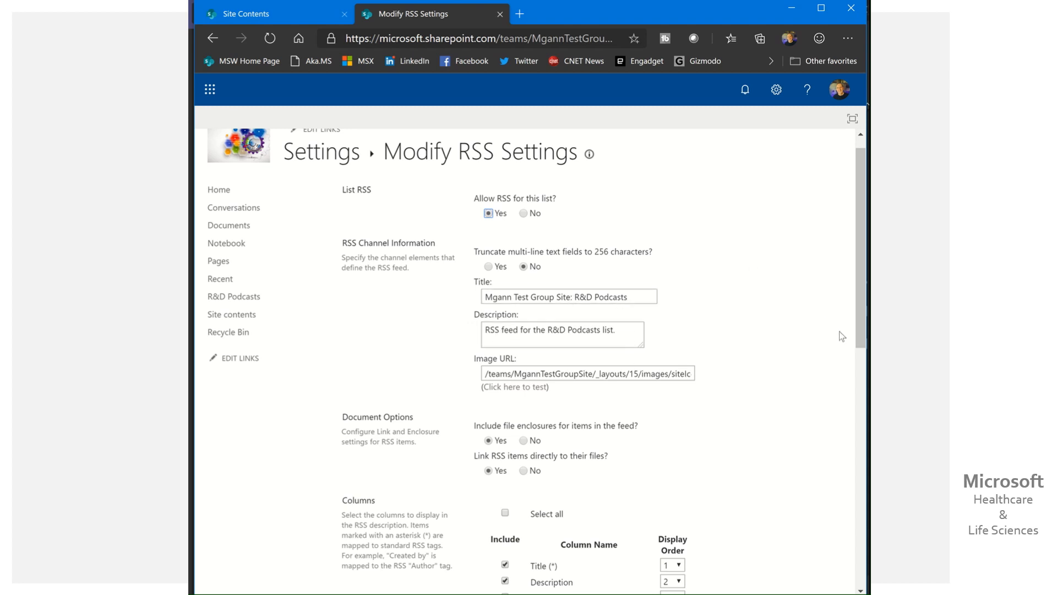
scroll("down", 3)
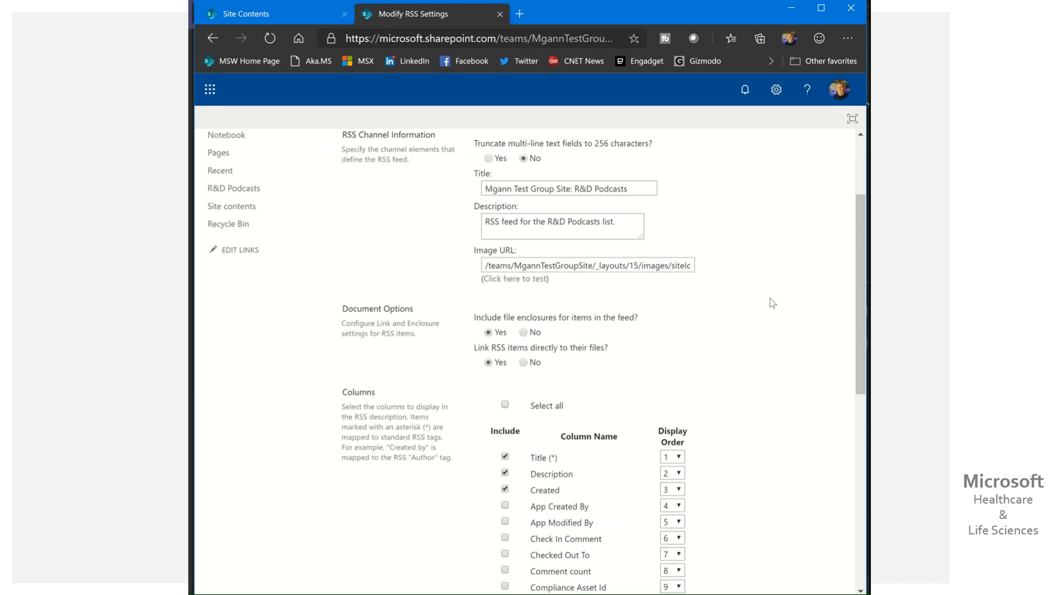
mouse_move(866, 282)
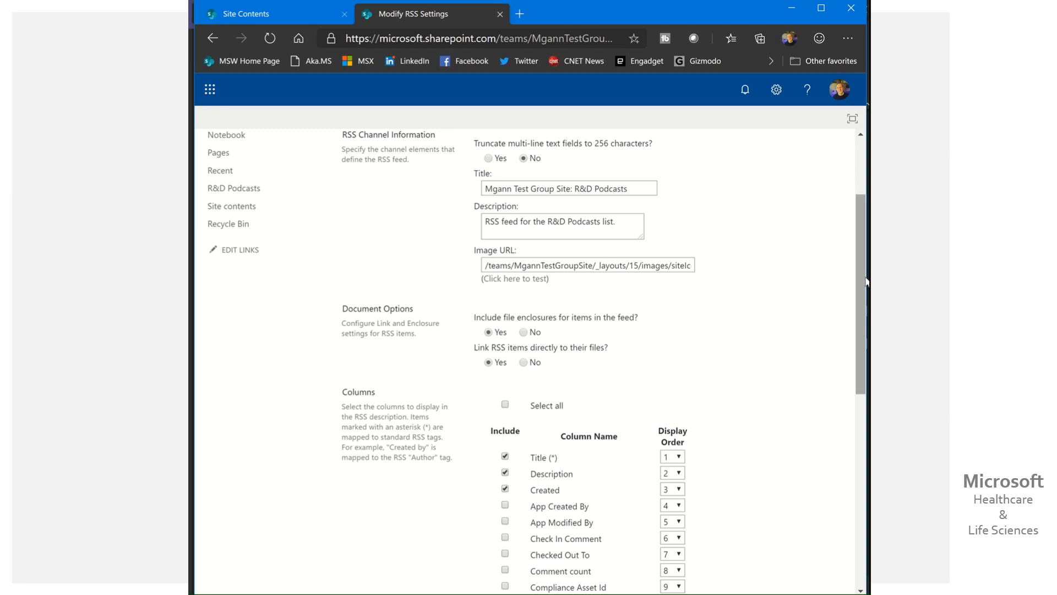
scroll("down", 3)
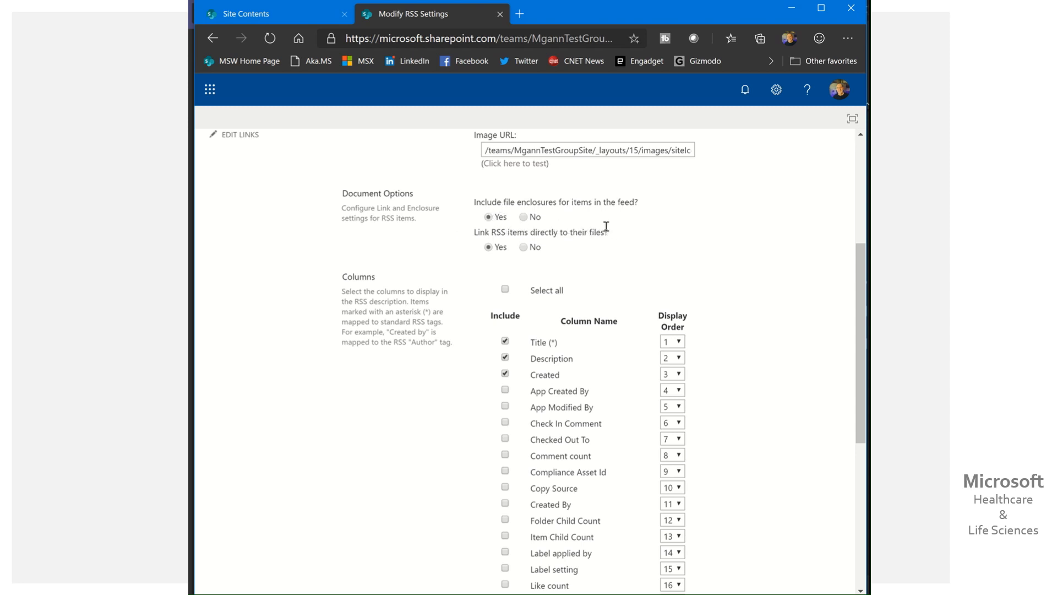
mouse_move(537, 276)
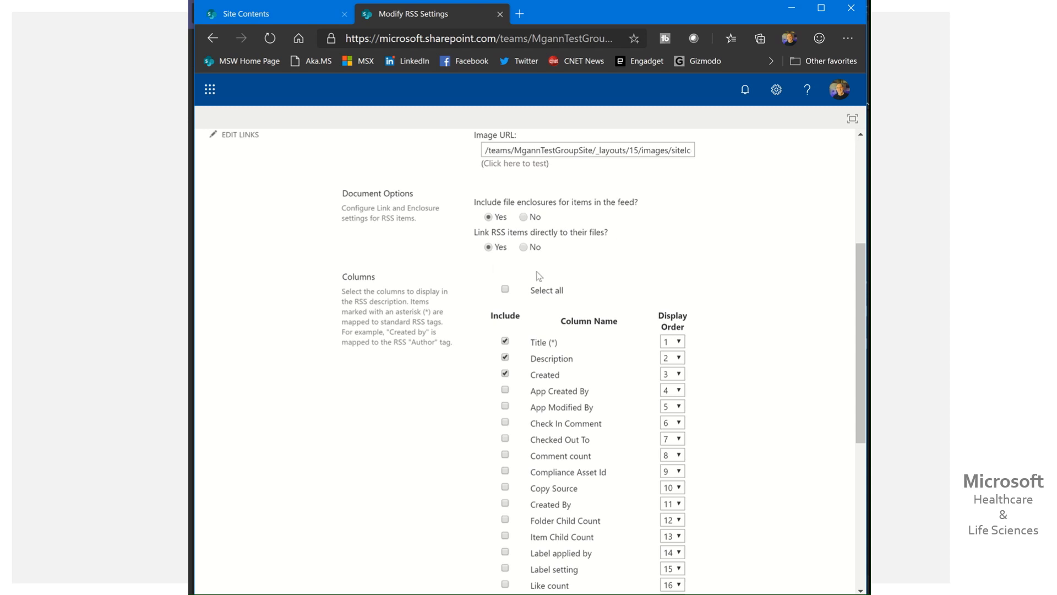
mouse_move(550, 347)
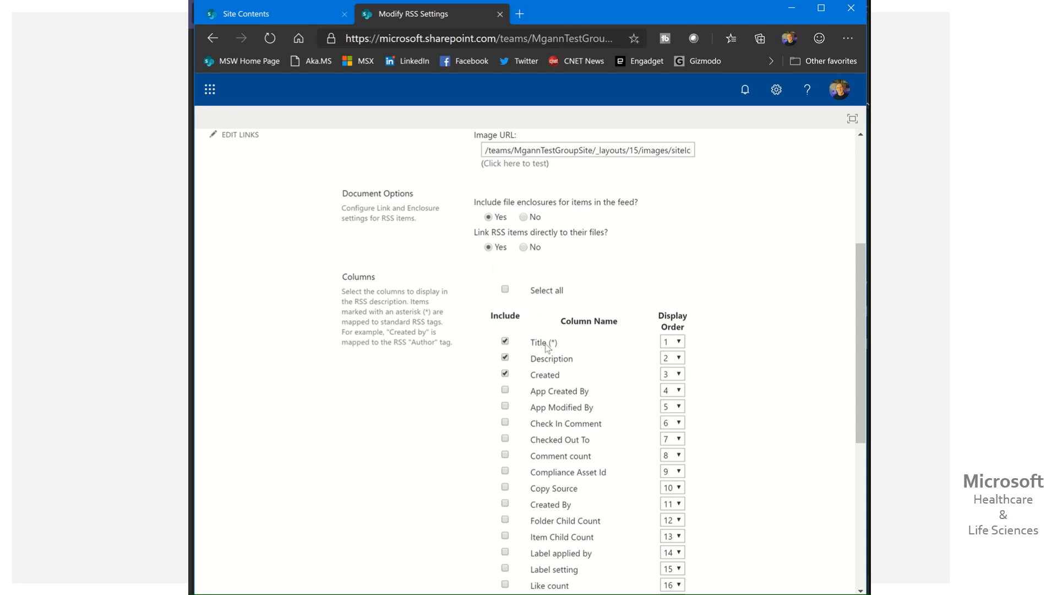
mouse_move(584, 374)
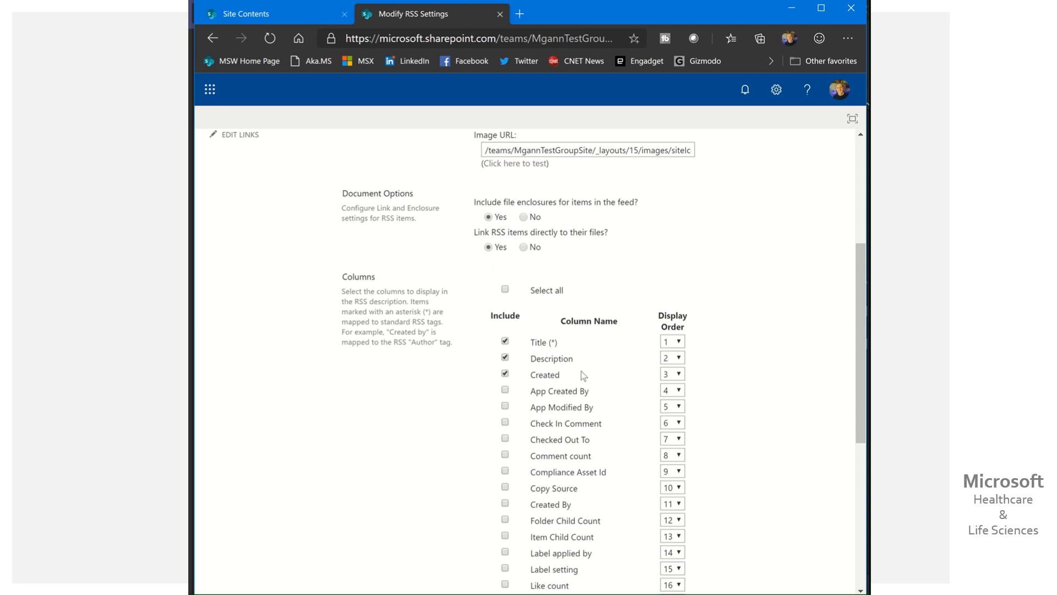
scroll("down", 3)
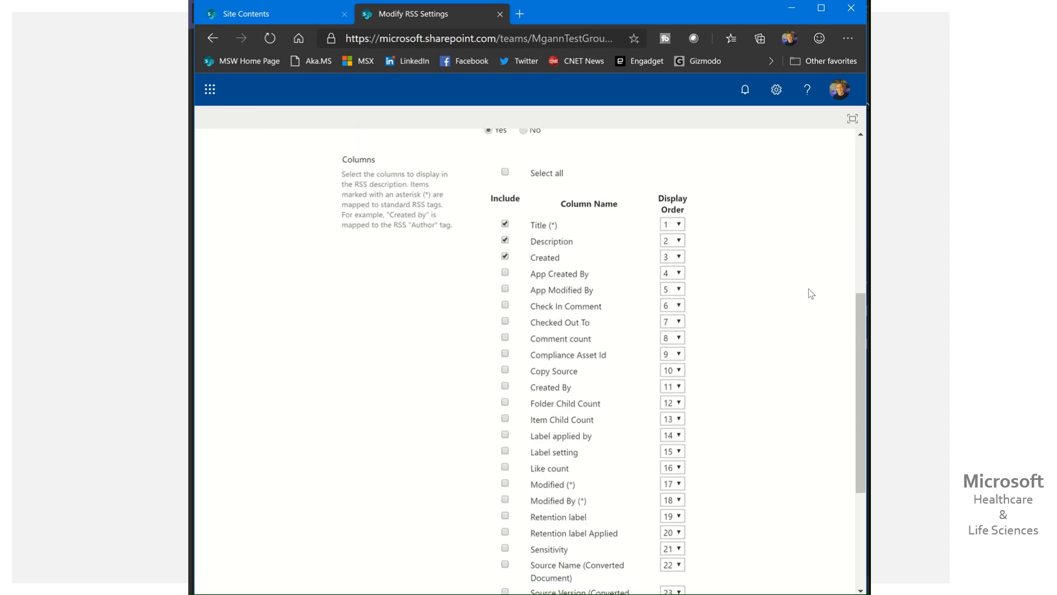
scroll("down", 3)
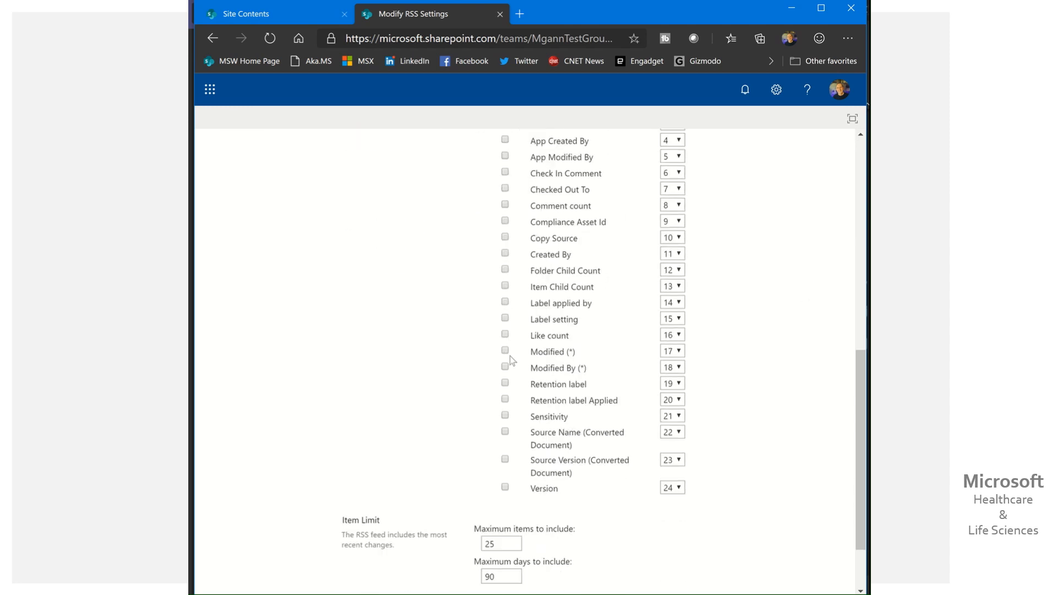
mouse_move(543, 368)
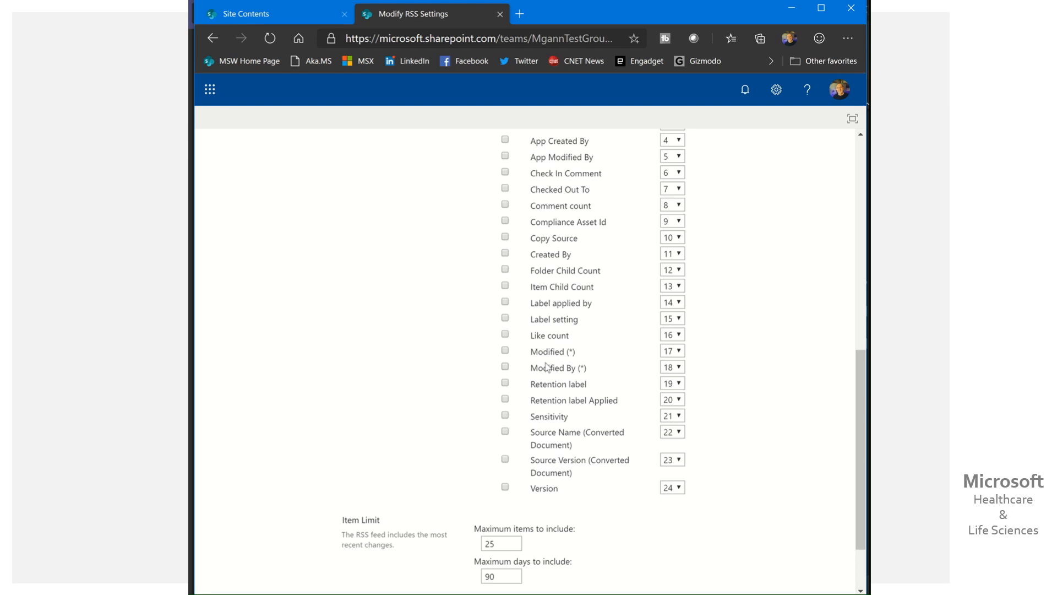
mouse_move(622, 390)
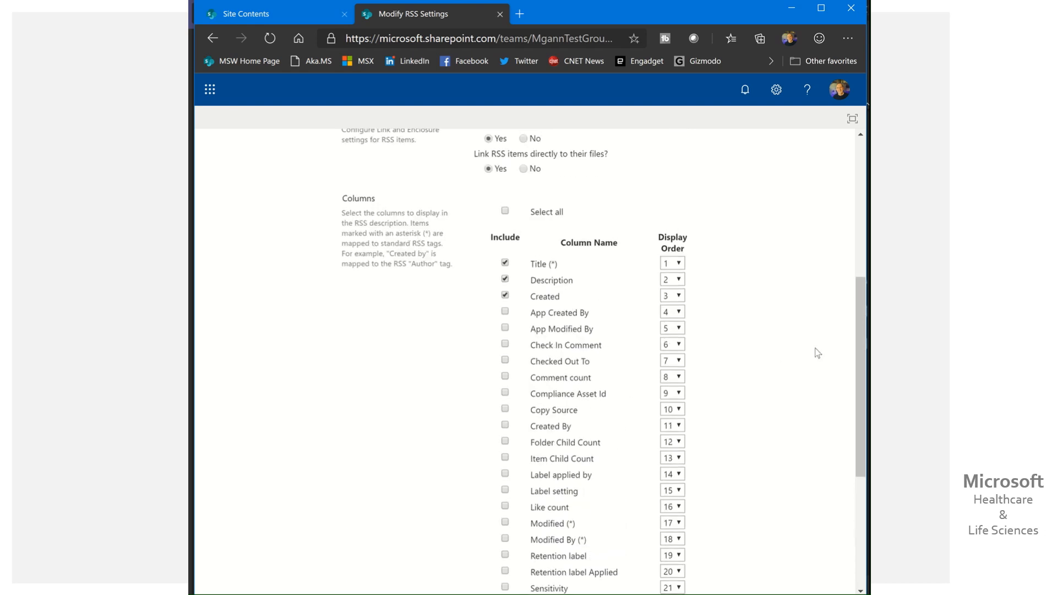
scroll("down", 3)
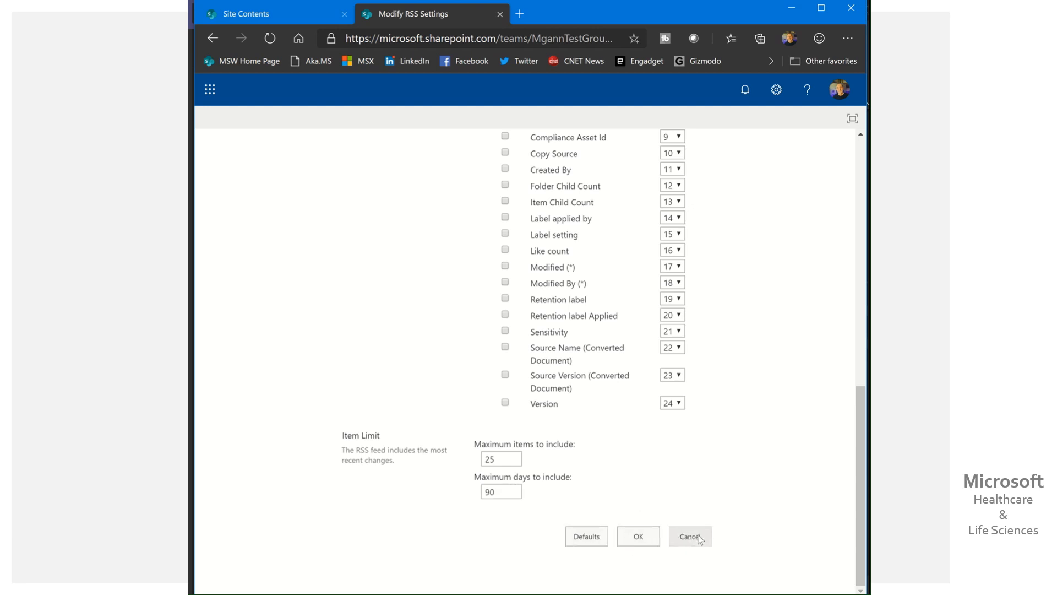
left_click(689, 535)
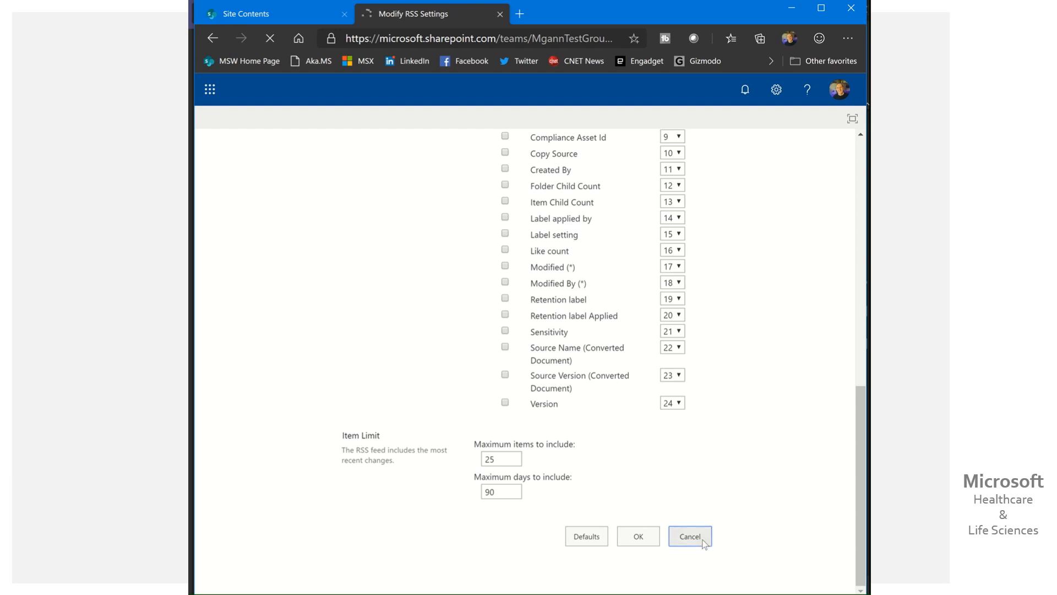
- From Views, edit the All Documents view and copy its RSS feed address from the icon by the web address
left_click(692, 535)
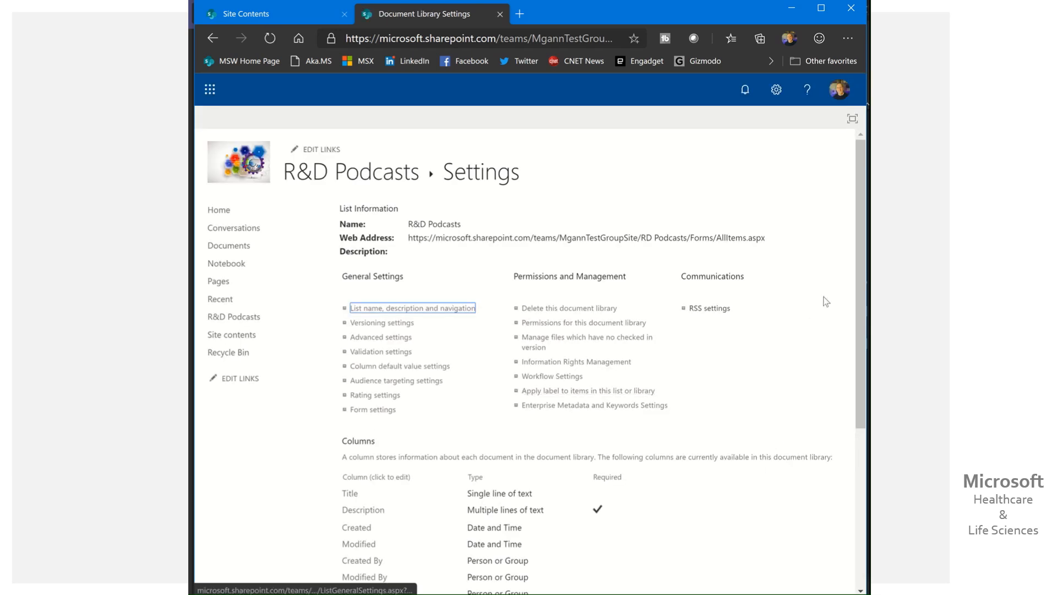
scroll("down", 3)
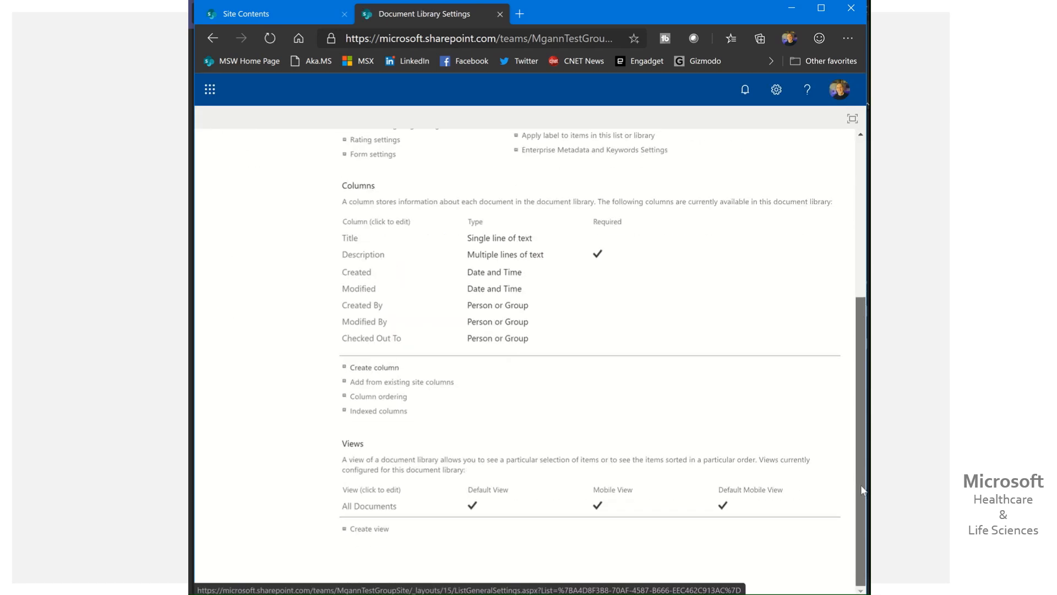
left_click(368, 506)
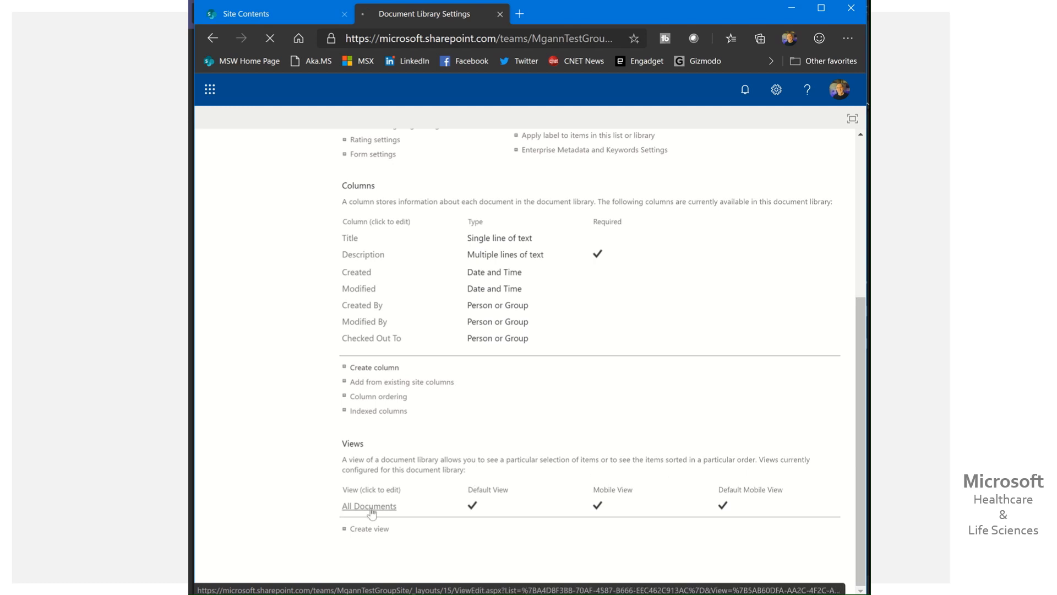
left_click(368, 506)
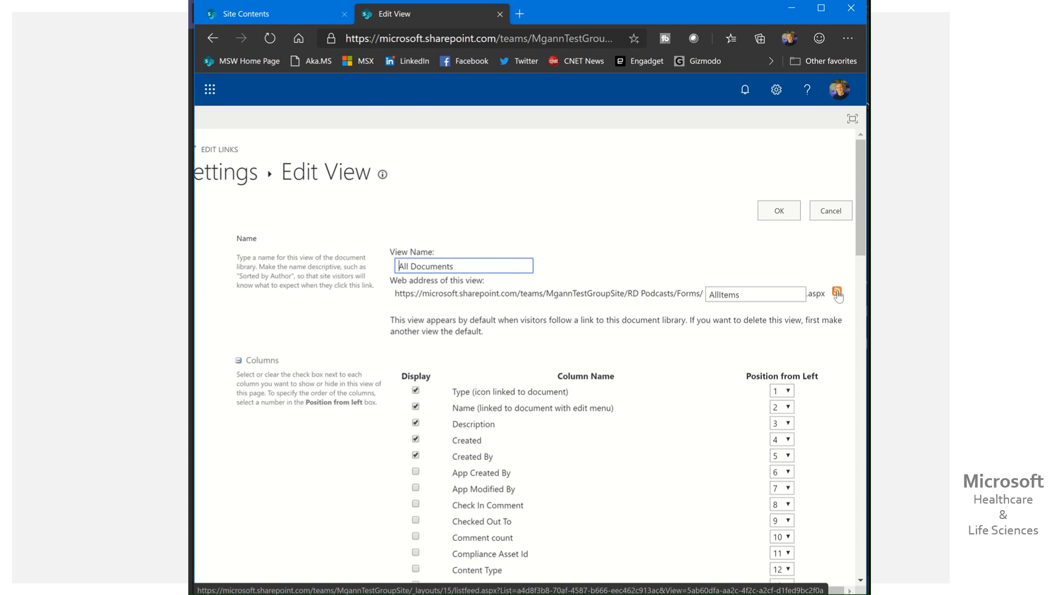
right_click(837, 291)
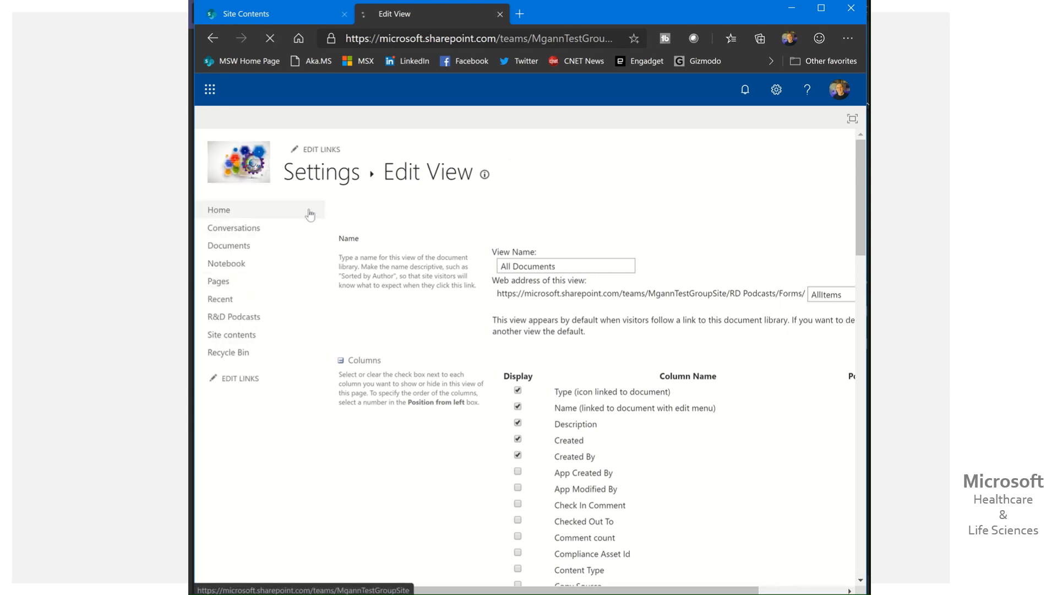
- On the site home page in edit mode, check the Podcast Feeds Quick Links settings listing R&D Podcasts
left_click(218, 209)
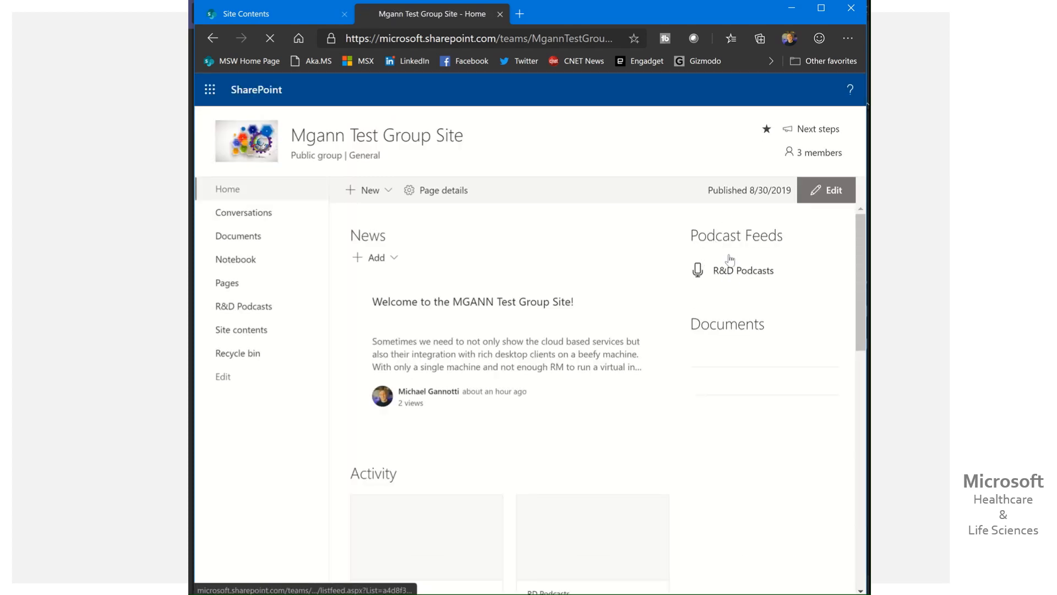
left_click(826, 189)
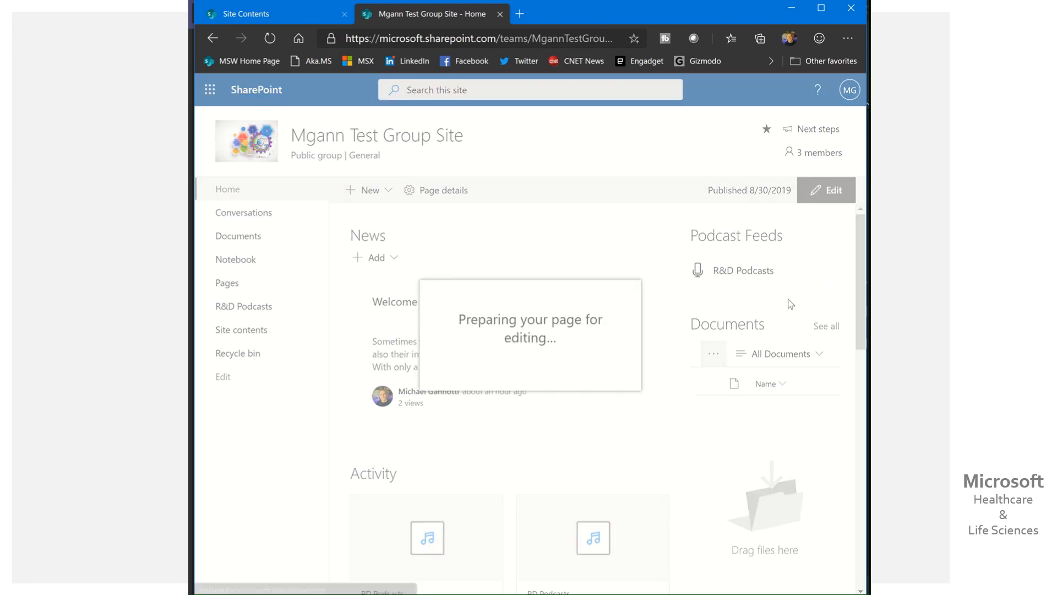
left_click(826, 189)
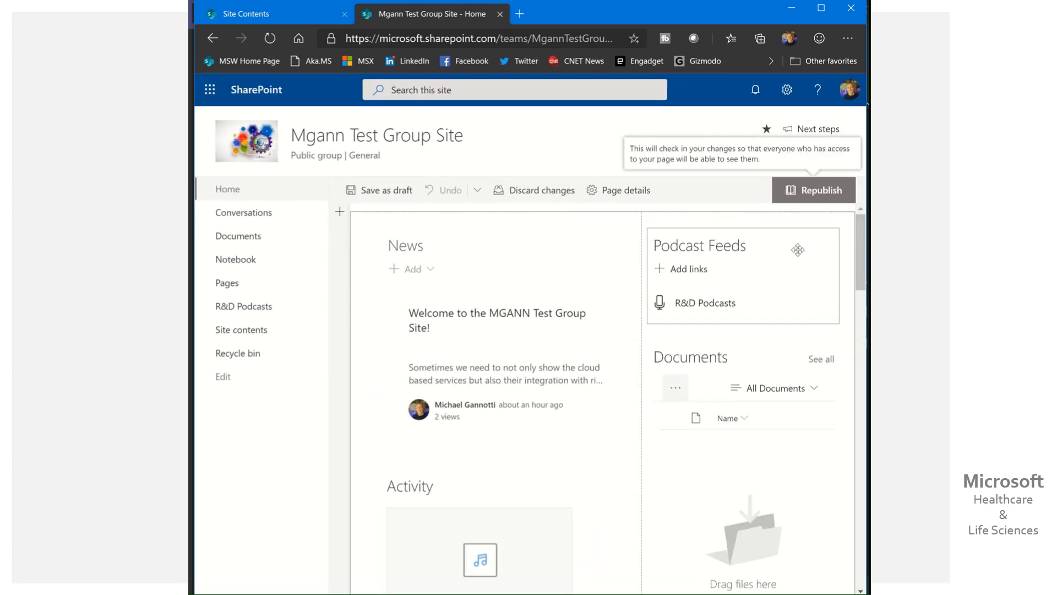
mouse_move(650, 253)
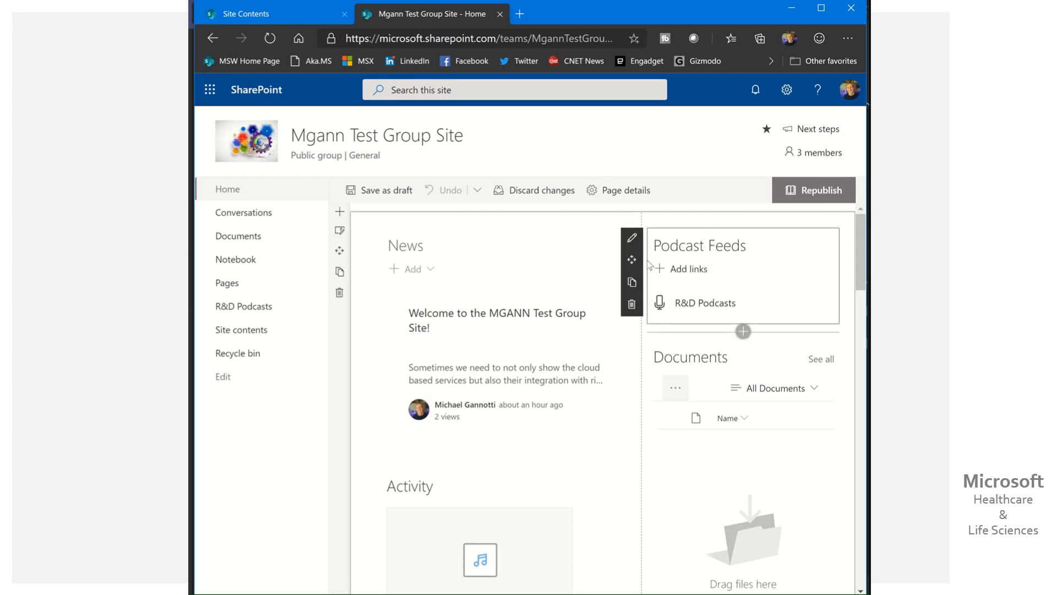
mouse_move(633, 282)
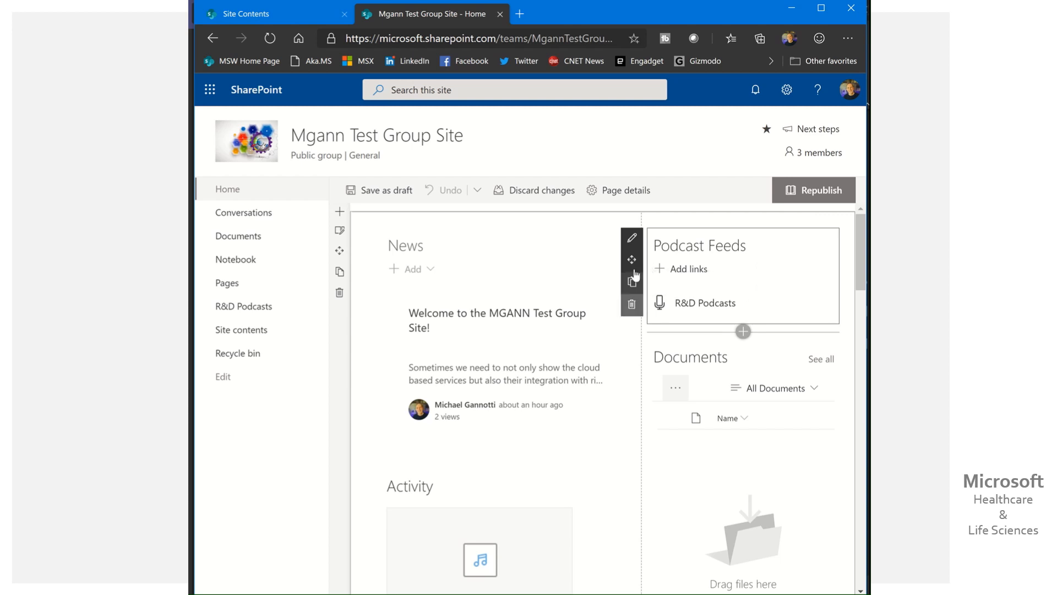
left_click(631, 237)
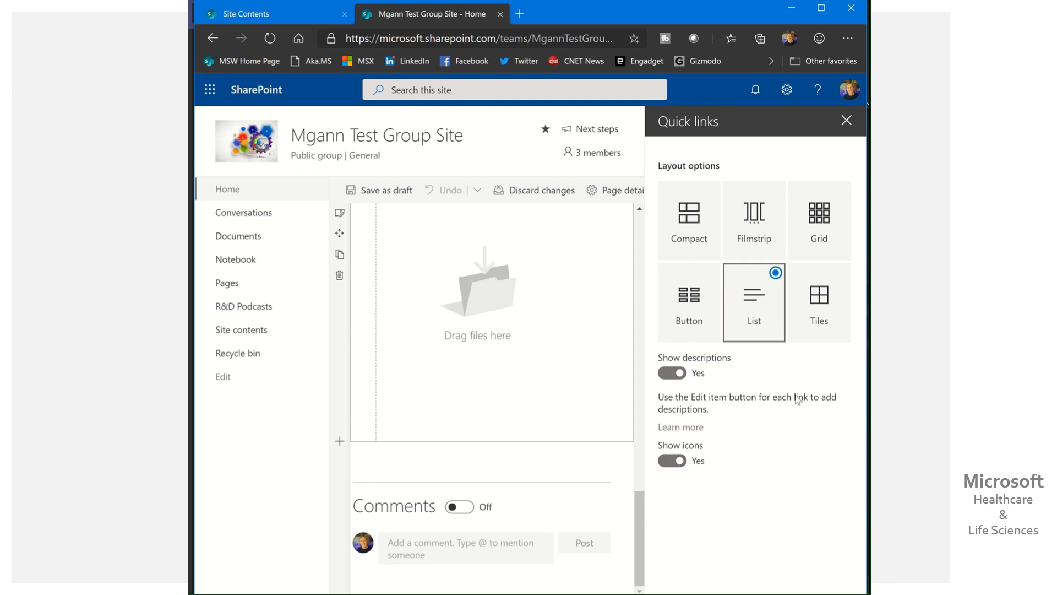
left_click(846, 121)
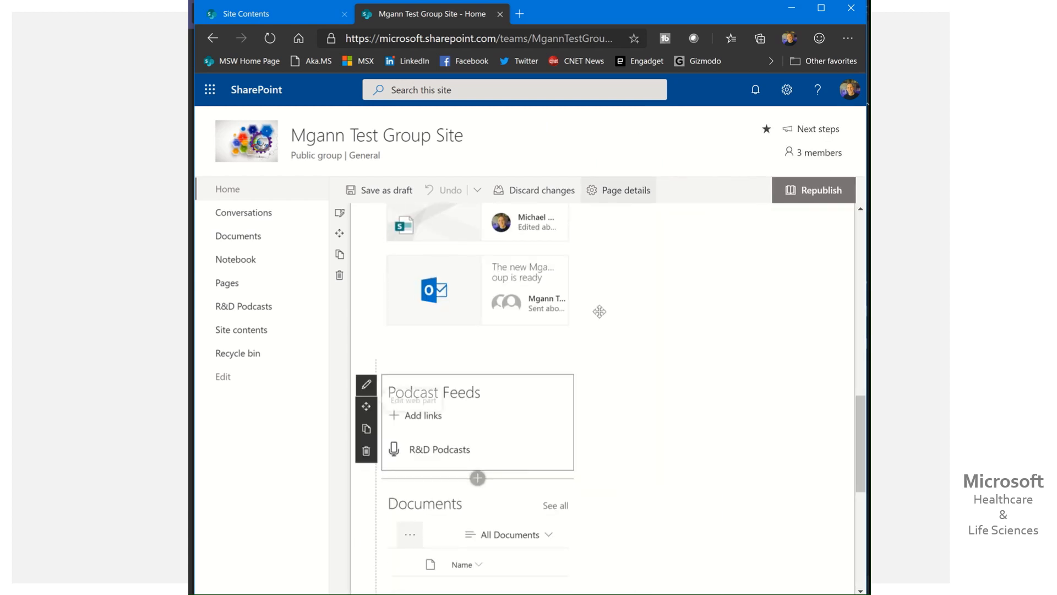
- Republish the home page with the Podcast Feeds section in place
scroll("down", 3)
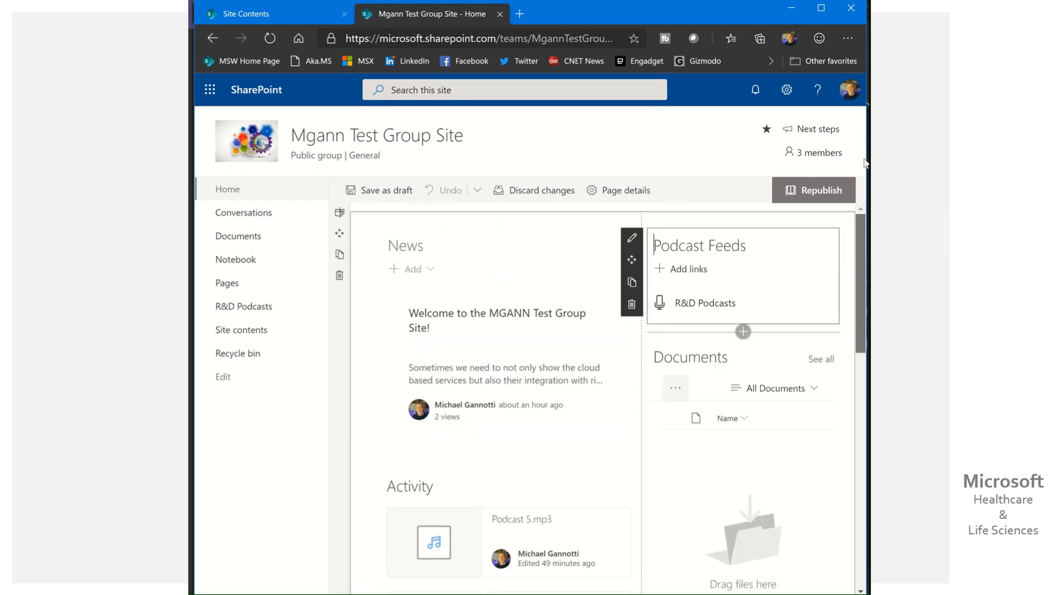
mouse_move(631, 282)
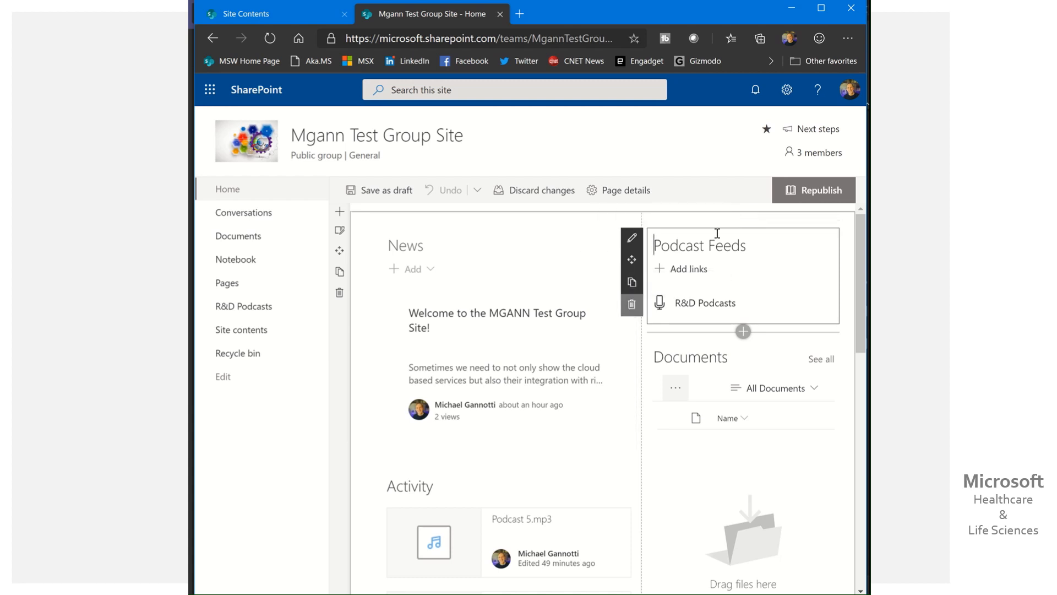
mouse_move(826, 193)
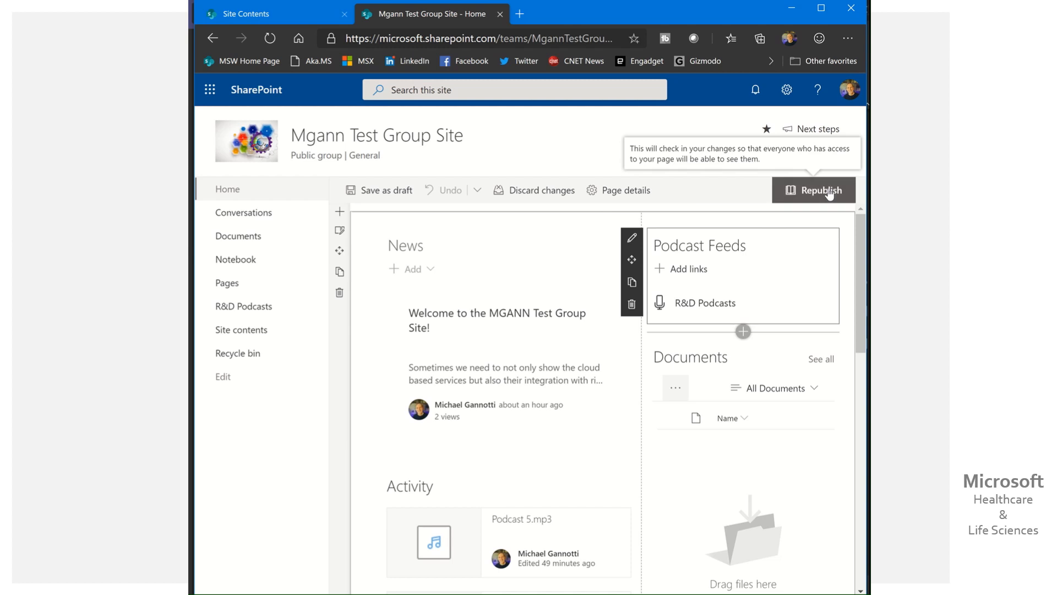
left_click(821, 189)
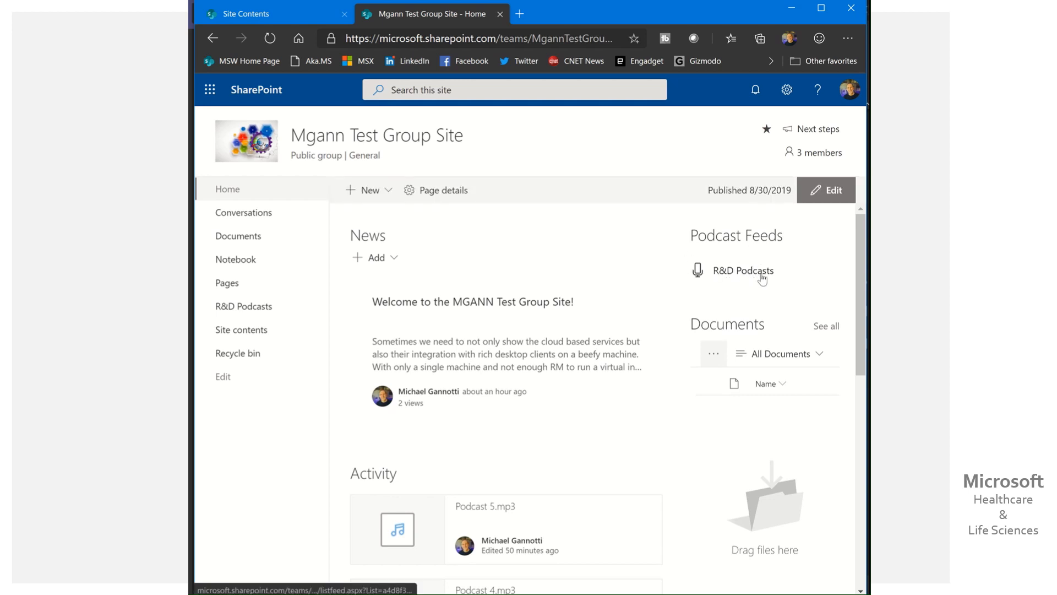
mouse_move(748, 266)
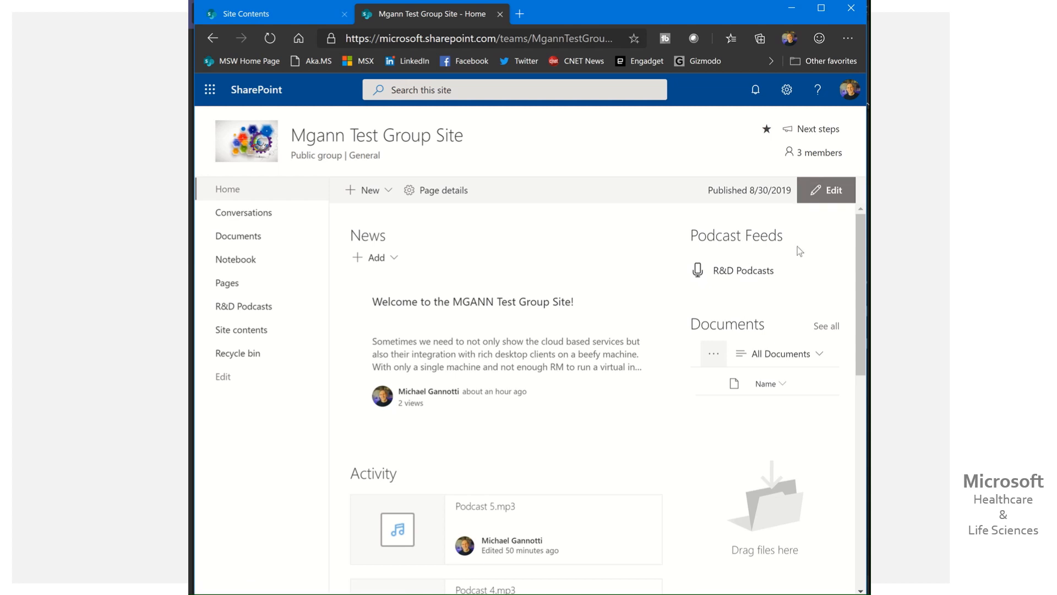
- Re-enter home page editing and start adding a link to Podcast Feeds
left_click(826, 189)
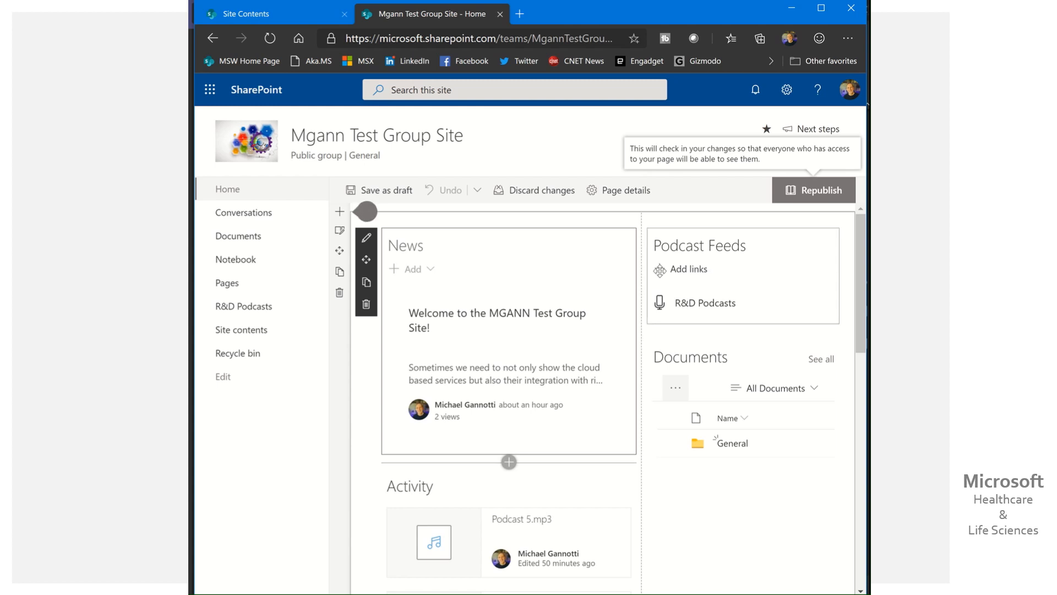
mouse_move(689, 269)
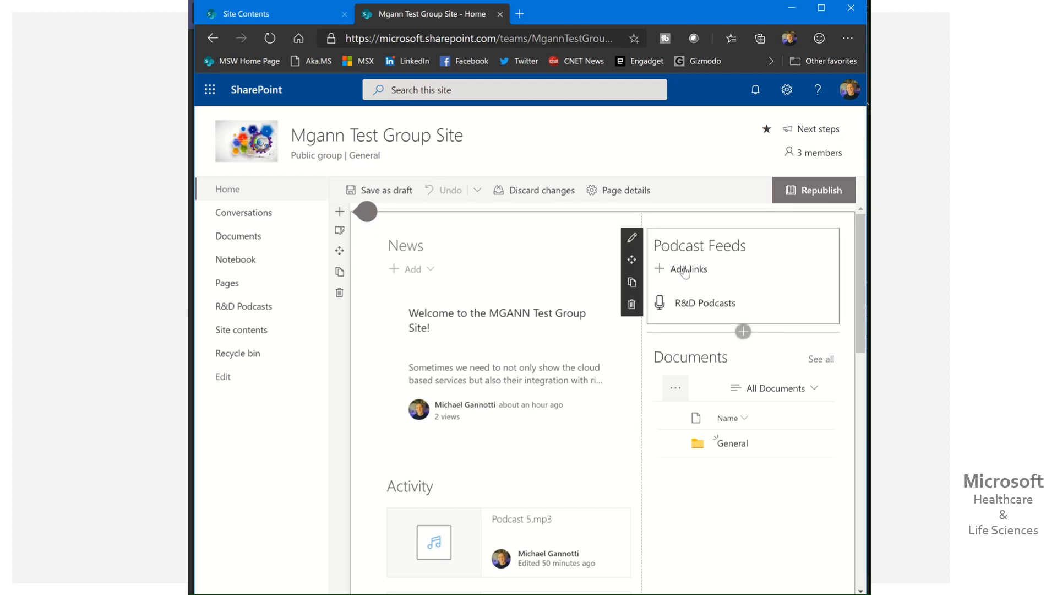
left_click(686, 269)
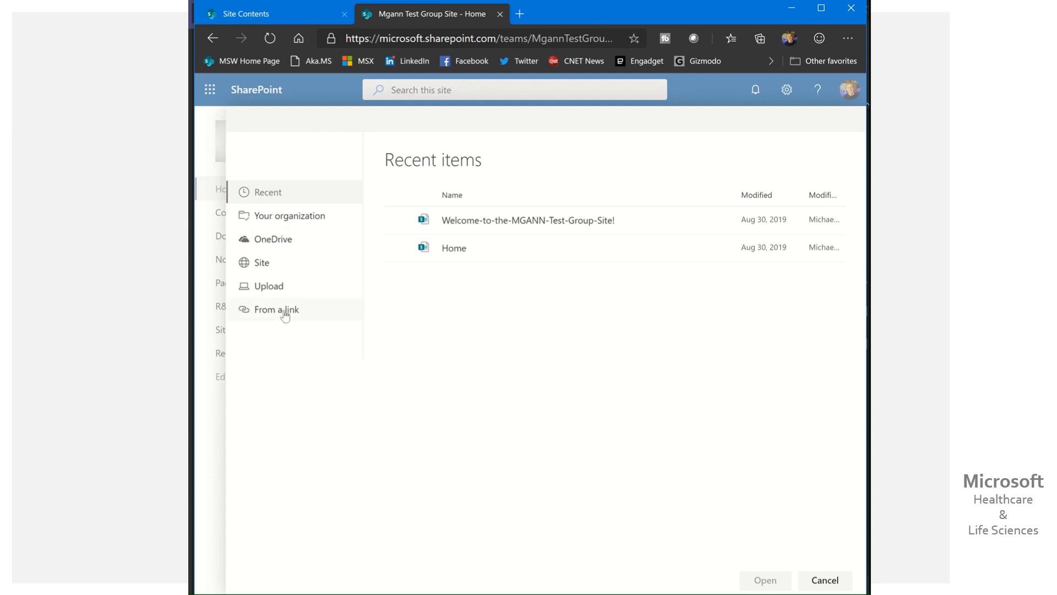
left_click(278, 310)
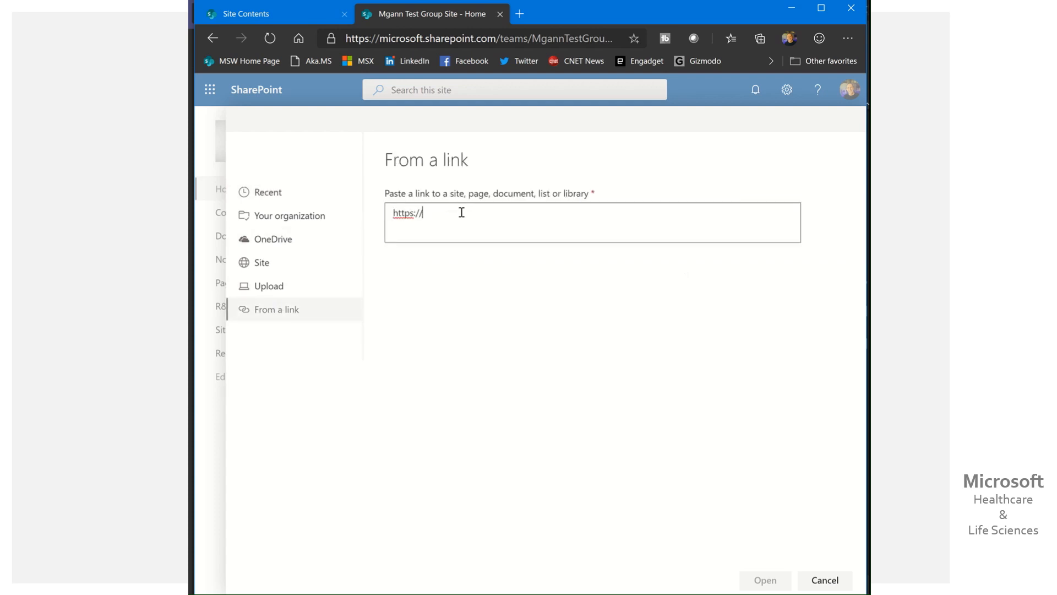
double_click(408, 213)
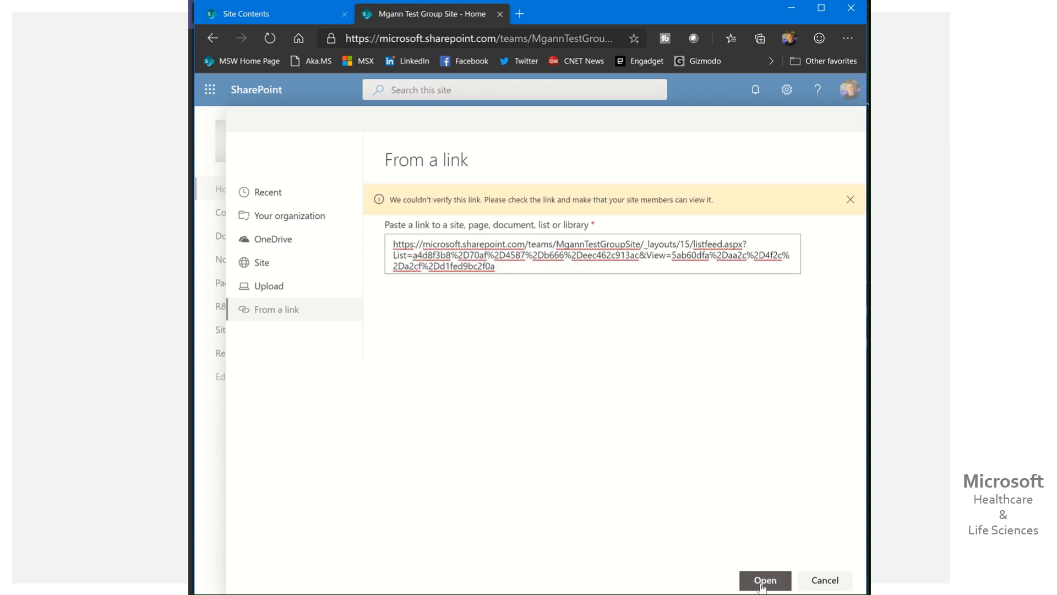
left_click(769, 580)
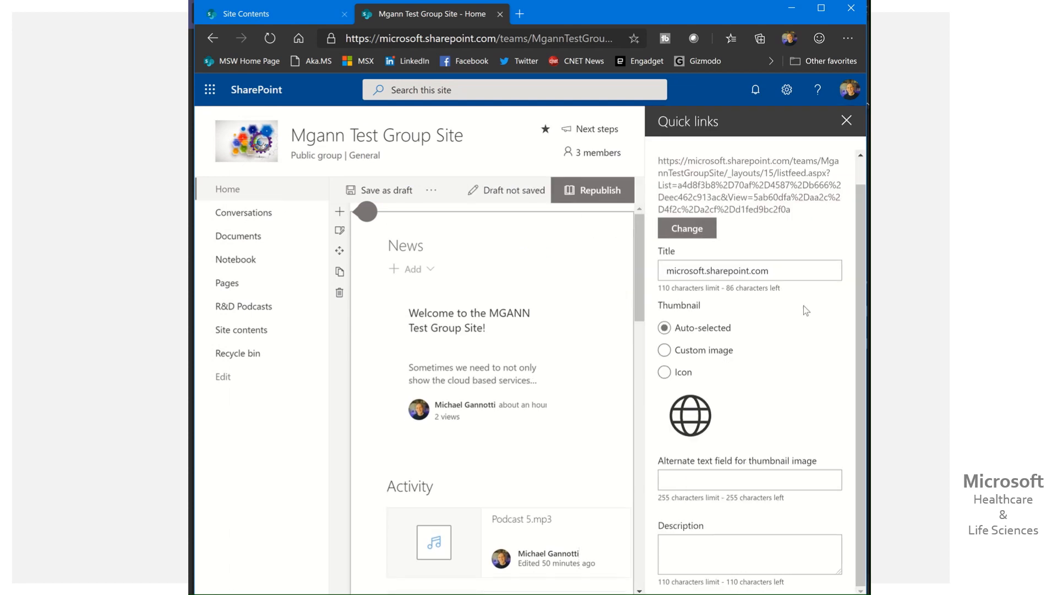
- Replace the default domain title with 'R&D Podcast 2'
left_click(776, 271)
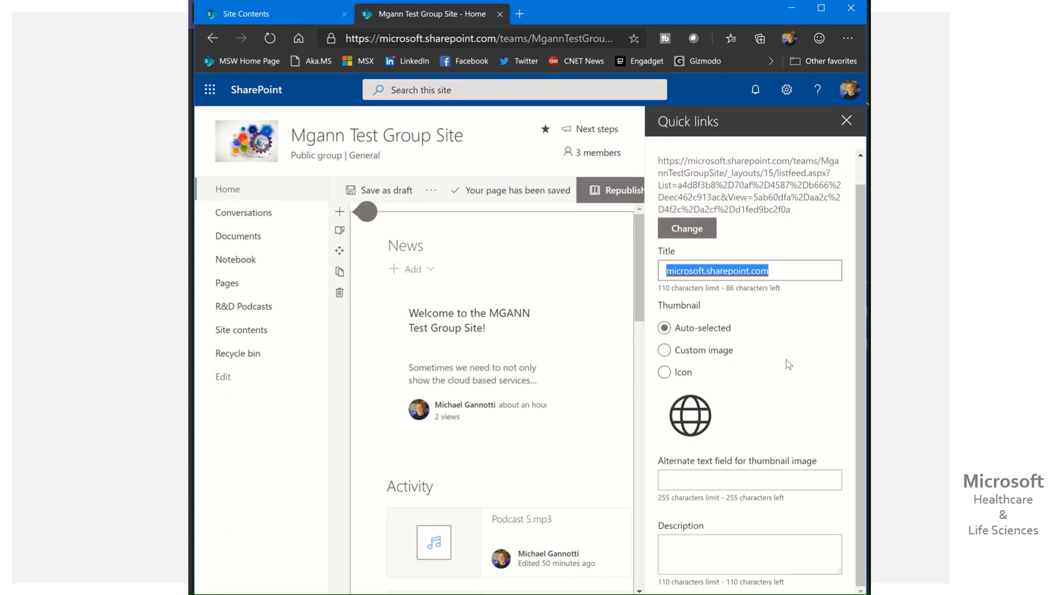
type("R")
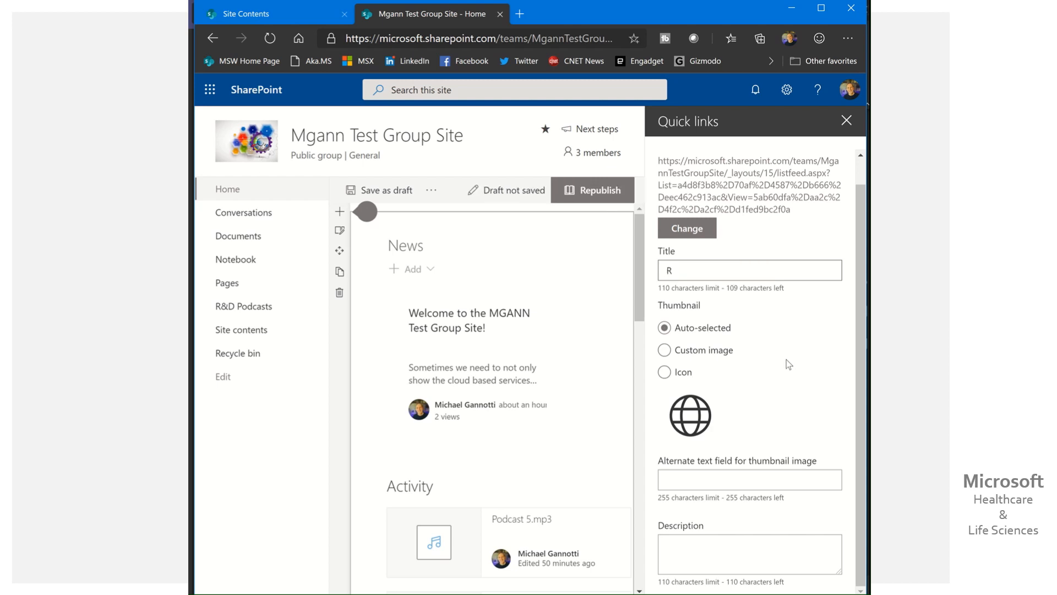
type("&D Podcast 2")
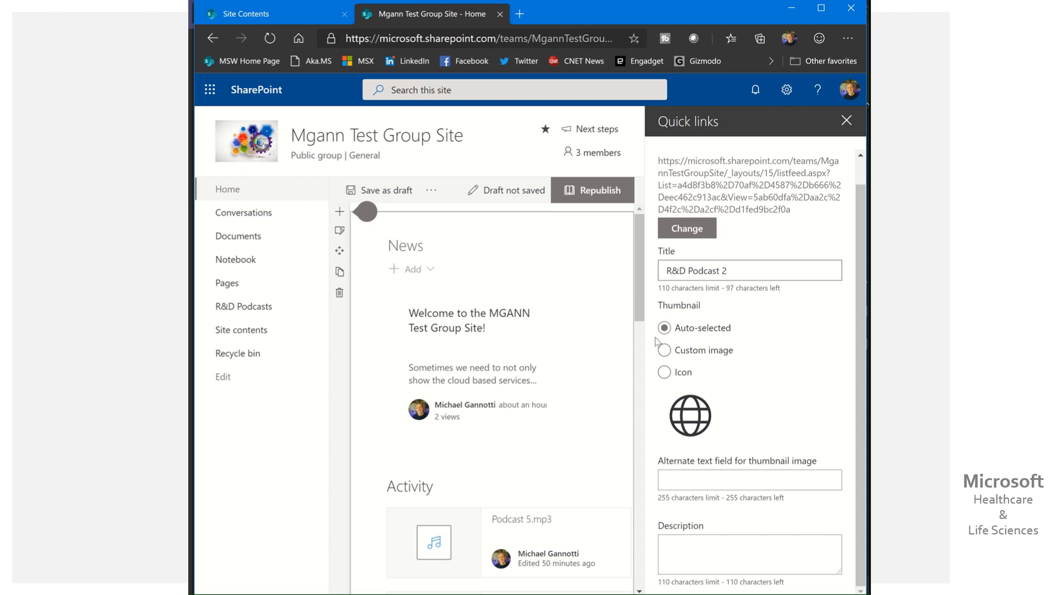
mouse_move(667, 390)
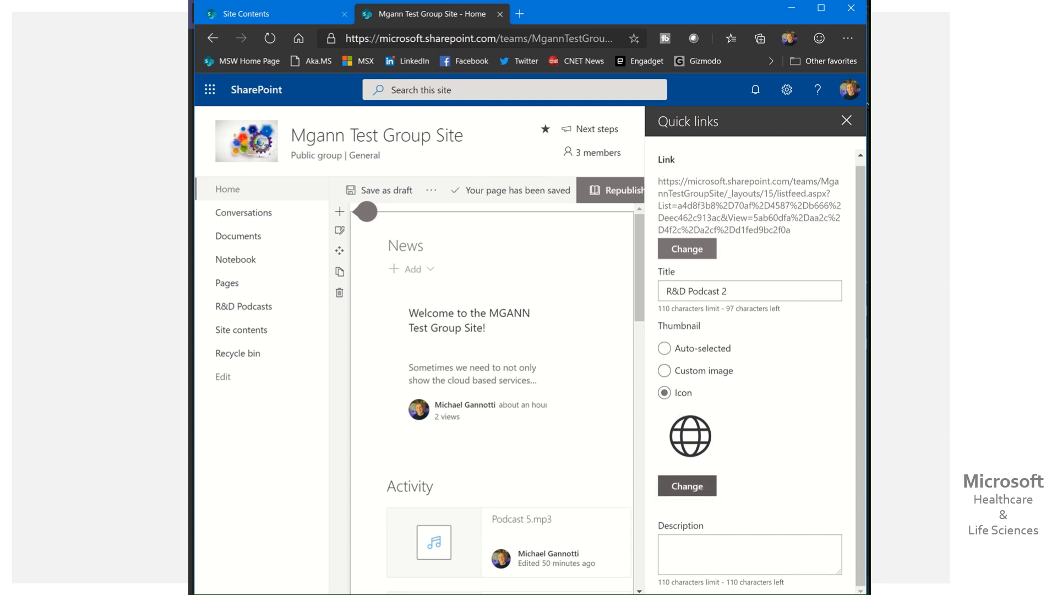
- Search the icon gallery for 'mic' and choose the microphone icon as the link thumbnail
left_click(687, 485)
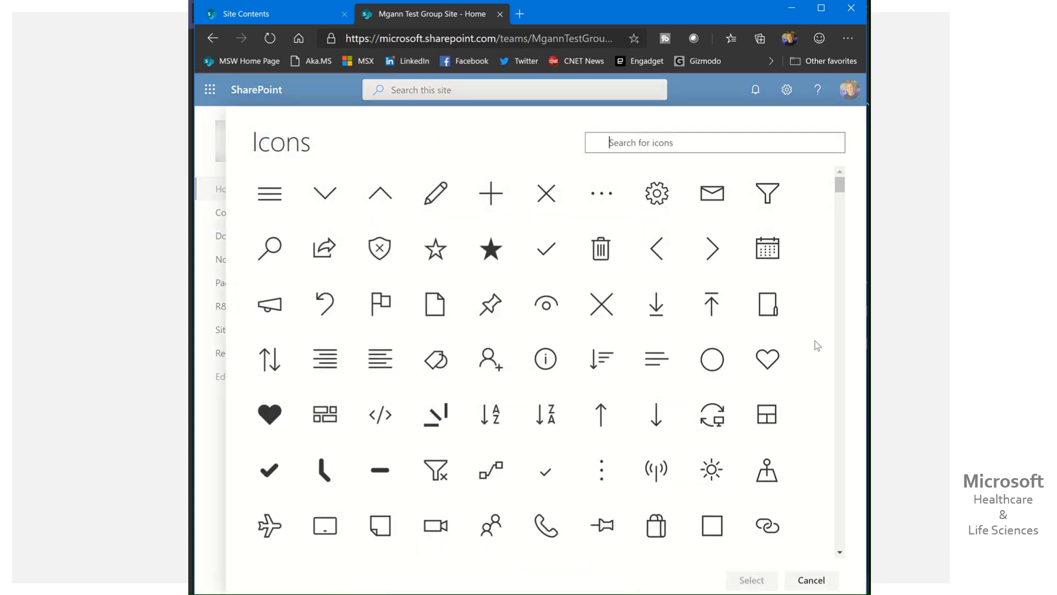
mouse_move(386, 274)
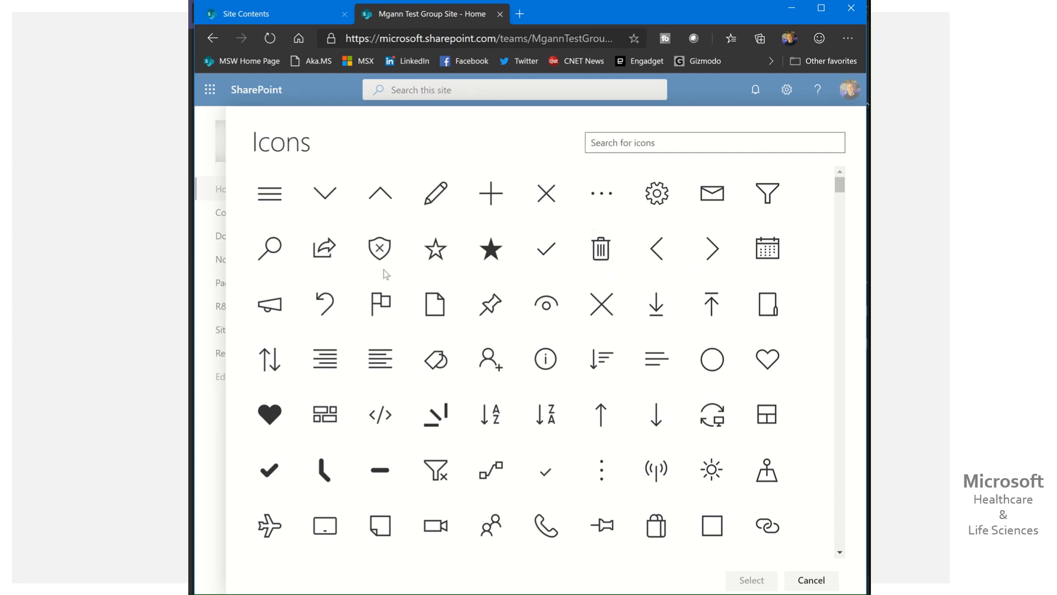
mouse_move(268, 304)
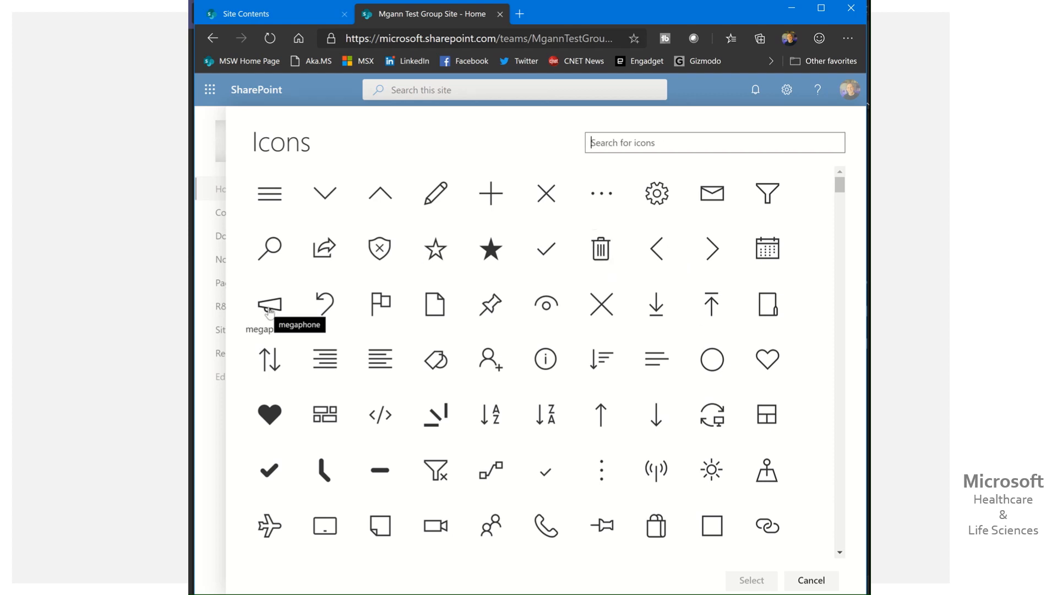
mouse_move(681, 341)
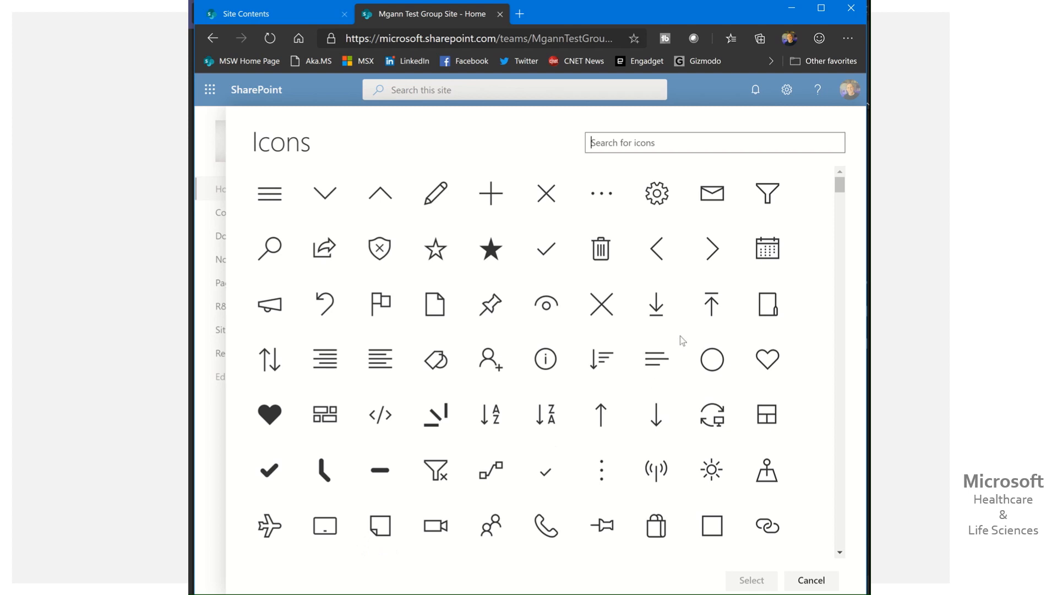
scroll("down", 3)
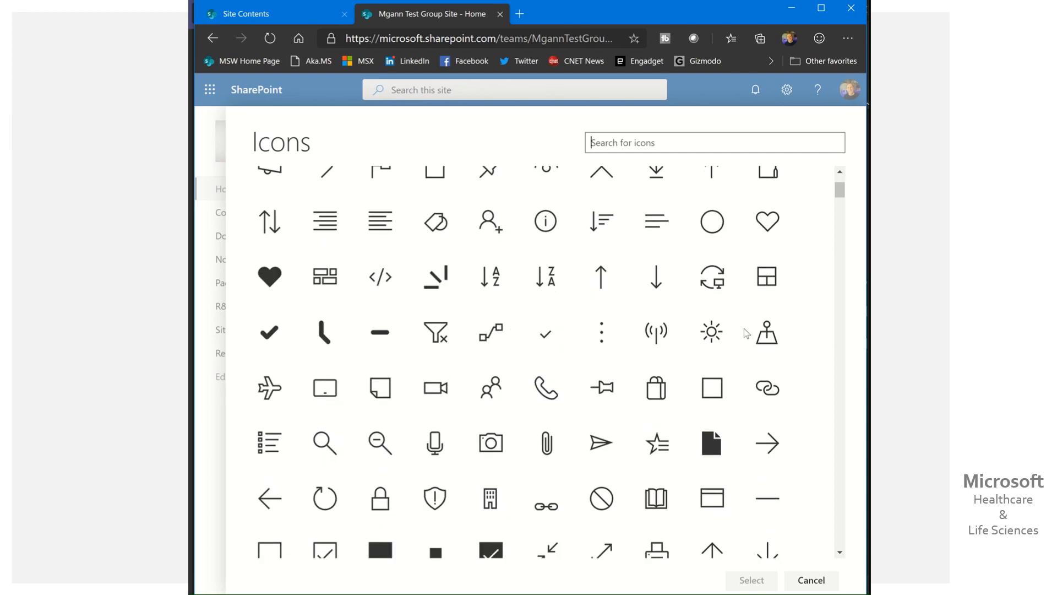
scroll("down", 3)
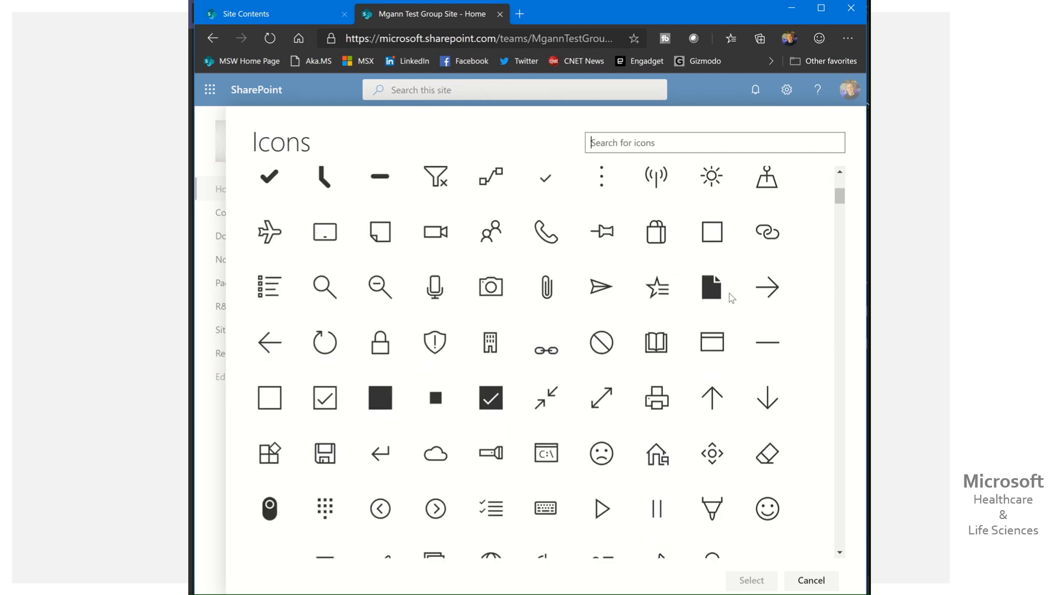
scroll("down", 3)
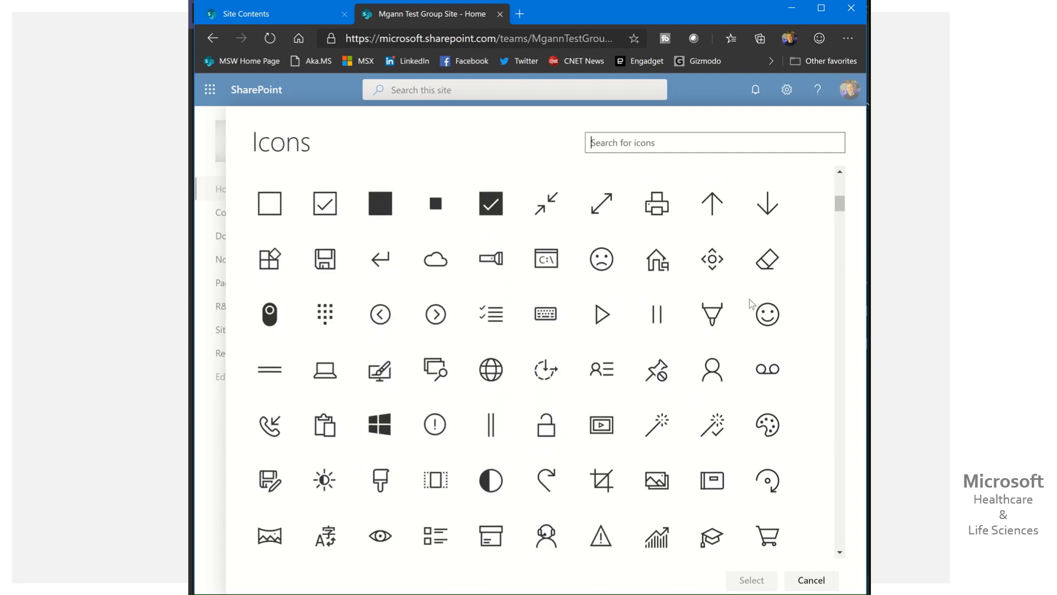
scroll("down", 3)
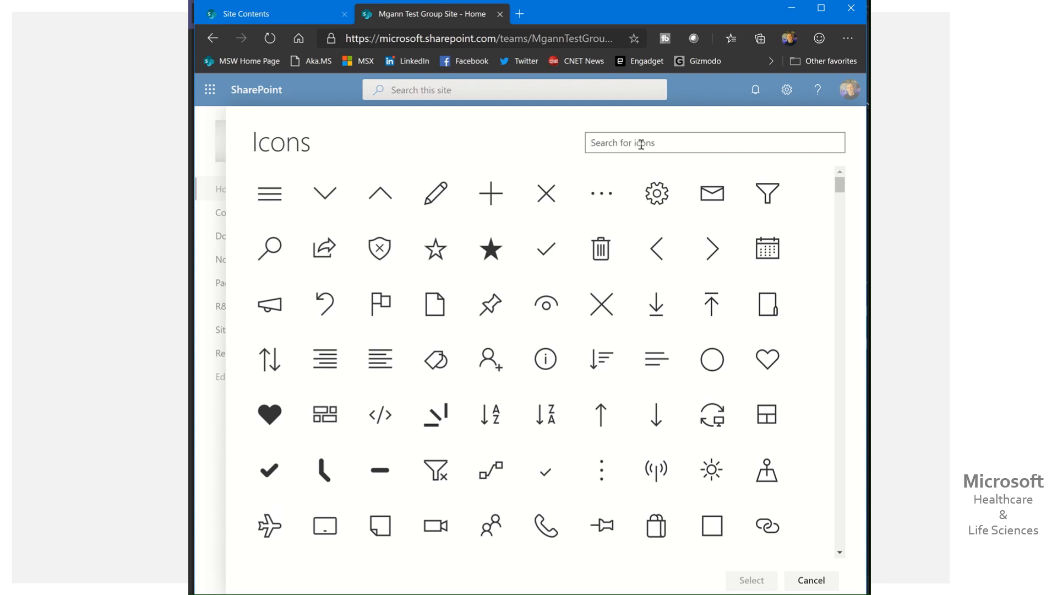
type("mic")
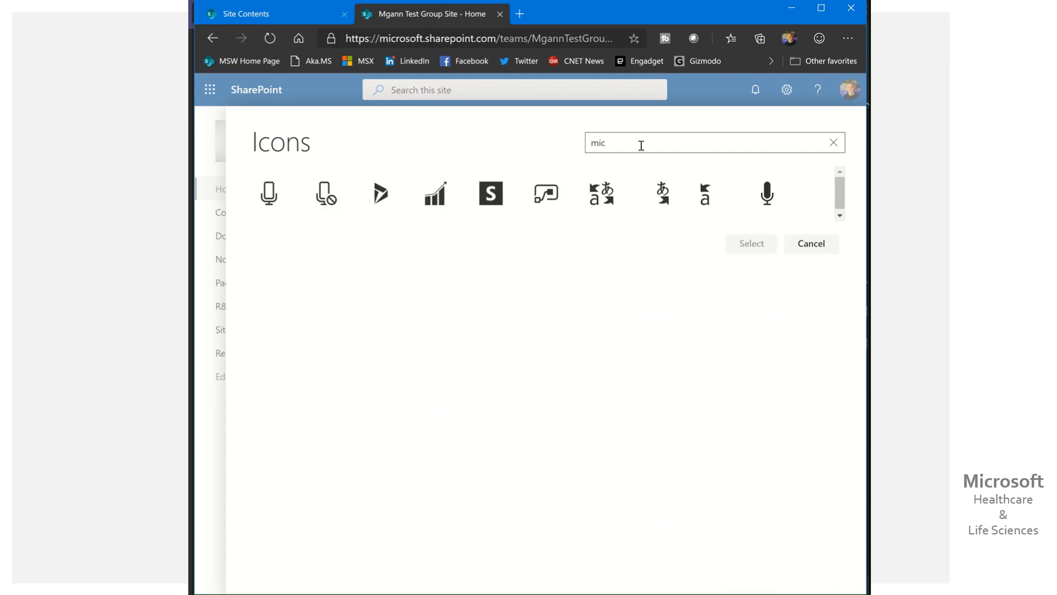
mouse_move(268, 194)
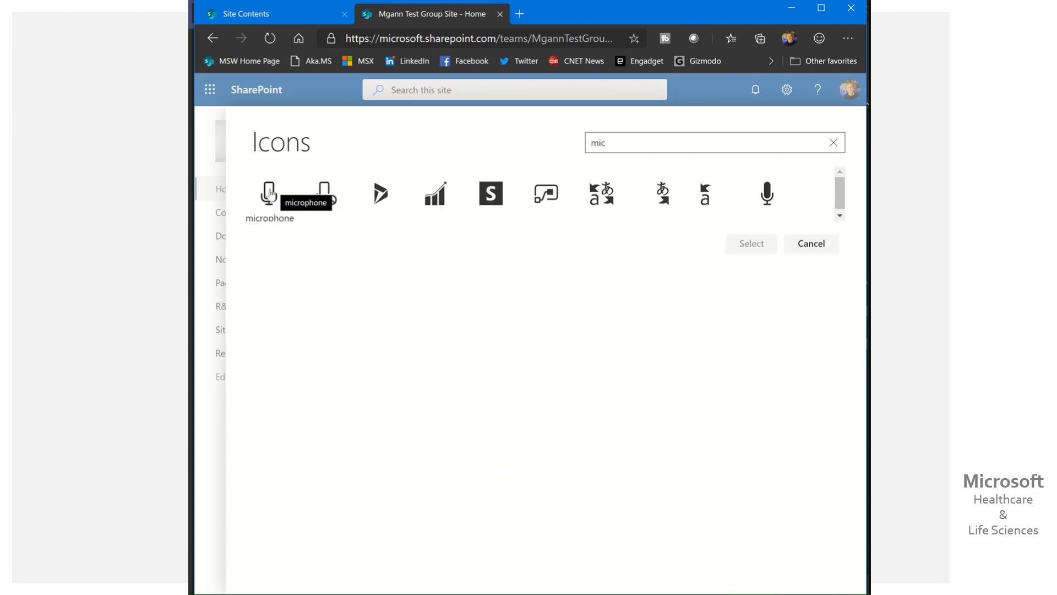
left_click(767, 193)
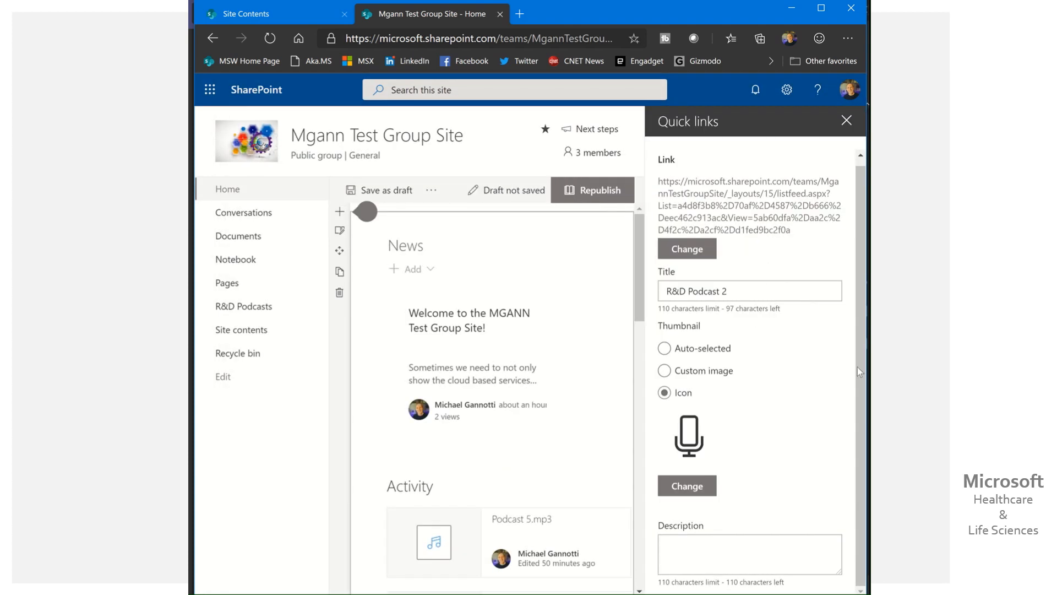
mouse_move(818, 163)
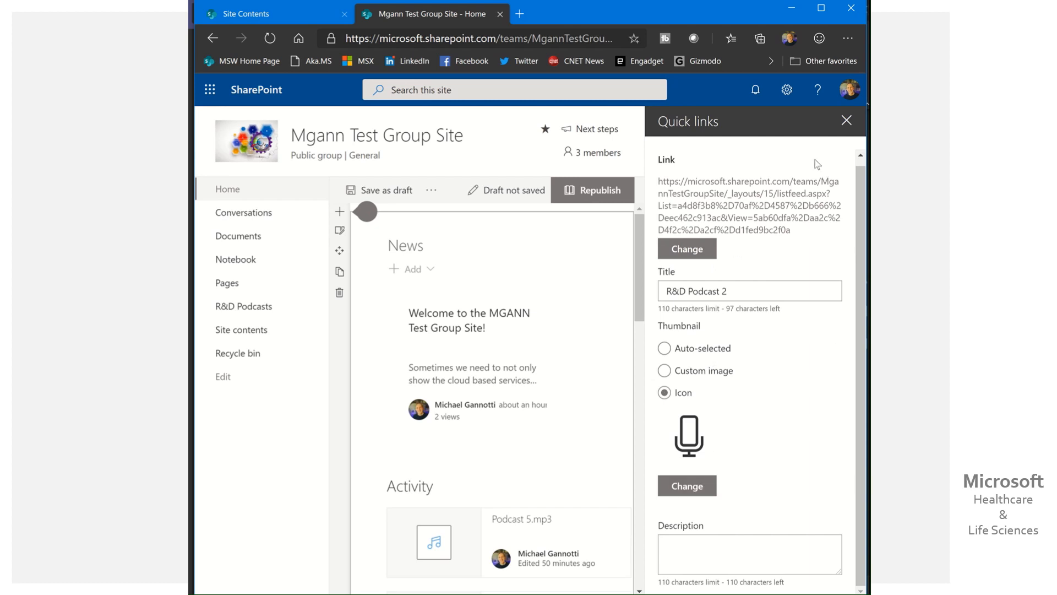
- Close Quick links settings and republish the home page with both podcast links
left_click(846, 120)
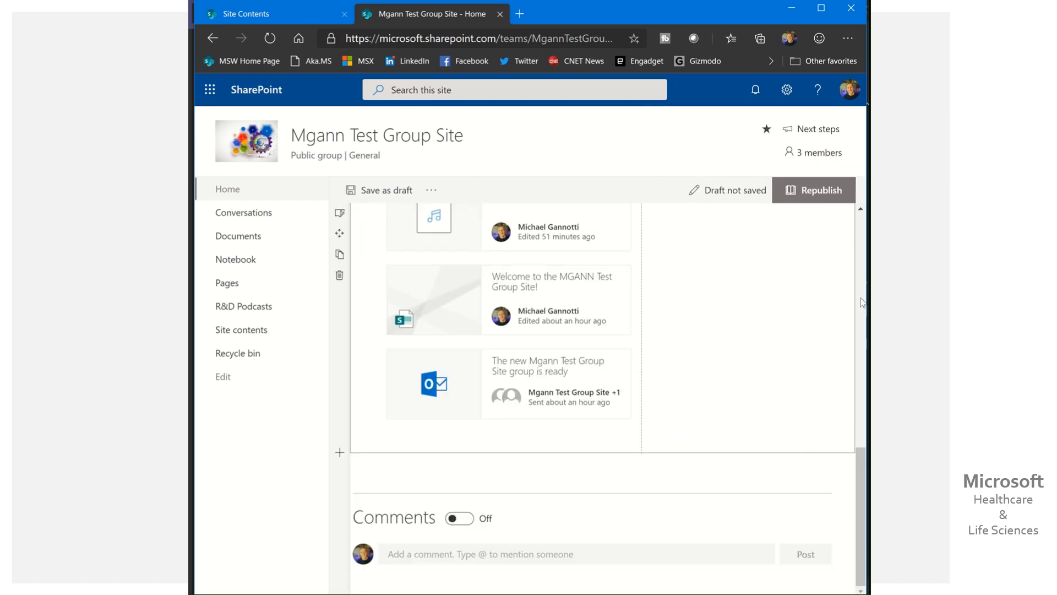
left_click(815, 189)
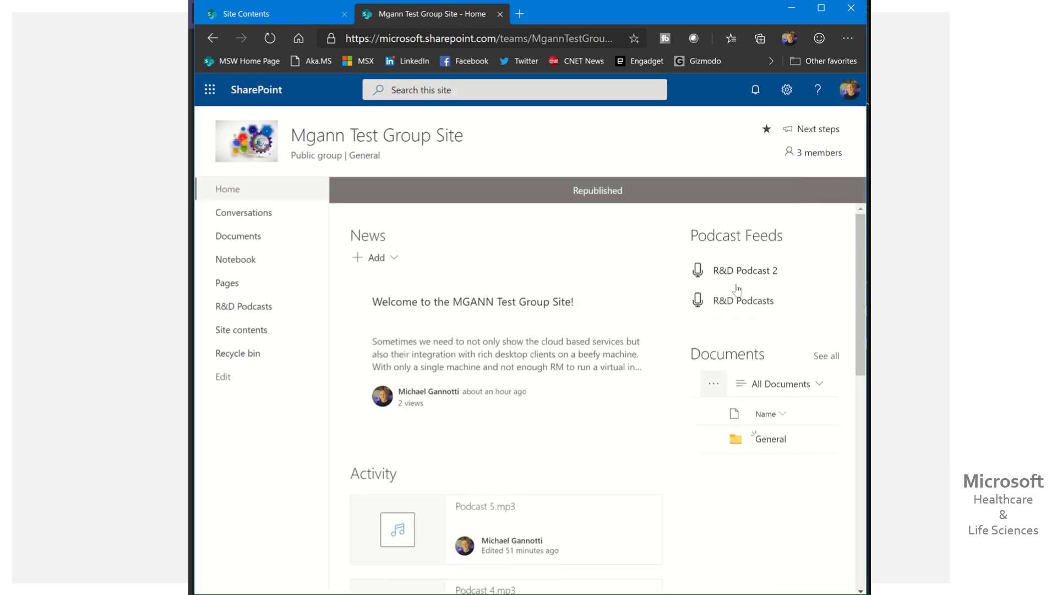
mouse_move(749, 304)
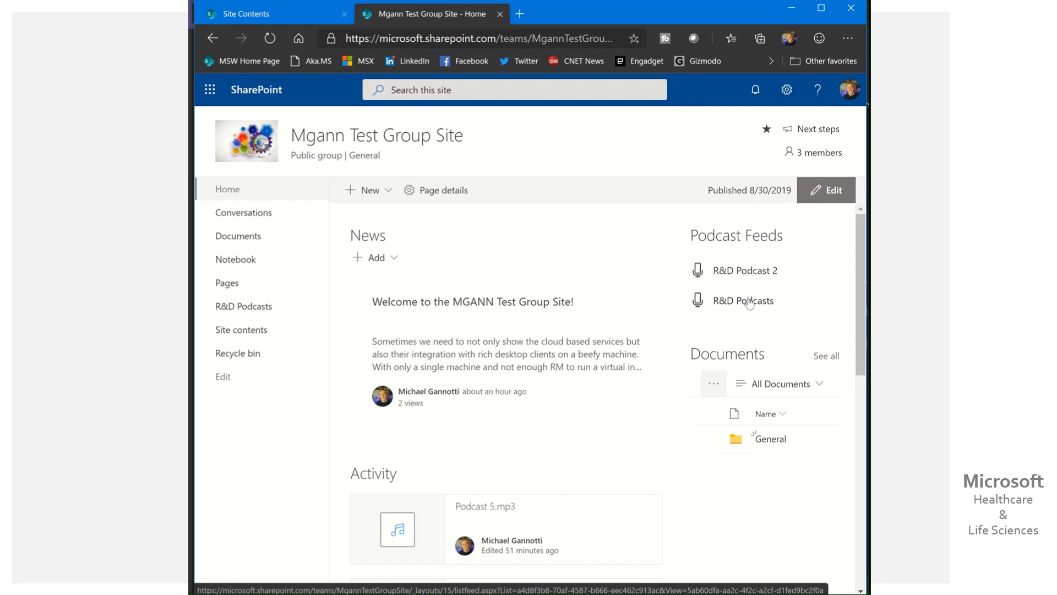
mouse_move(747, 274)
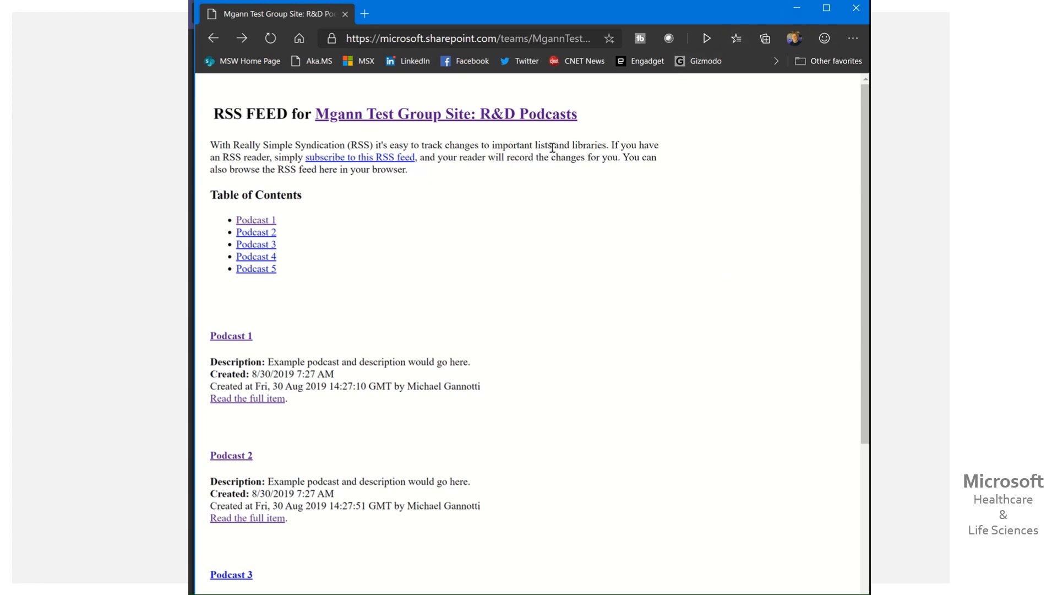
mouse_move(651, 217)
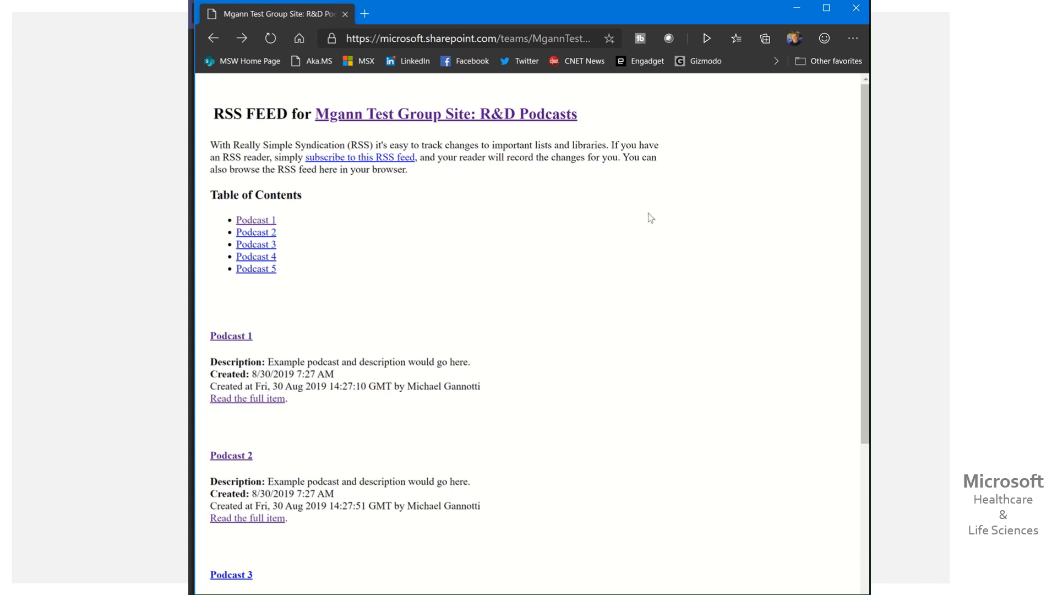
mouse_move(213, 209)
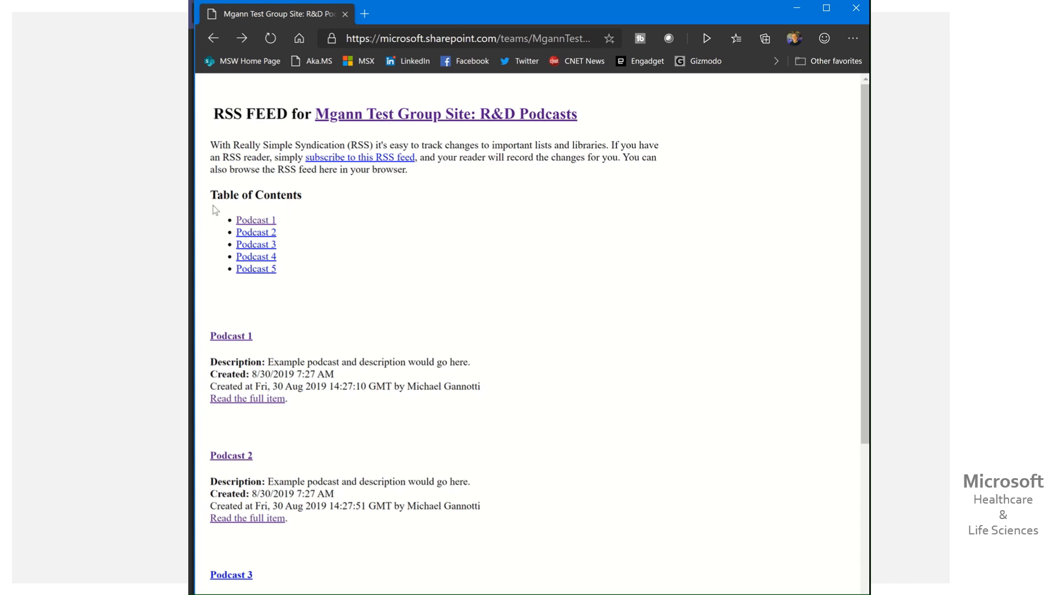
mouse_move(240, 341)
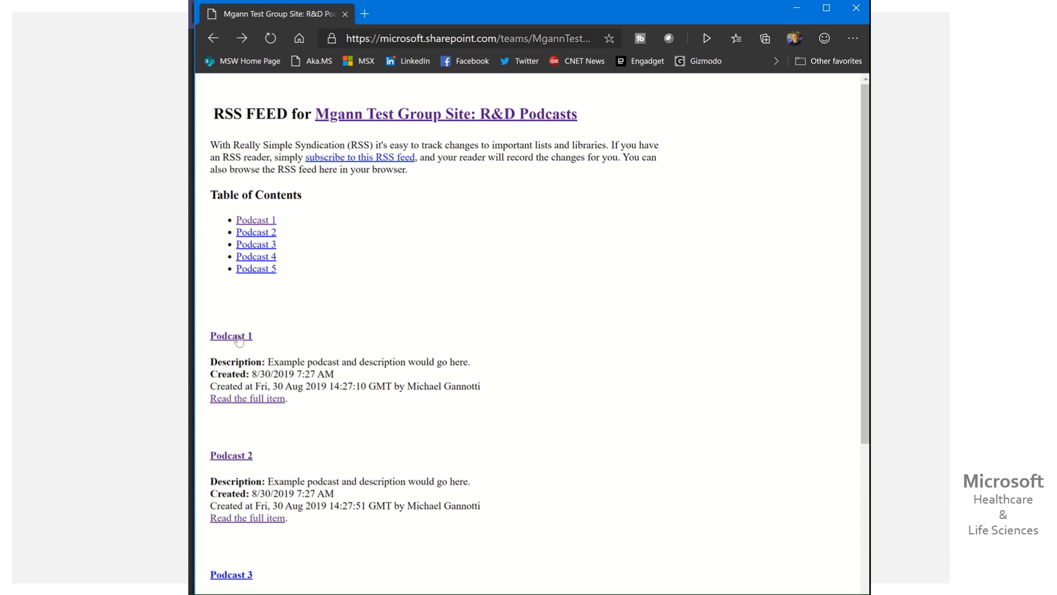
- Play the first podcast from the R&D Podcasts RSS feed page
left_click(232, 336)
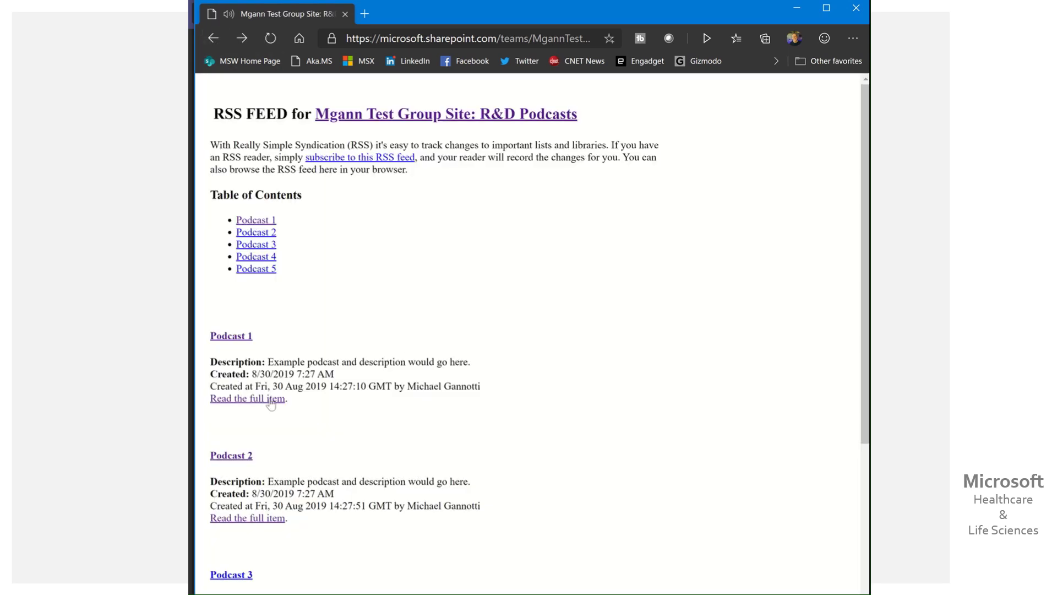
mouse_move(588, 405)
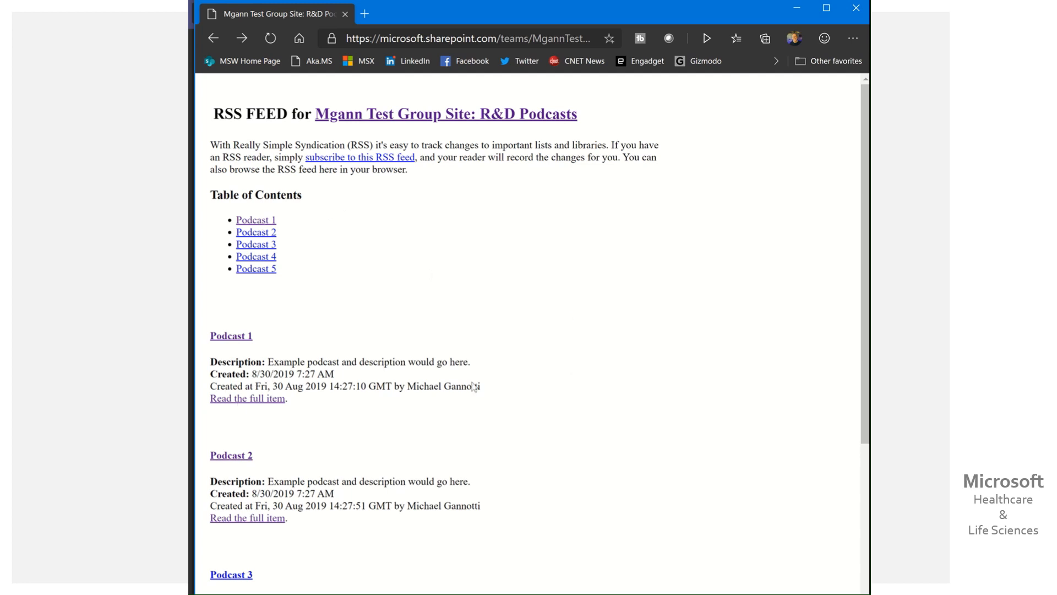
mouse_move(524, 372)
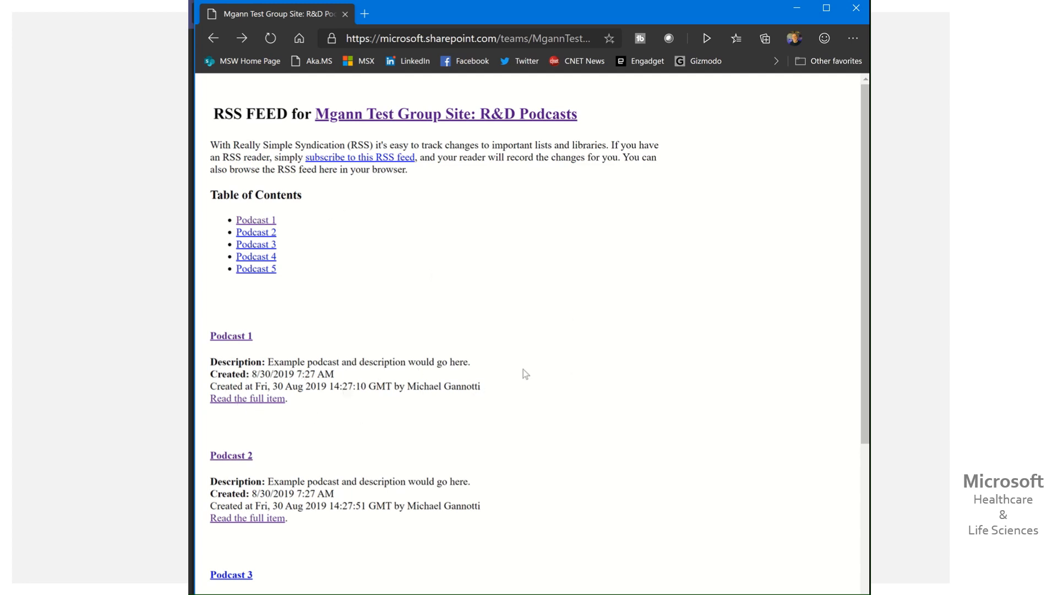
mouse_move(394, 158)
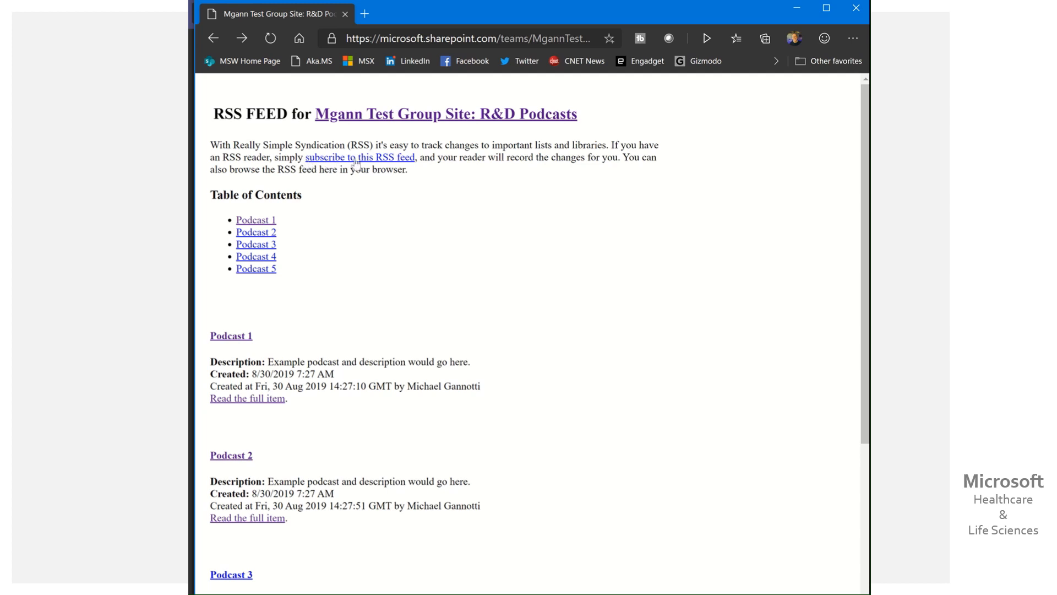
mouse_move(388, 161)
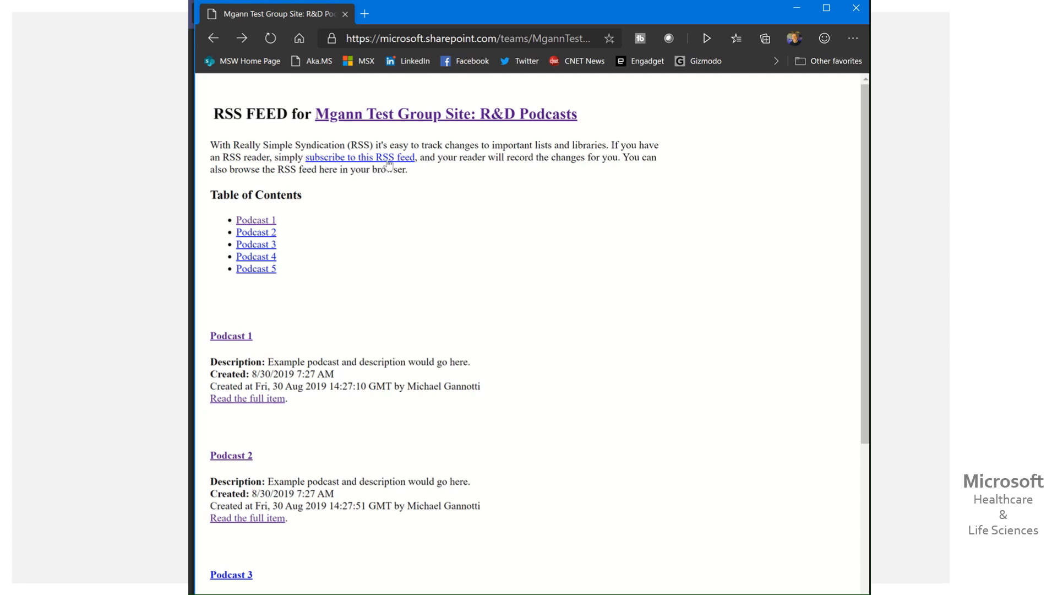
mouse_move(396, 165)
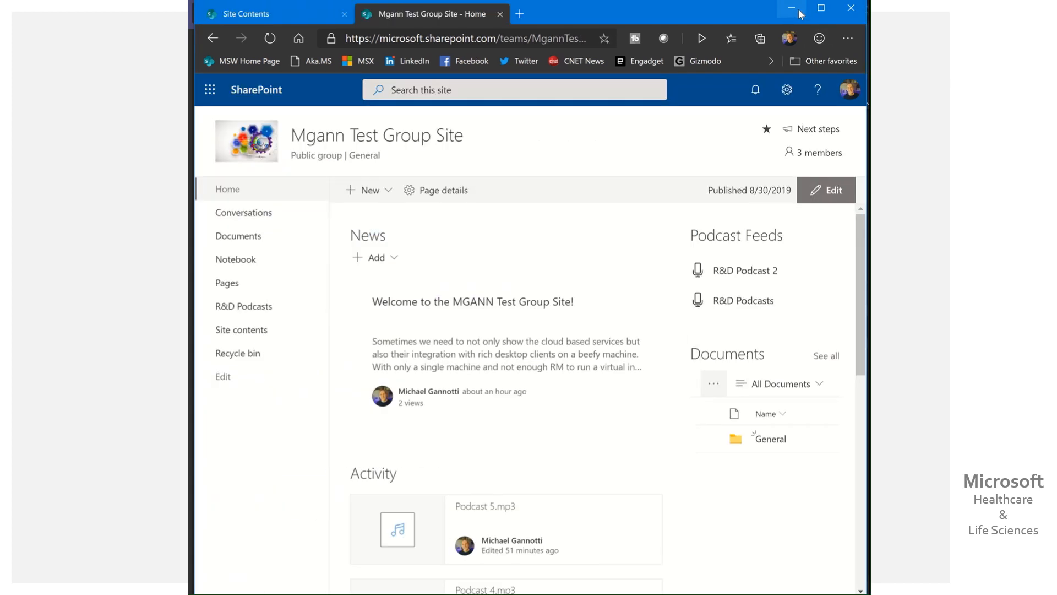
mouse_move(791, 12)
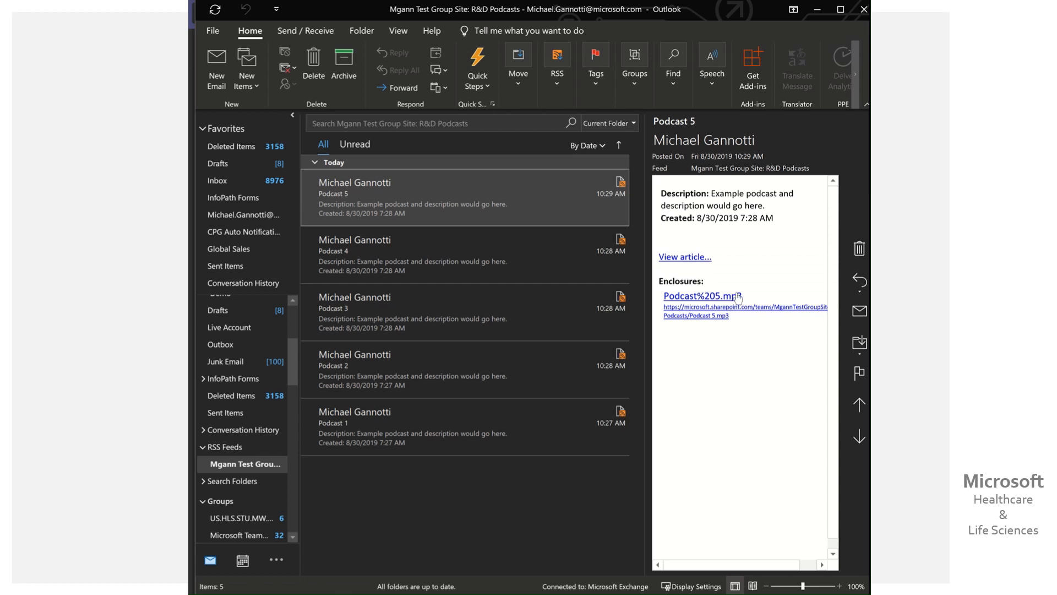
- View the R&D Podcasts feed items and their MP3 enclosures under Outlook's RSS Feeds
left_click(703, 295)
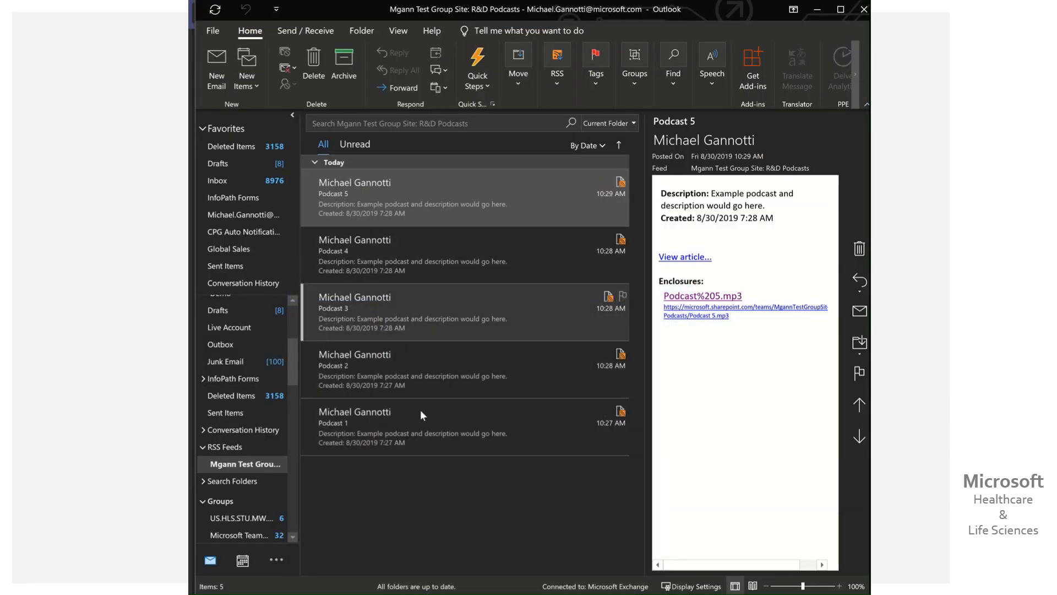
mouse_move(475, 312)
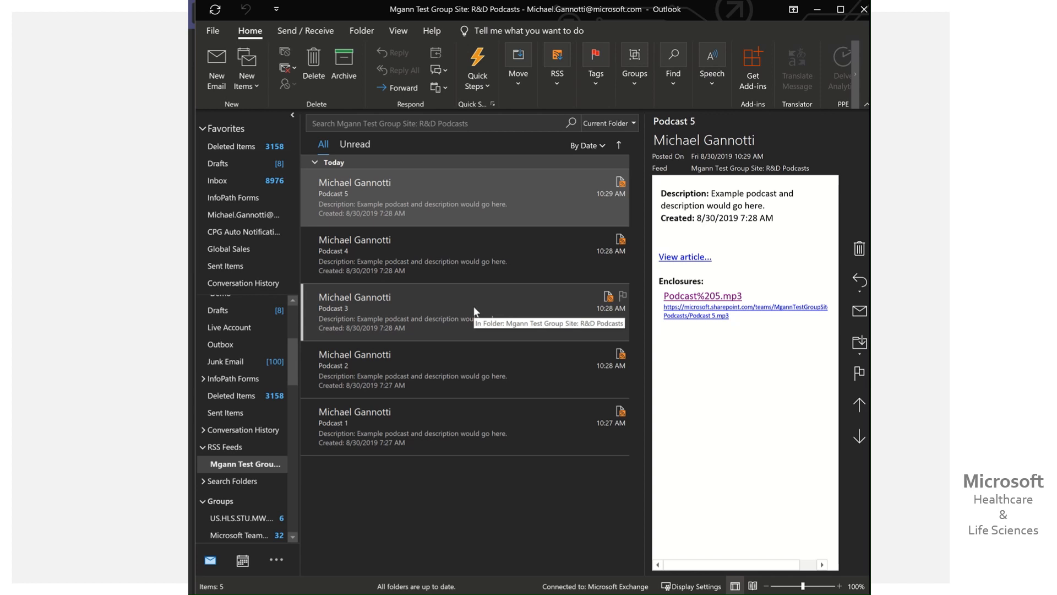
mouse_move(476, 310)
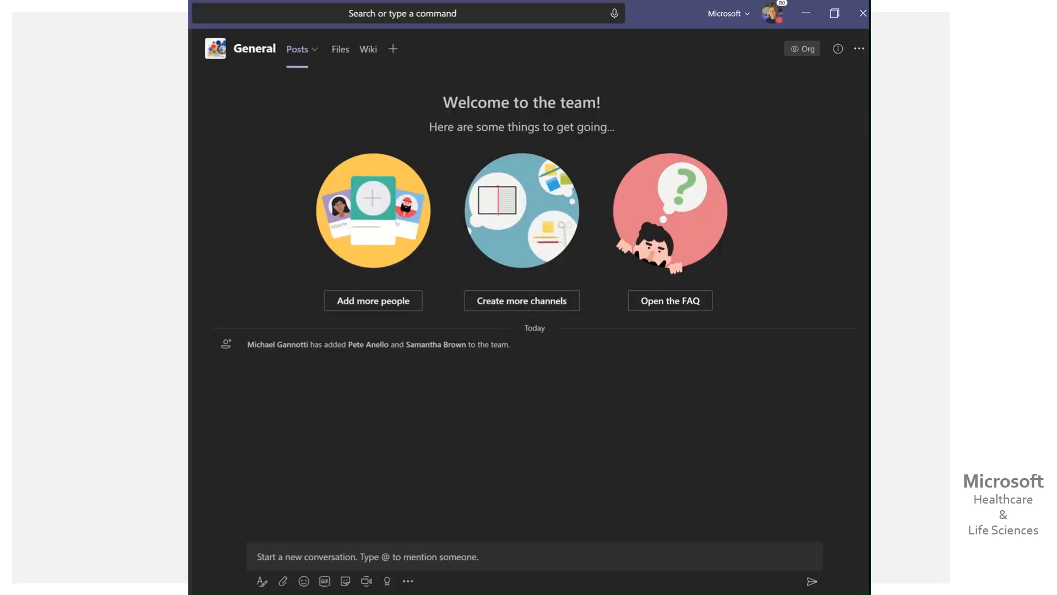
mouse_move(557, 455)
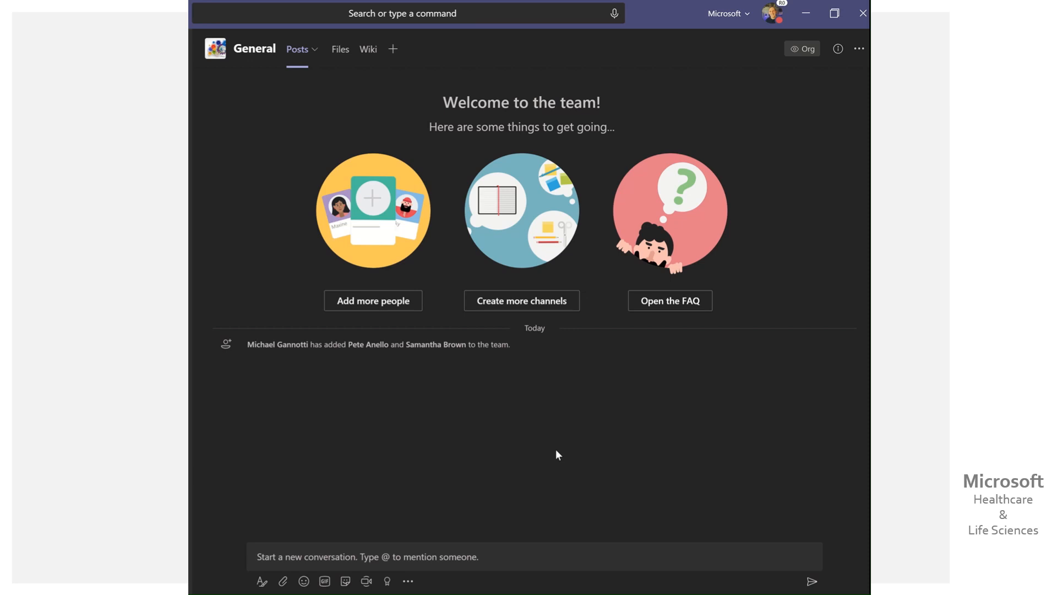
mouse_move(297, 79)
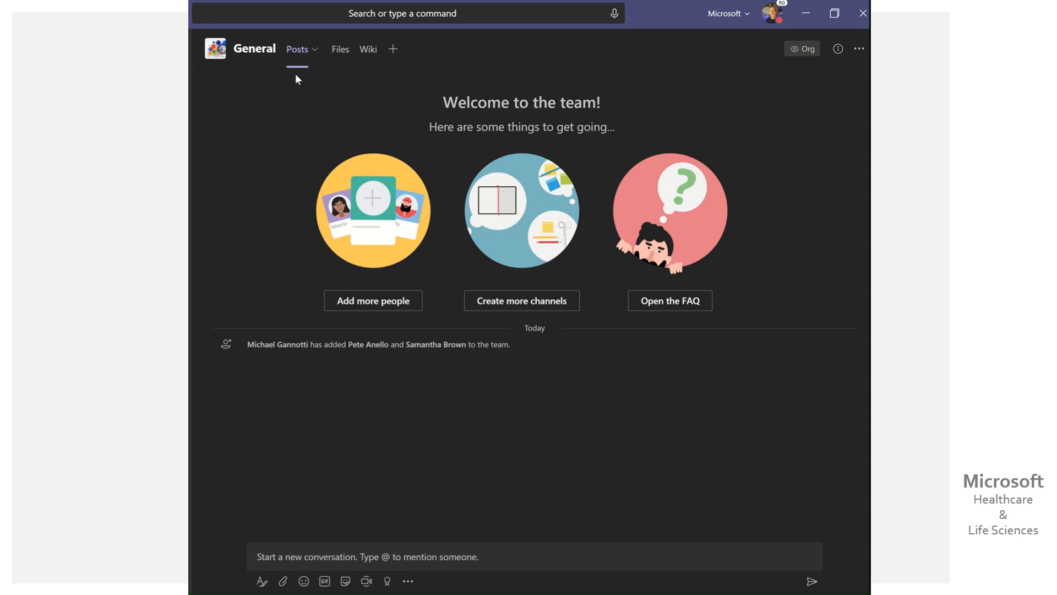
mouse_move(397, 63)
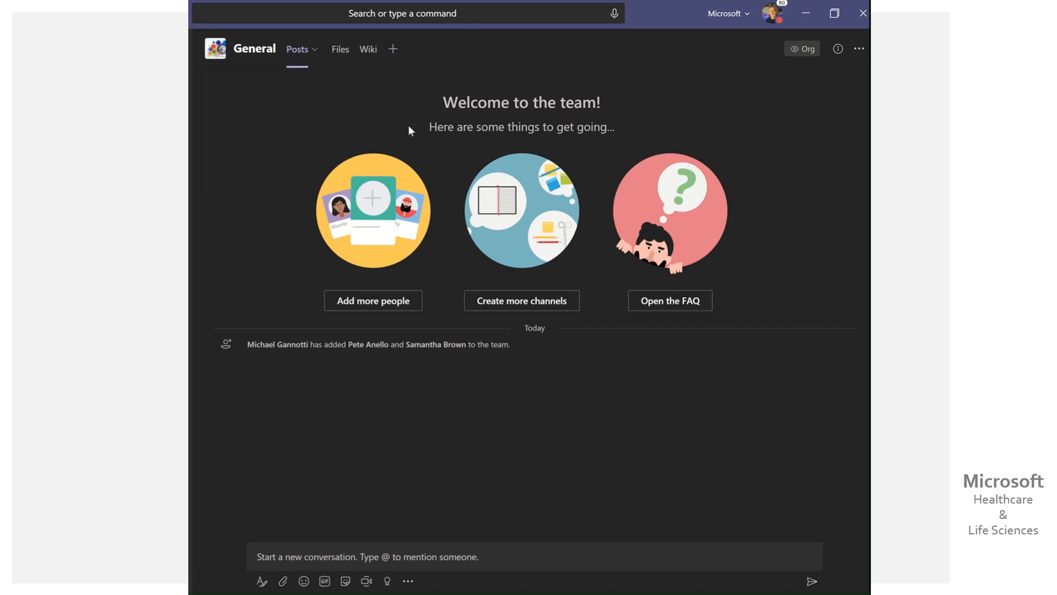
- Start adding a new tab to the team's General channel
left_click(392, 50)
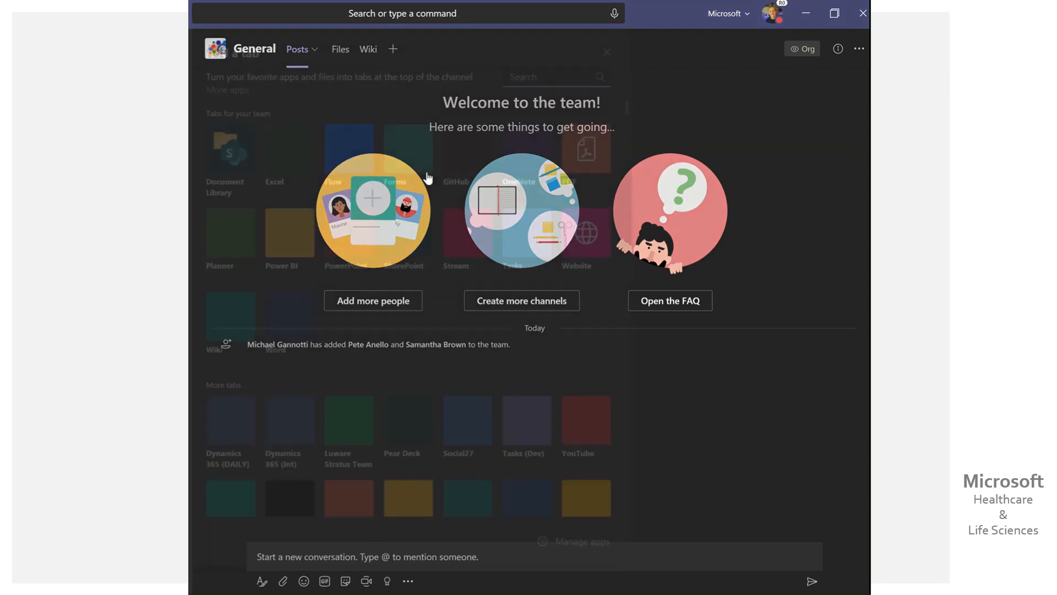
- Choose a Document Library tab sourced from Mgann Test Group Site
left_click(606, 52)
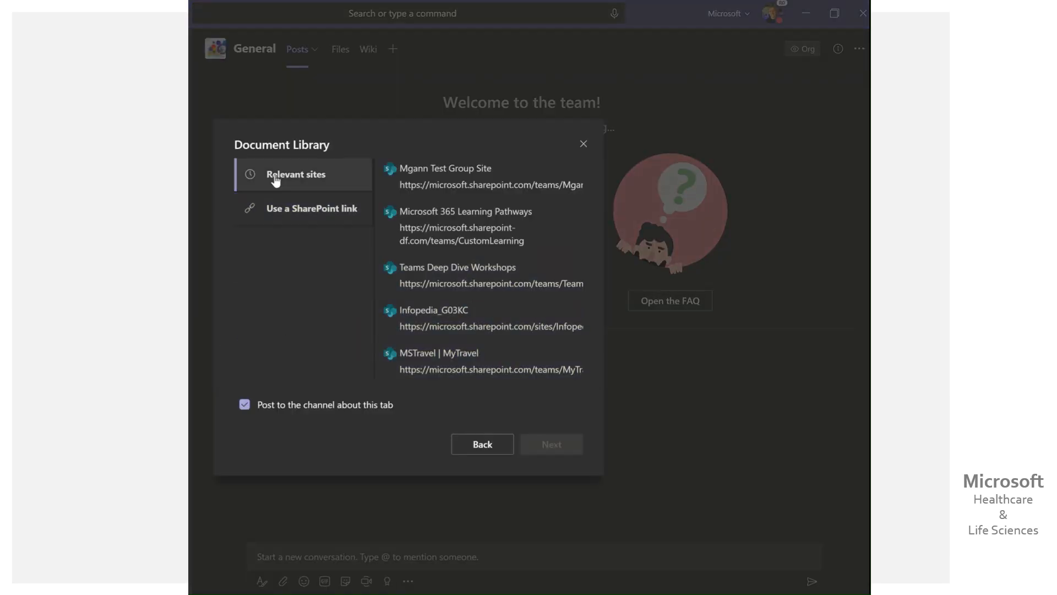
left_click(480, 175)
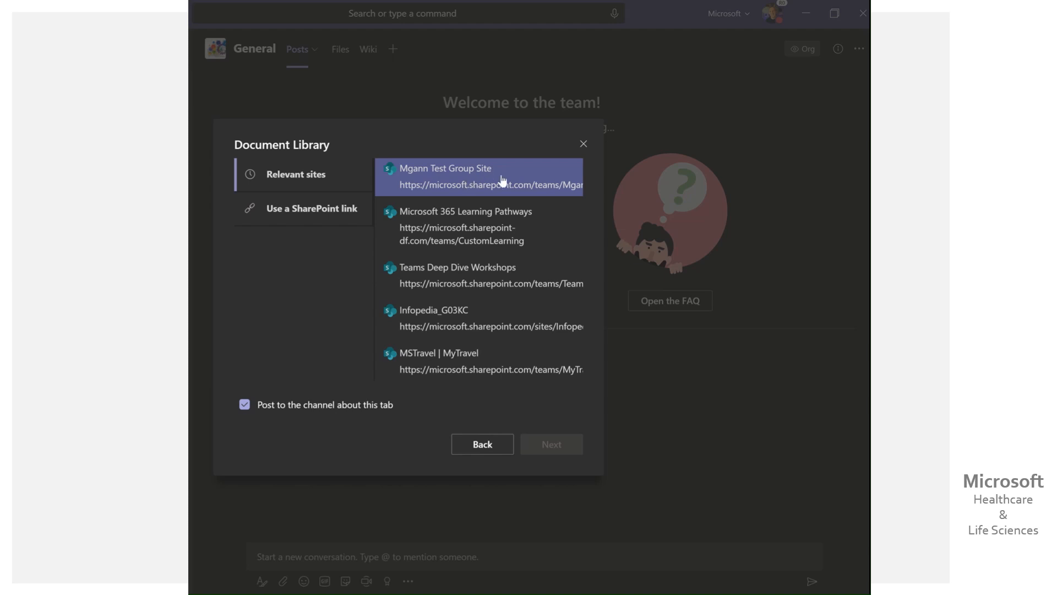
left_click(478, 175)
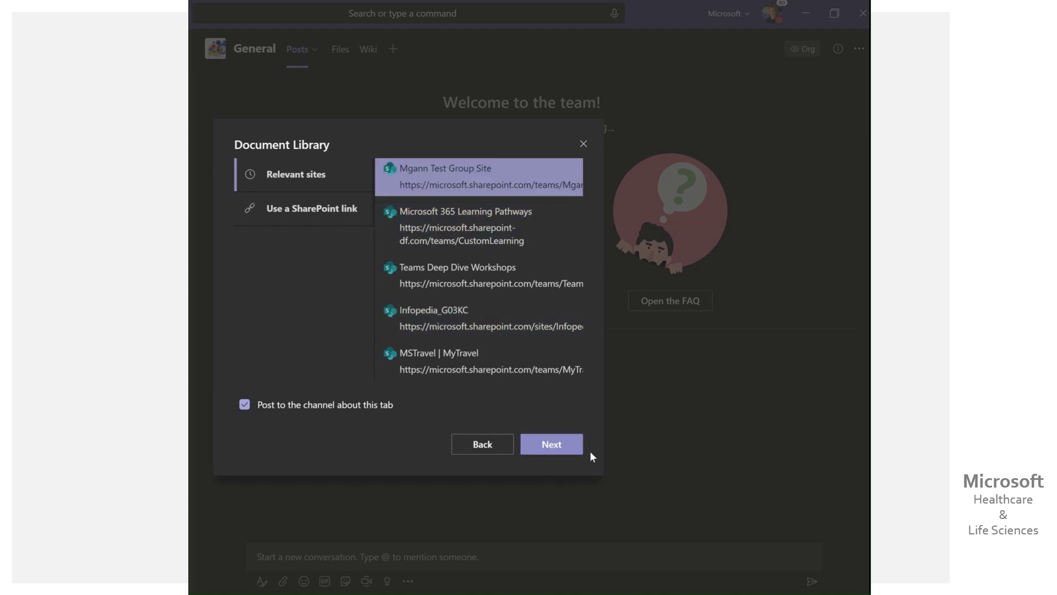
left_click(552, 444)
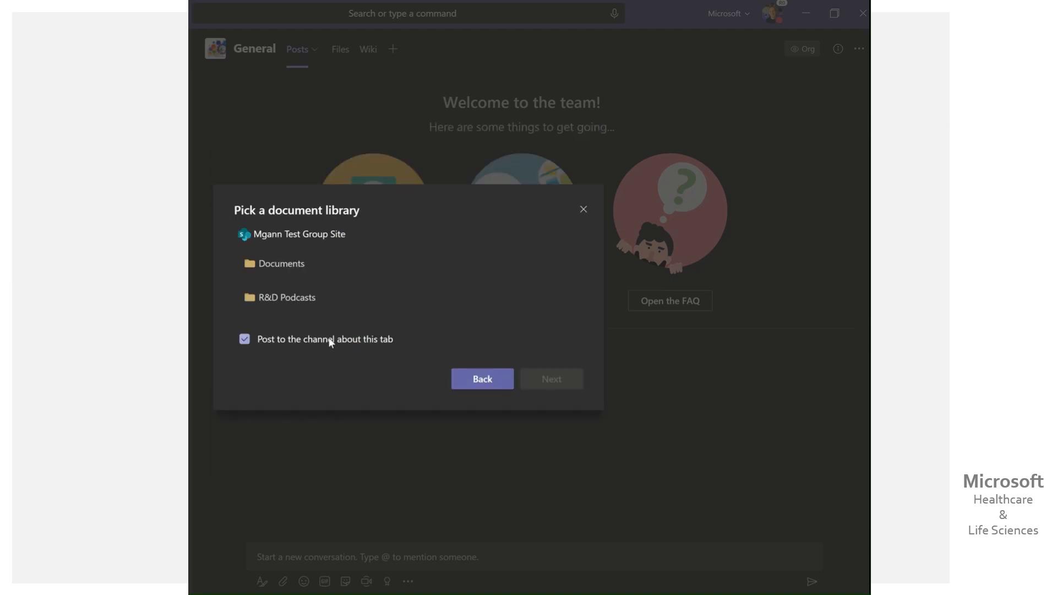
- Select the R&D Podcasts library, name the tab 'R&D Podcasts', skip the channel post, and save
left_click(285, 297)
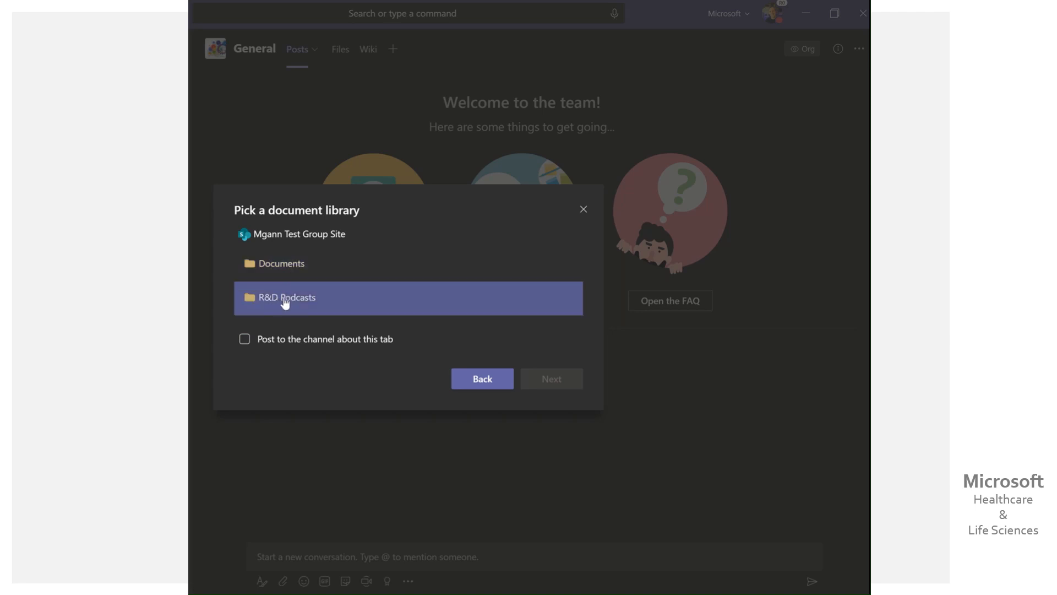
left_click(551, 378)
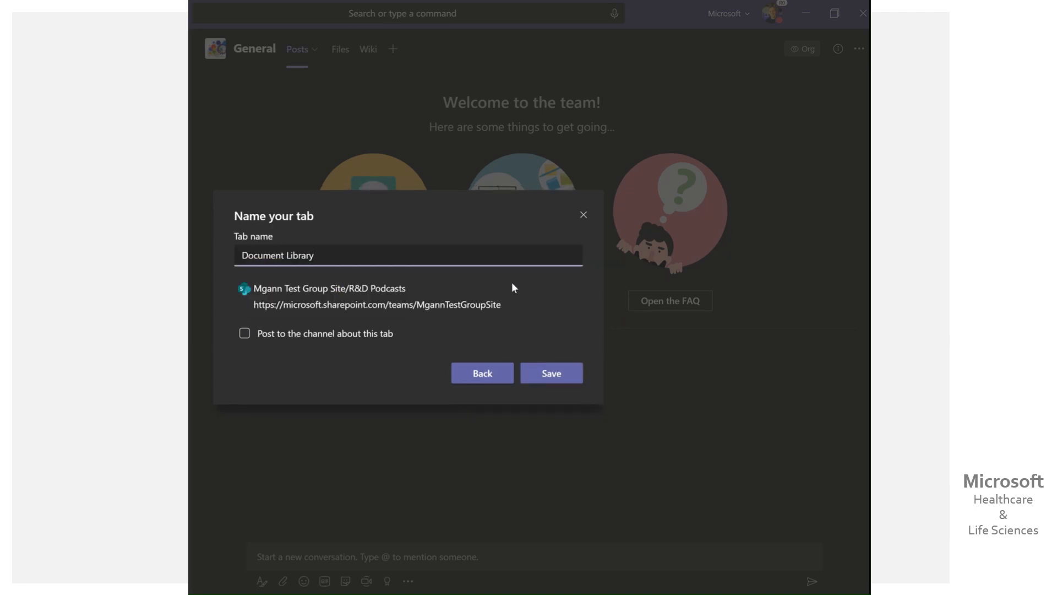
triple_click(278, 255)
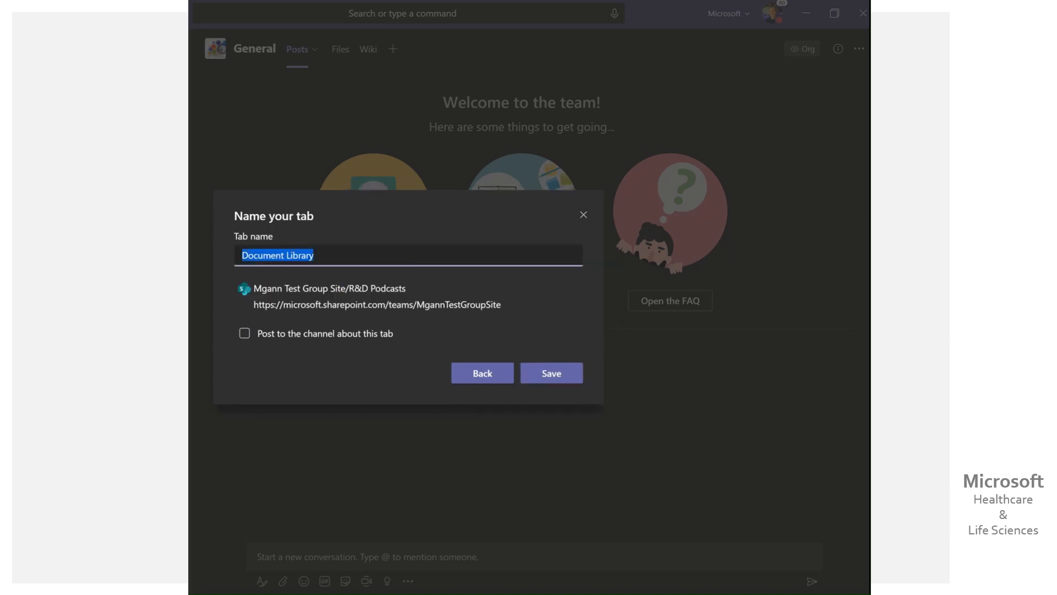
type("R&D Podcasts")
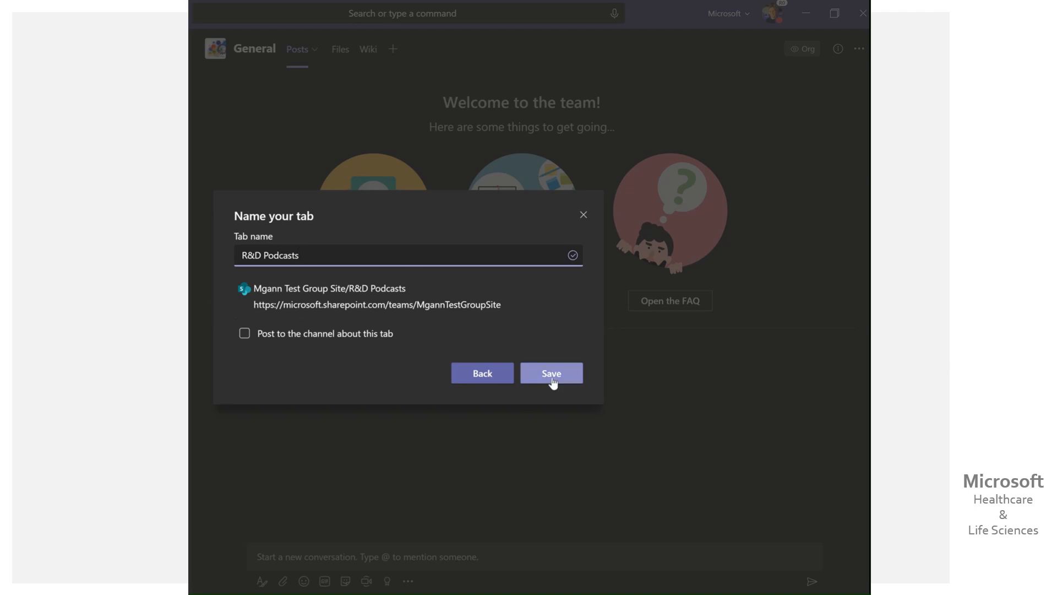
left_click(551, 372)
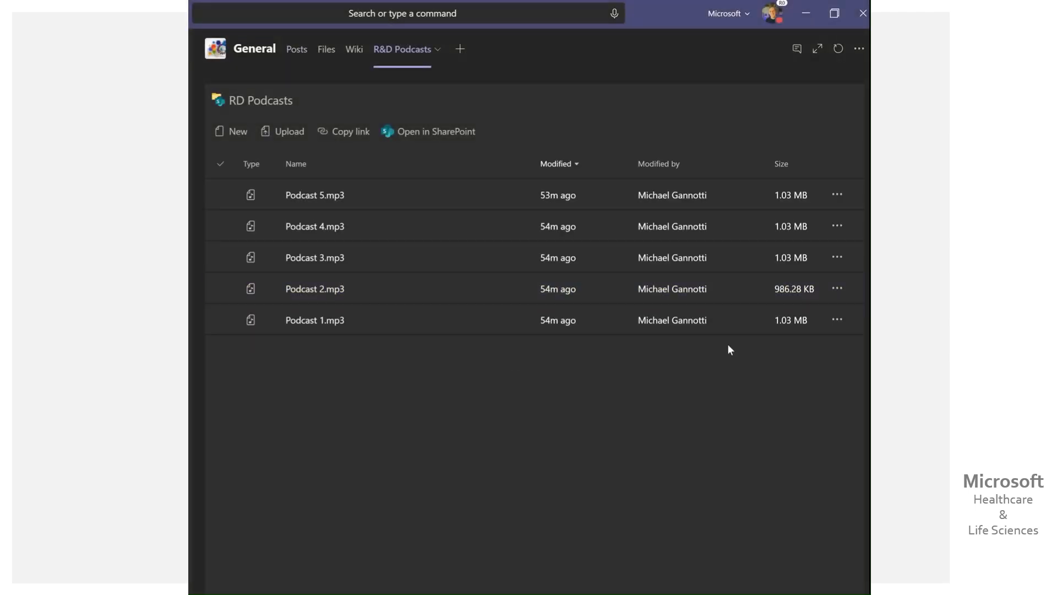
- Play a podcast MP3 from the R&D Podcasts tab in Teams' audio player
left_click(315, 194)
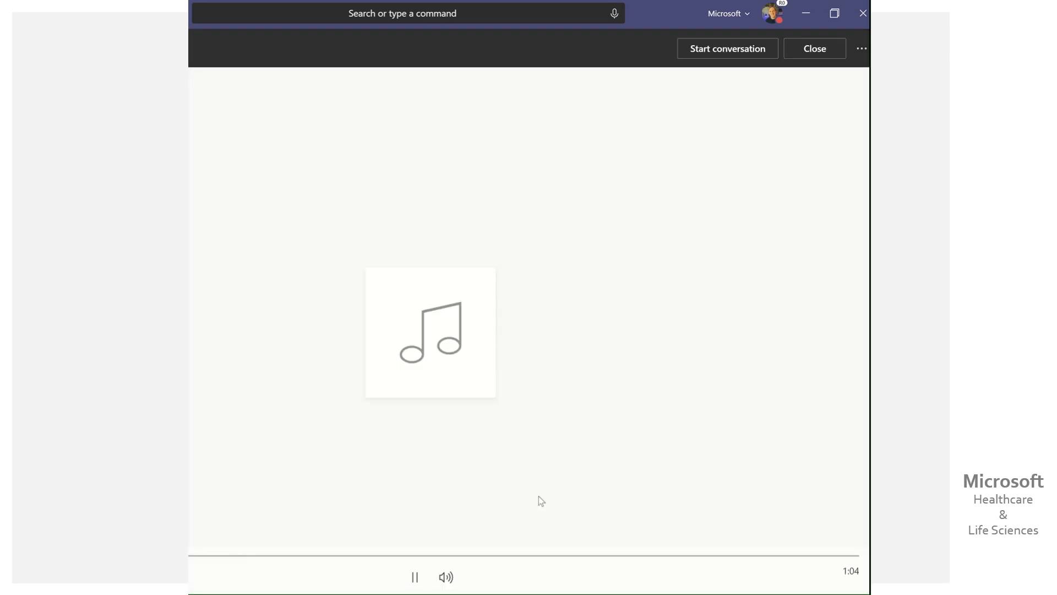
mouse_move(598, 419)
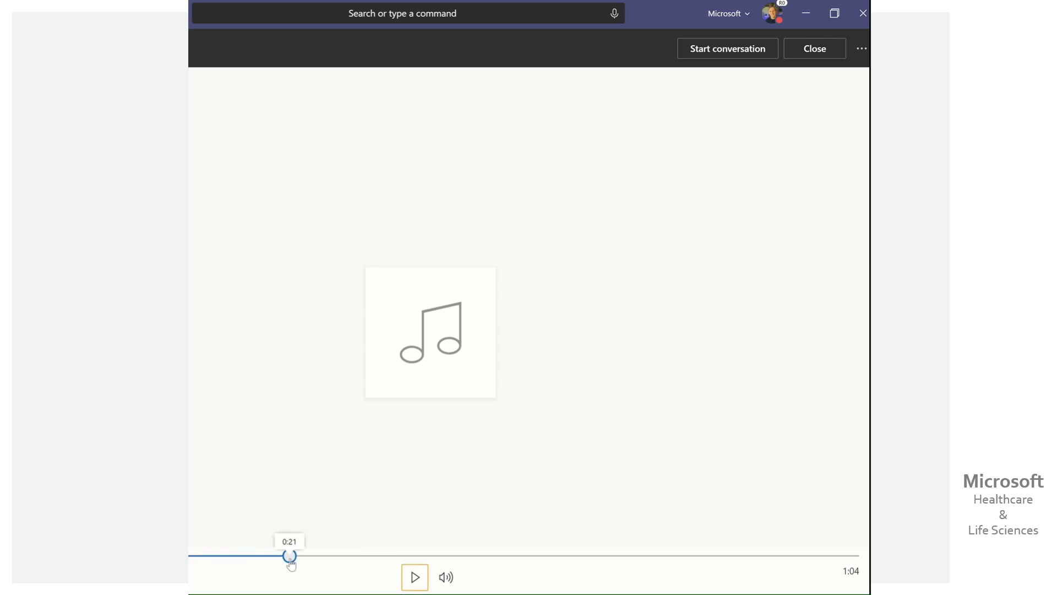
mouse_move(531, 525)
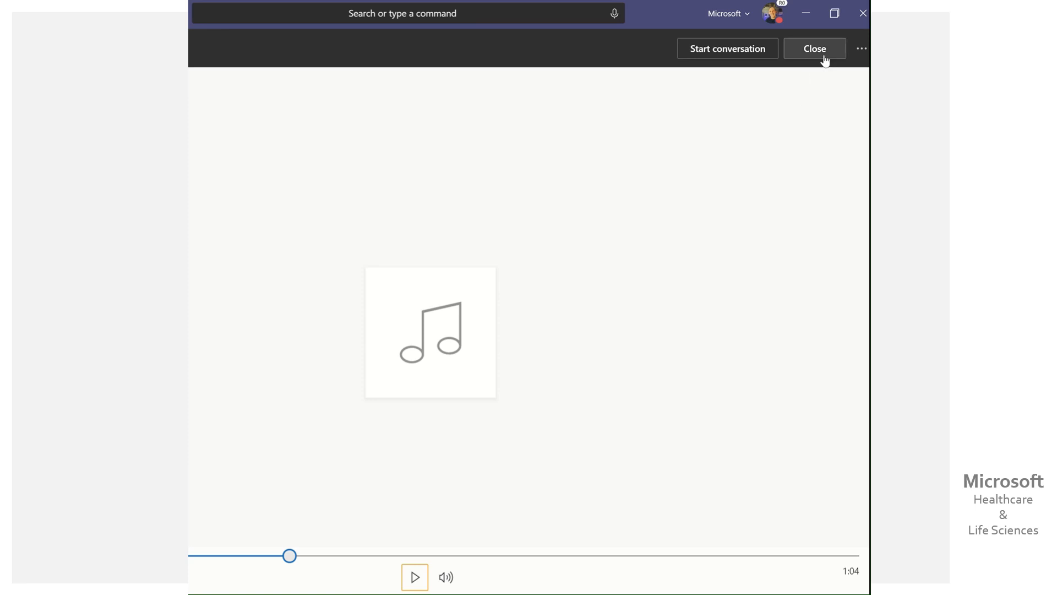
mouse_move(661, 165)
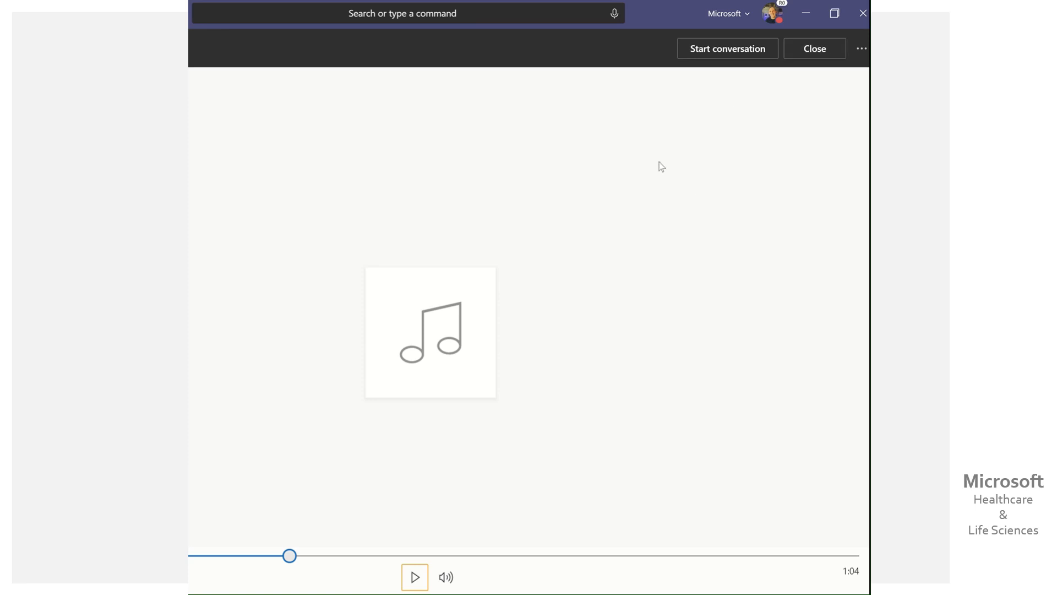
mouse_move(648, 223)
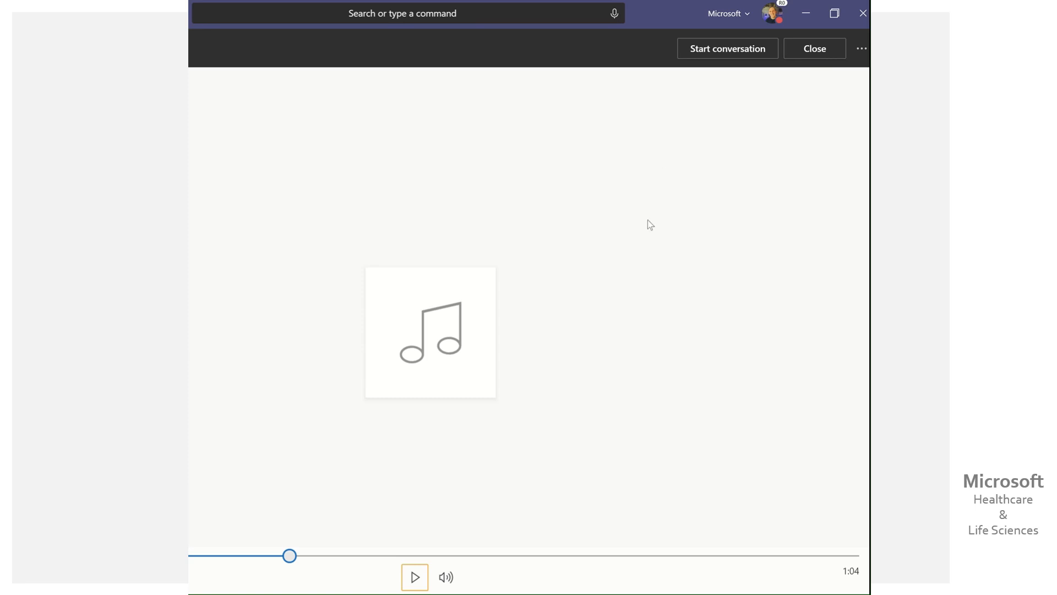
mouse_move(601, 235)
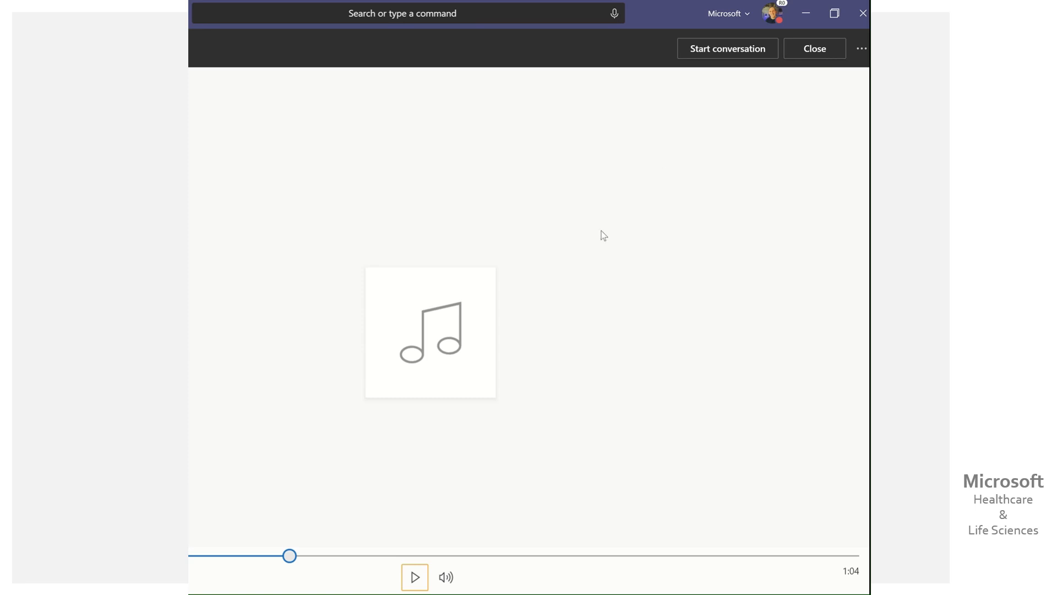